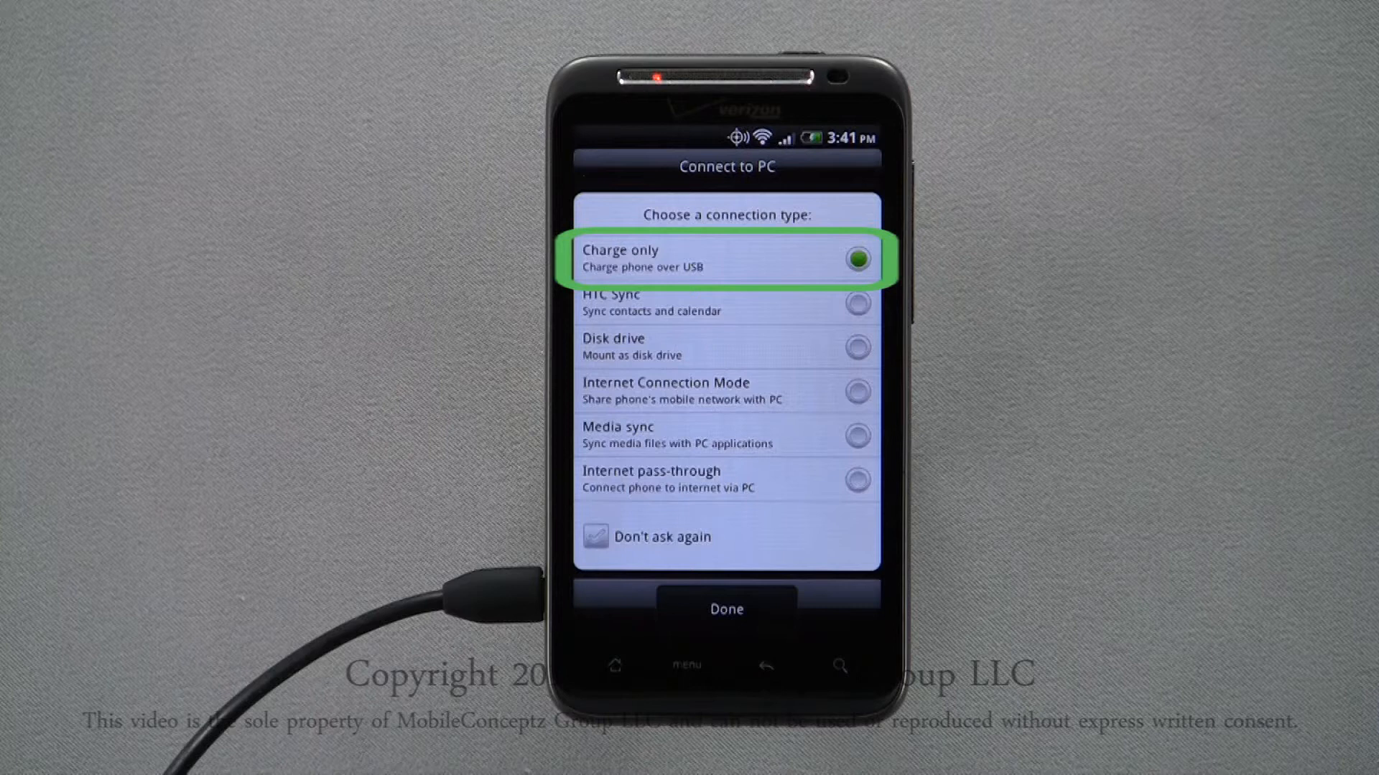
- Switch the phone's Connect to PC setting from Charge only to Disk drive and confirm with Done
left_click(725, 609)
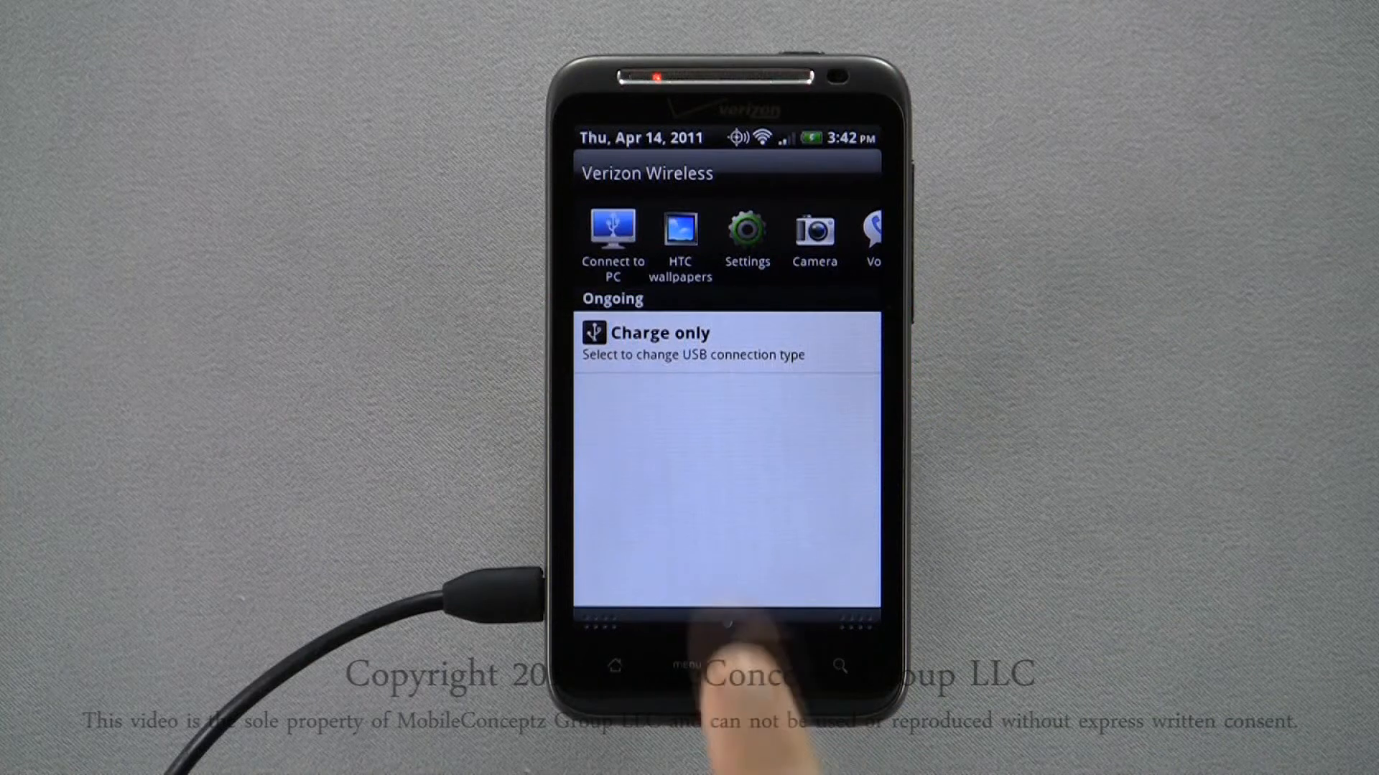
left_click(690, 342)
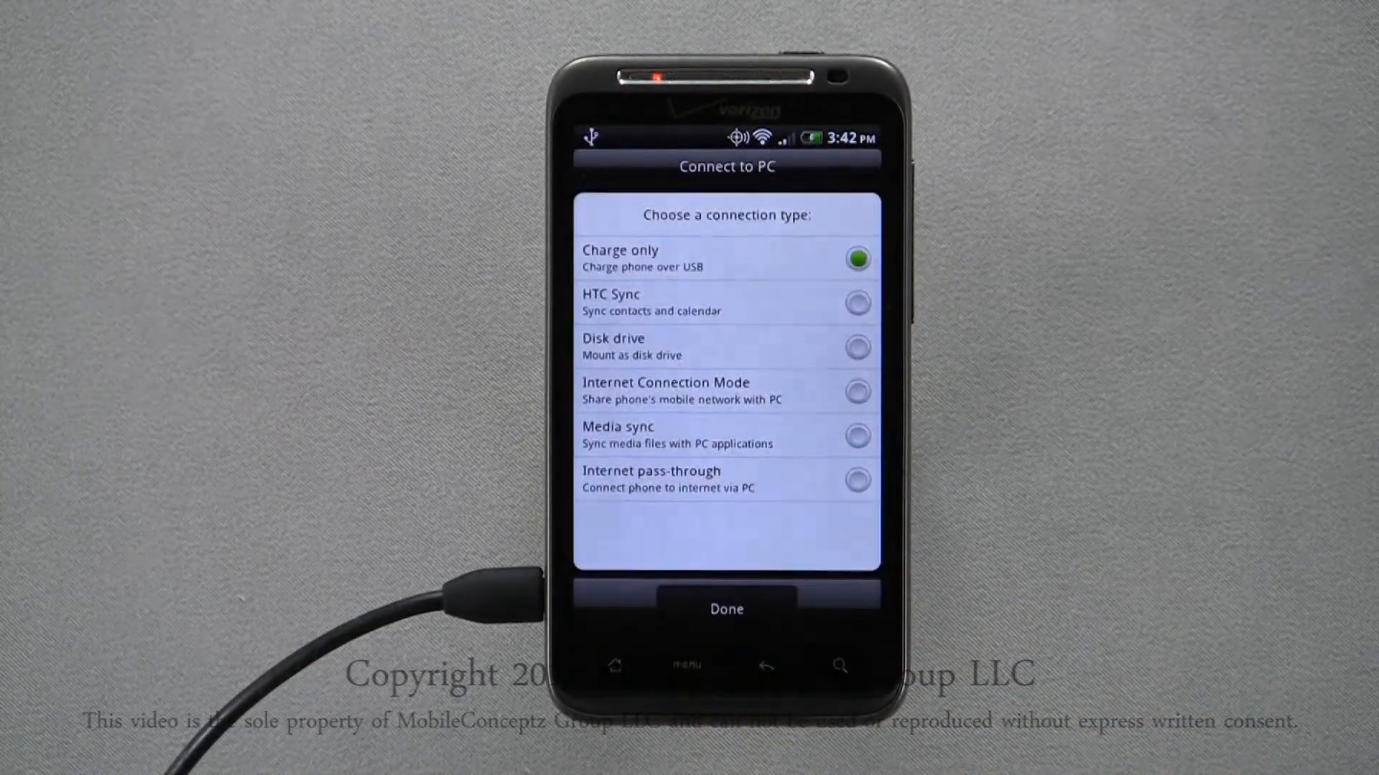
left_click(726, 346)
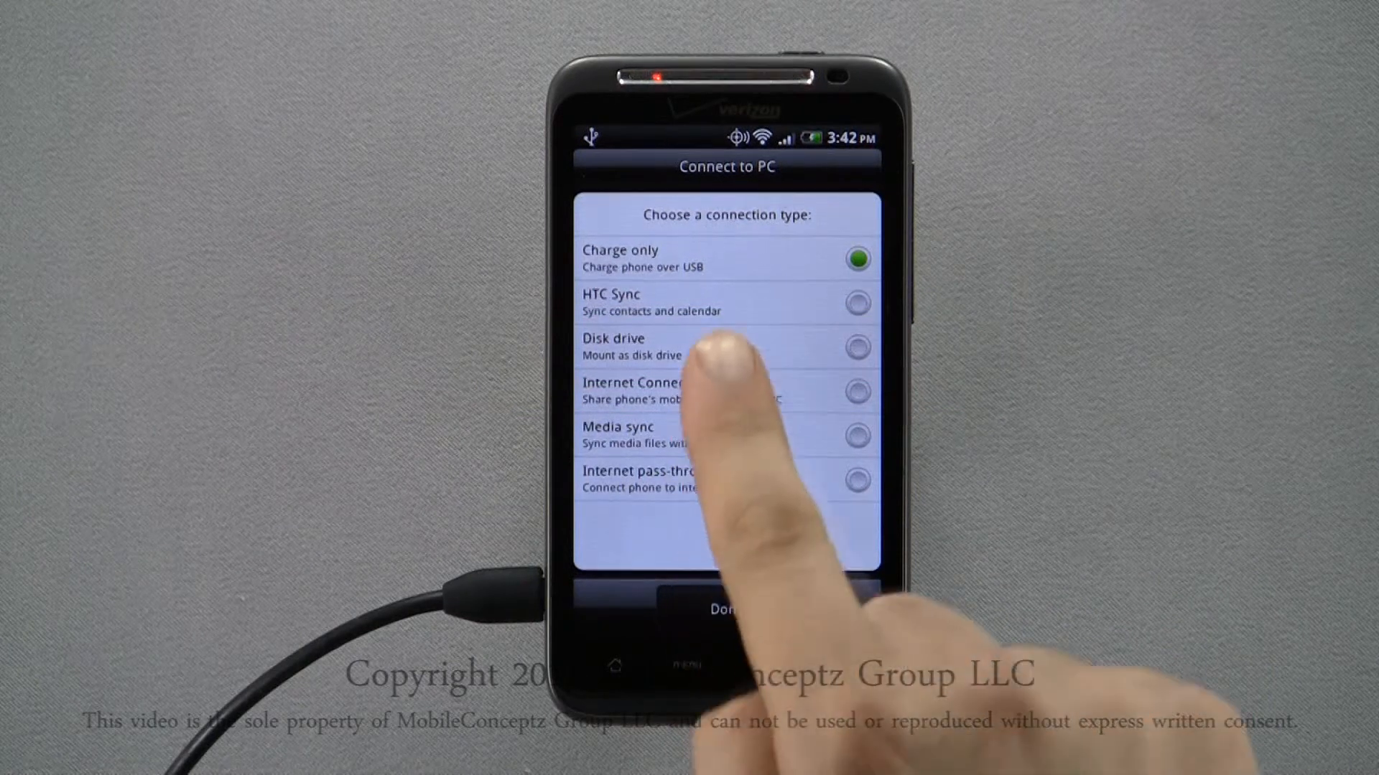
left_click(857, 348)
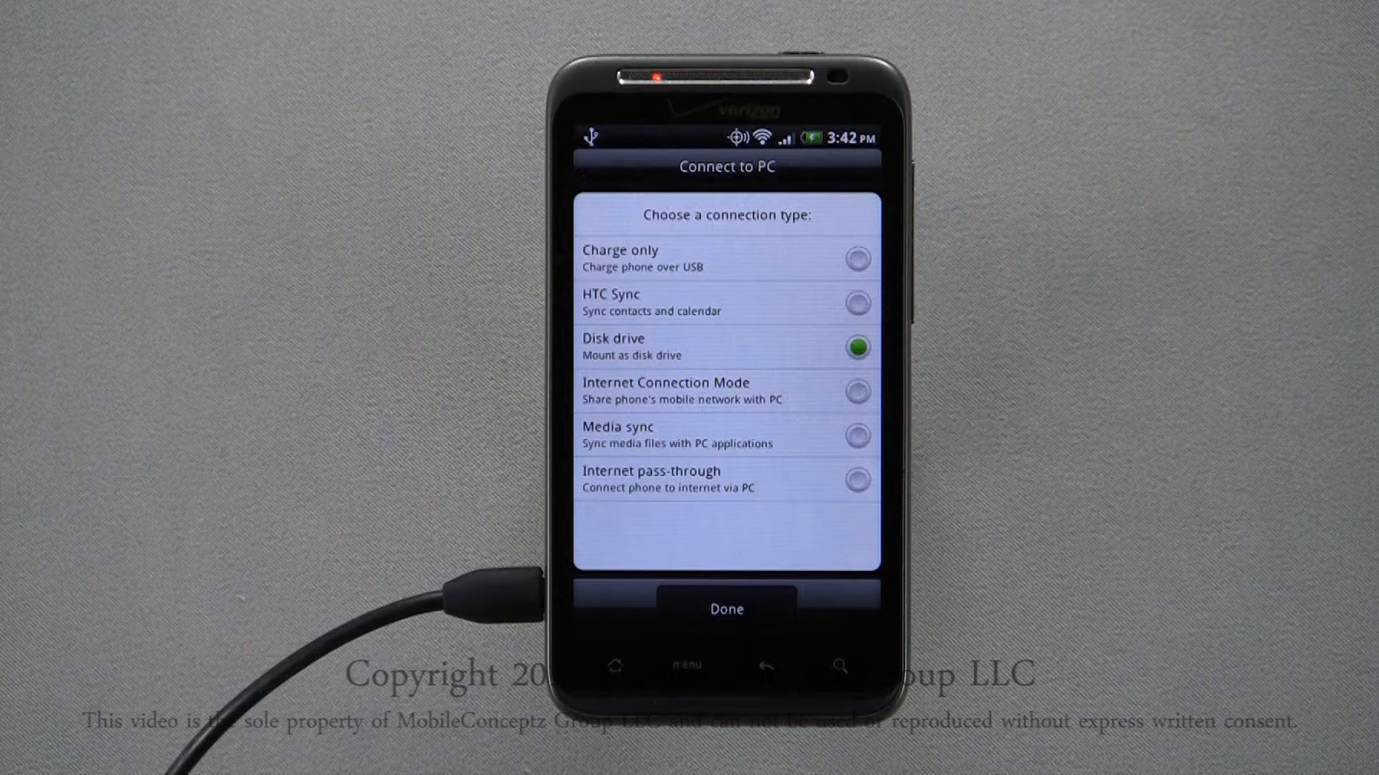
left_click(725, 609)
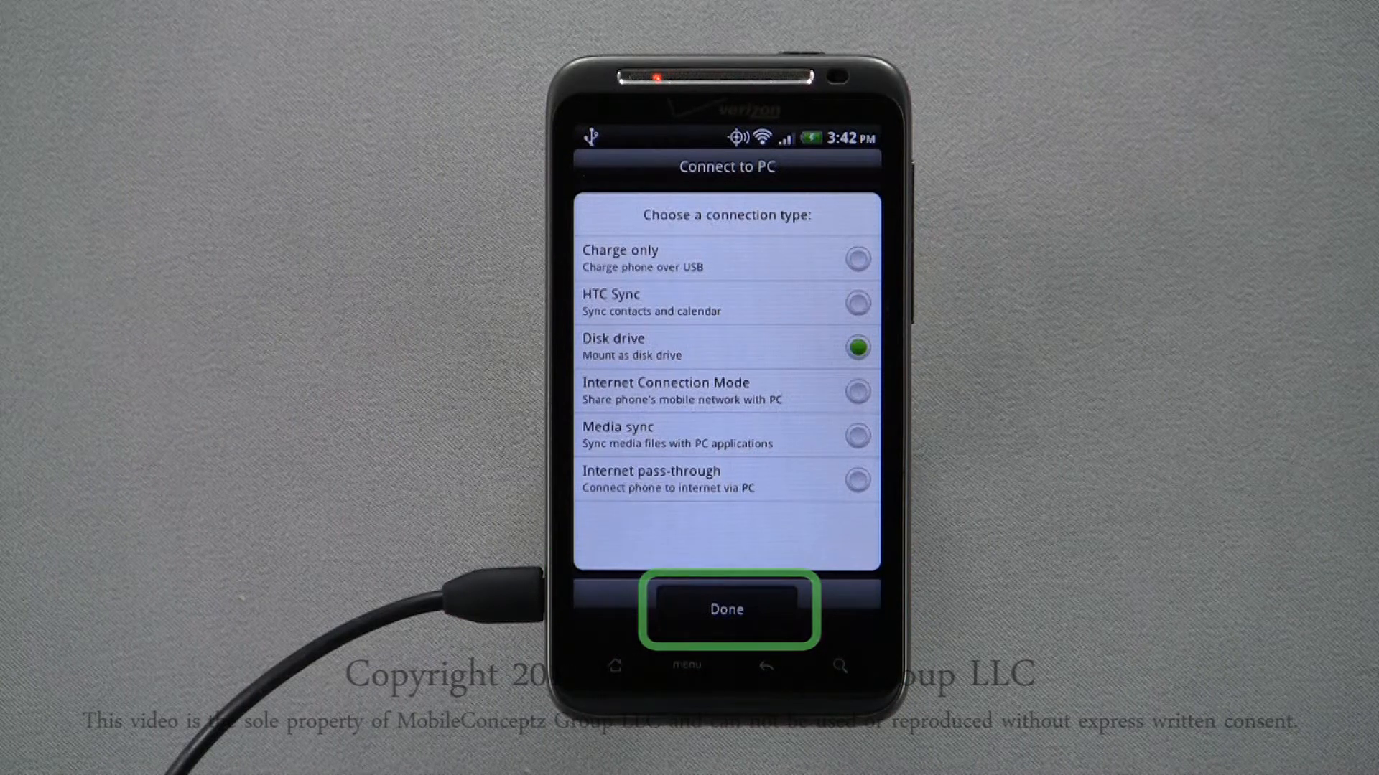
left_click(726, 609)
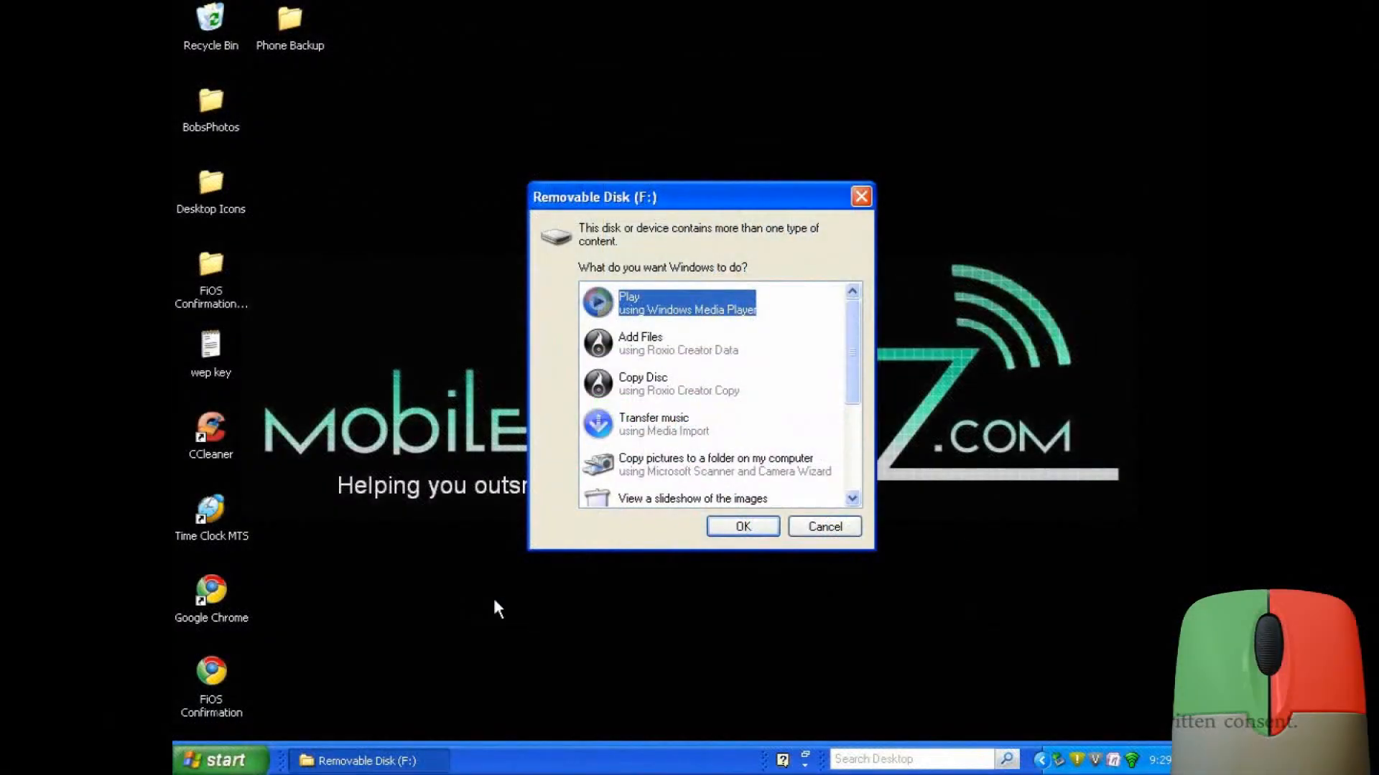
mouse_move(701, 509)
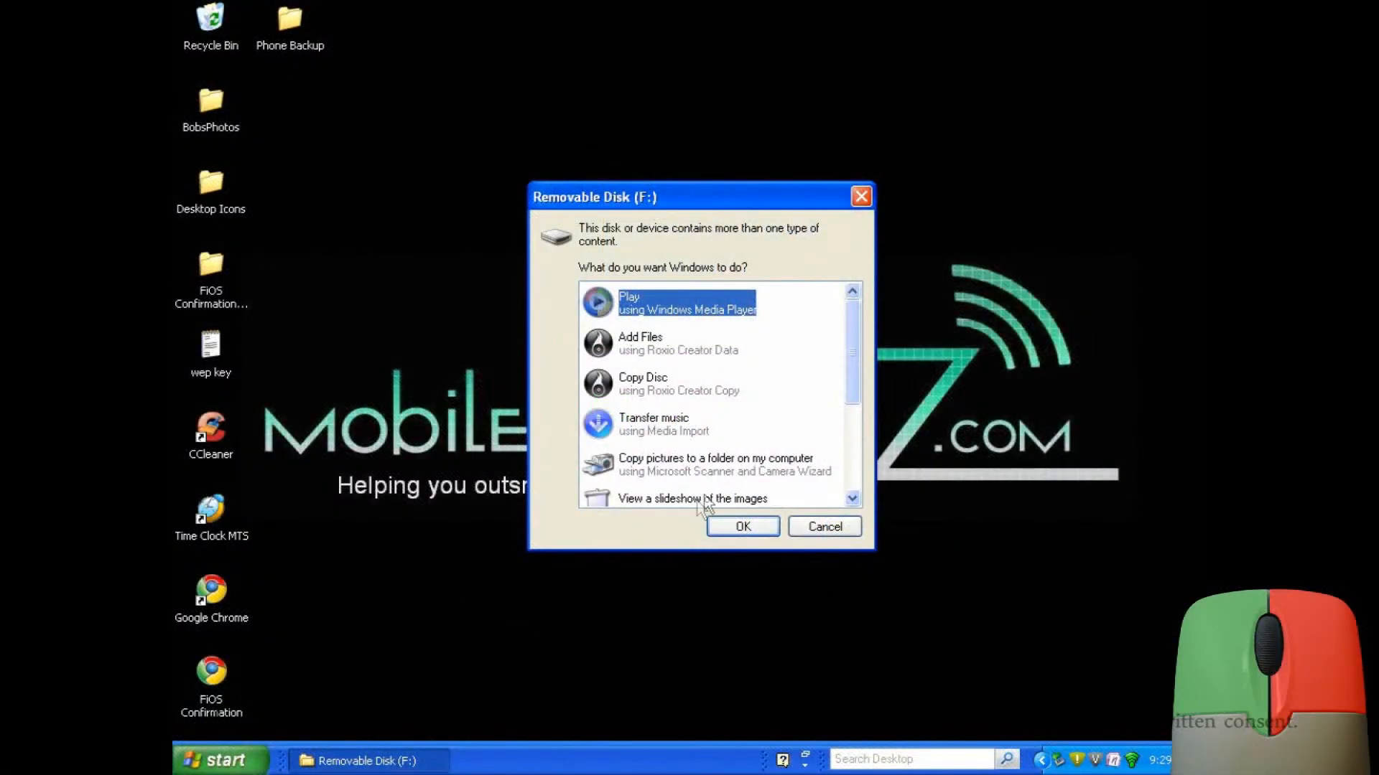
mouse_move(844, 391)
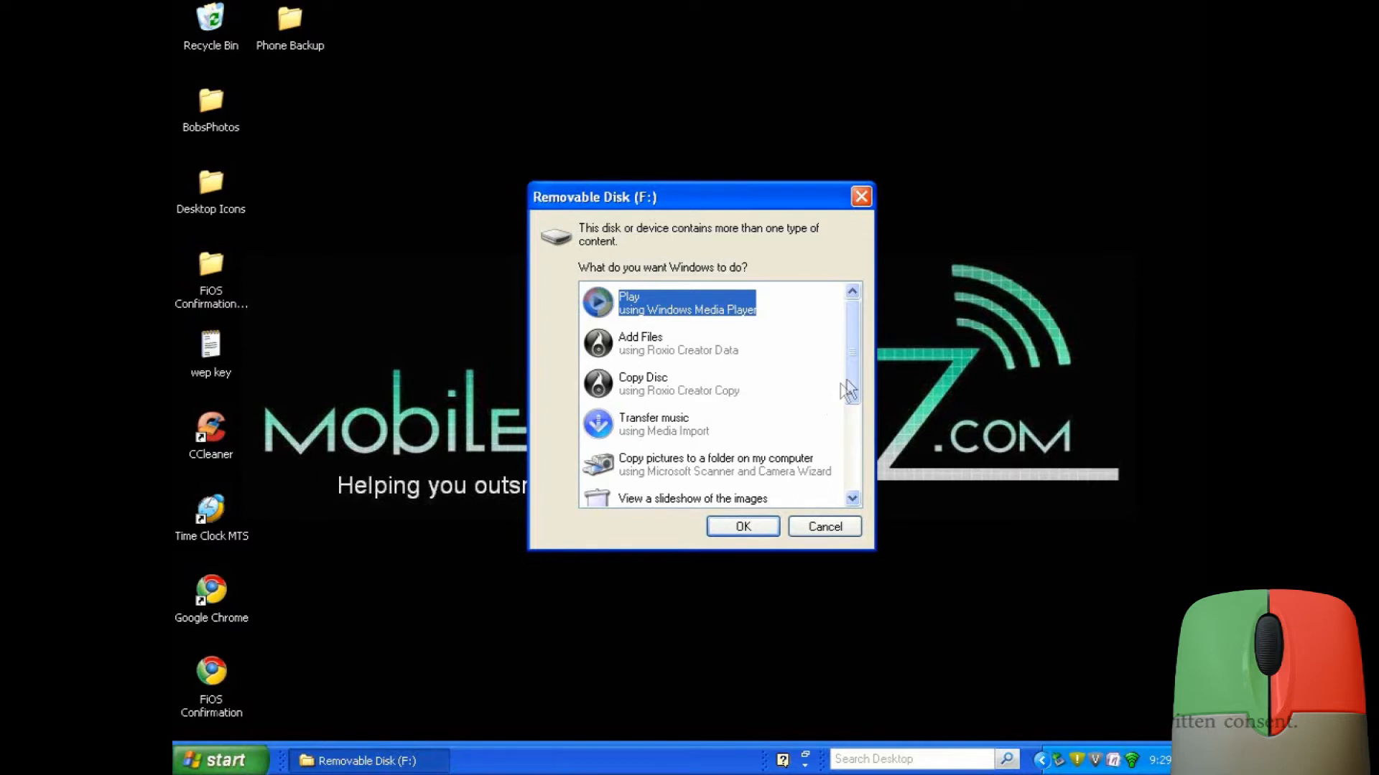
- Choose 'Open folder to view files' in AutoPlay, view Removable Disk (F:), then close that window
scroll("down", 3)
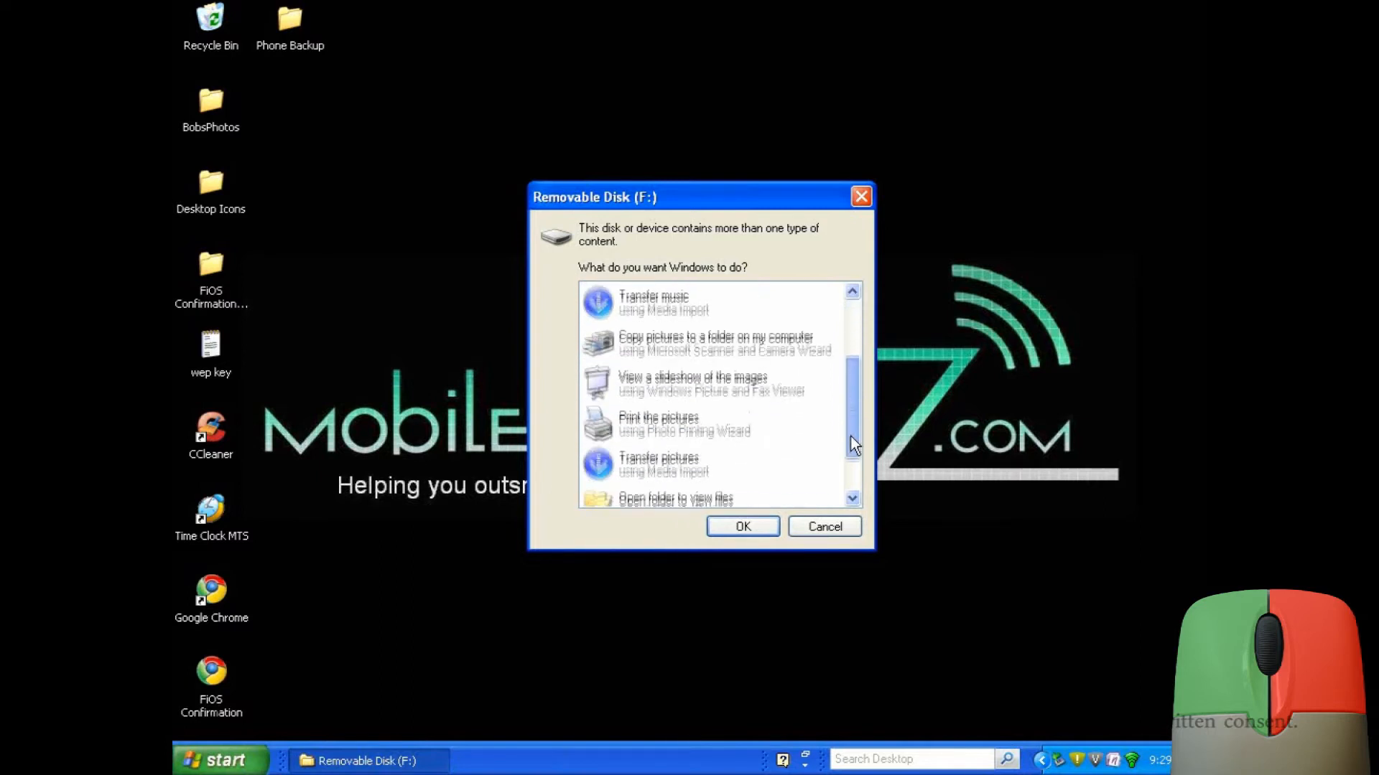
scroll("down", 3)
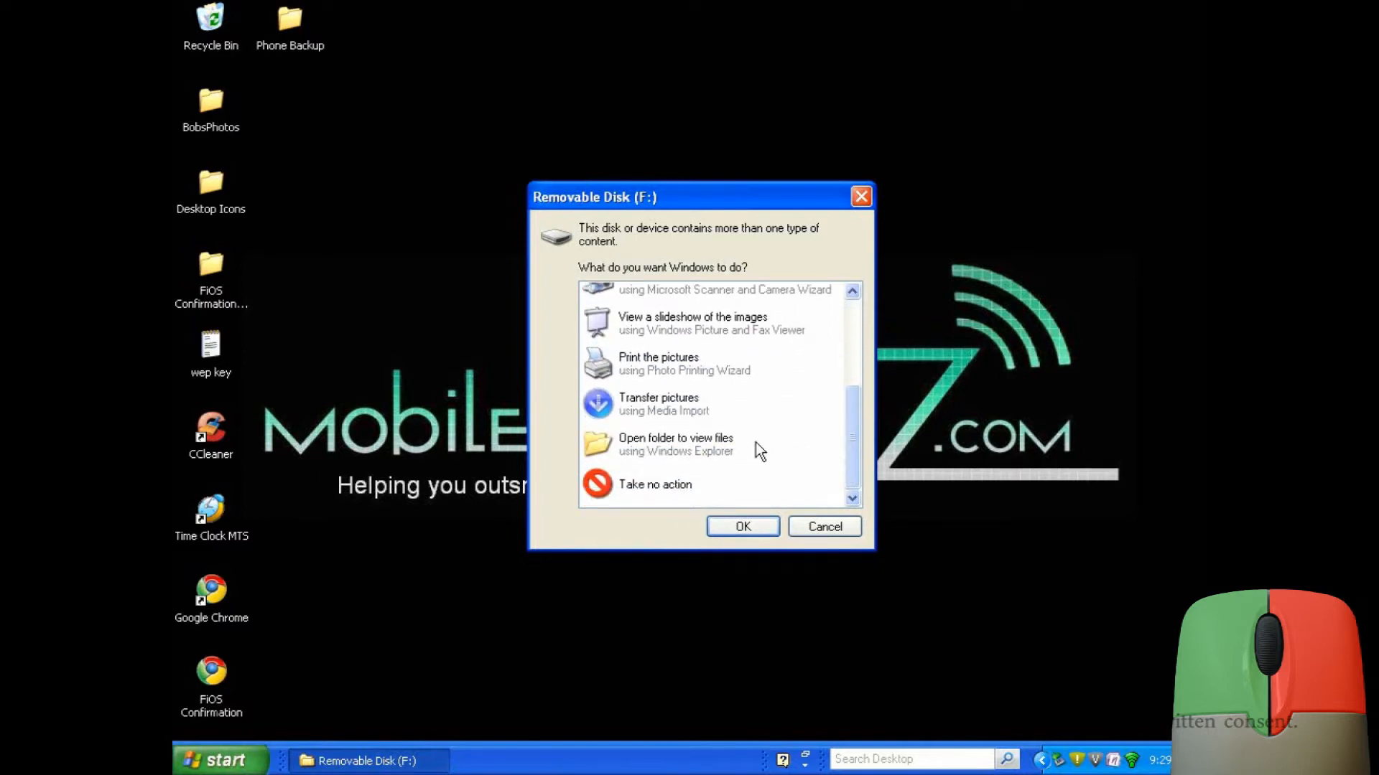
left_click(676, 445)
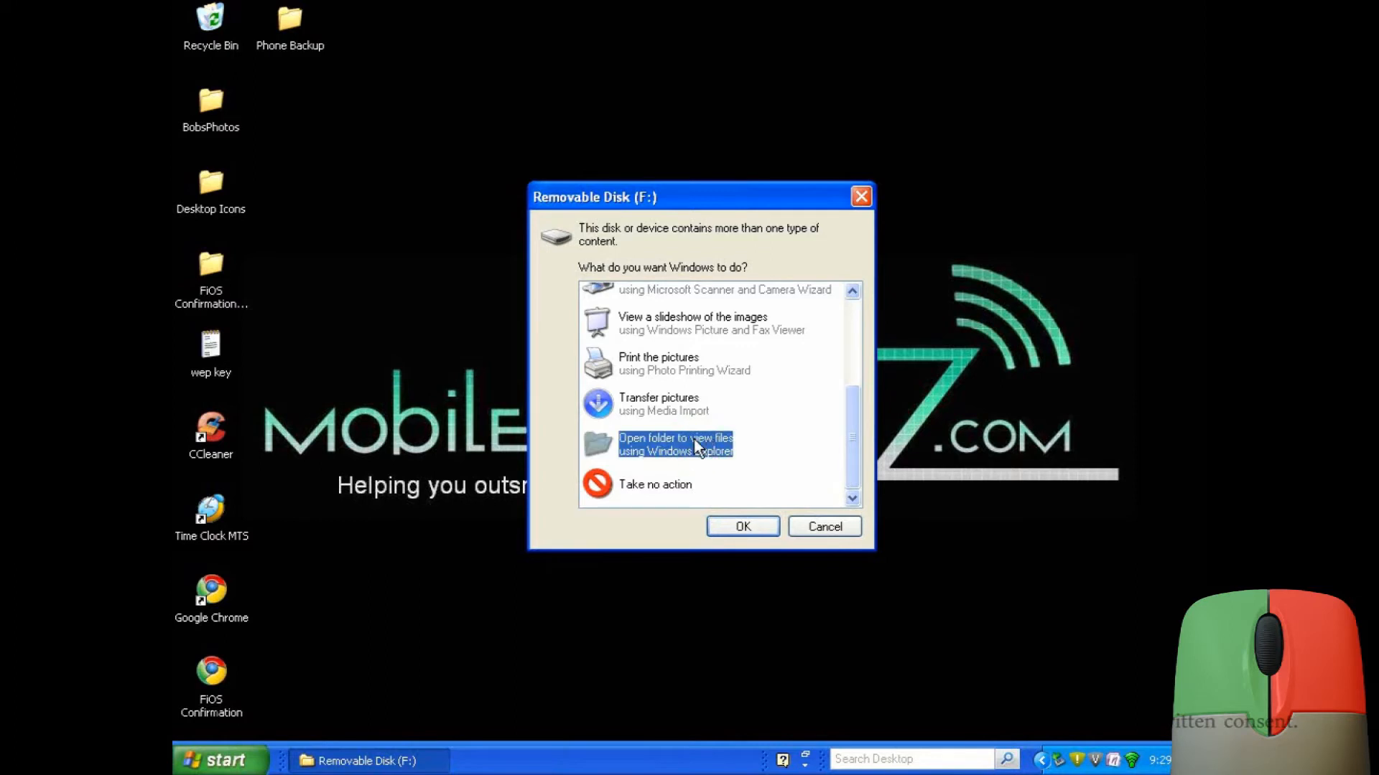
left_click(742, 525)
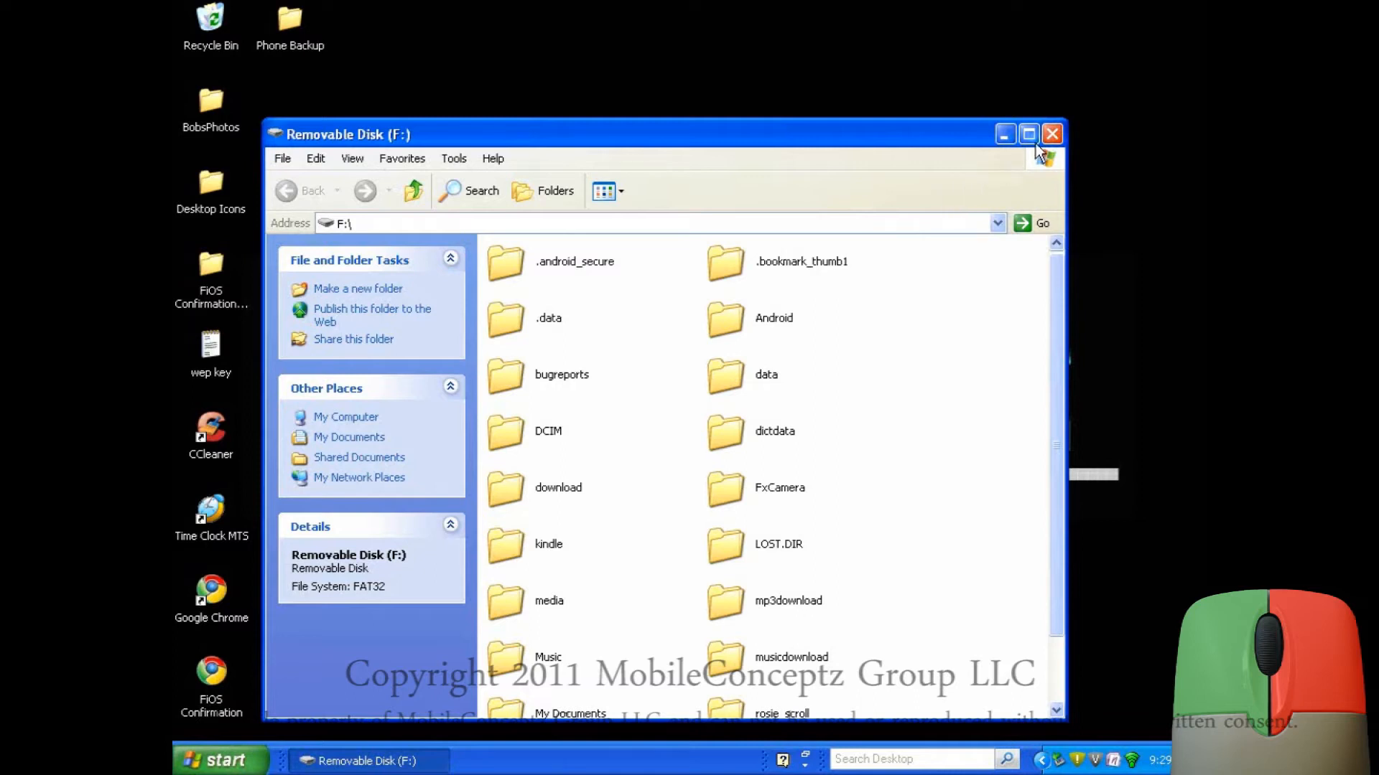
left_click(1051, 135)
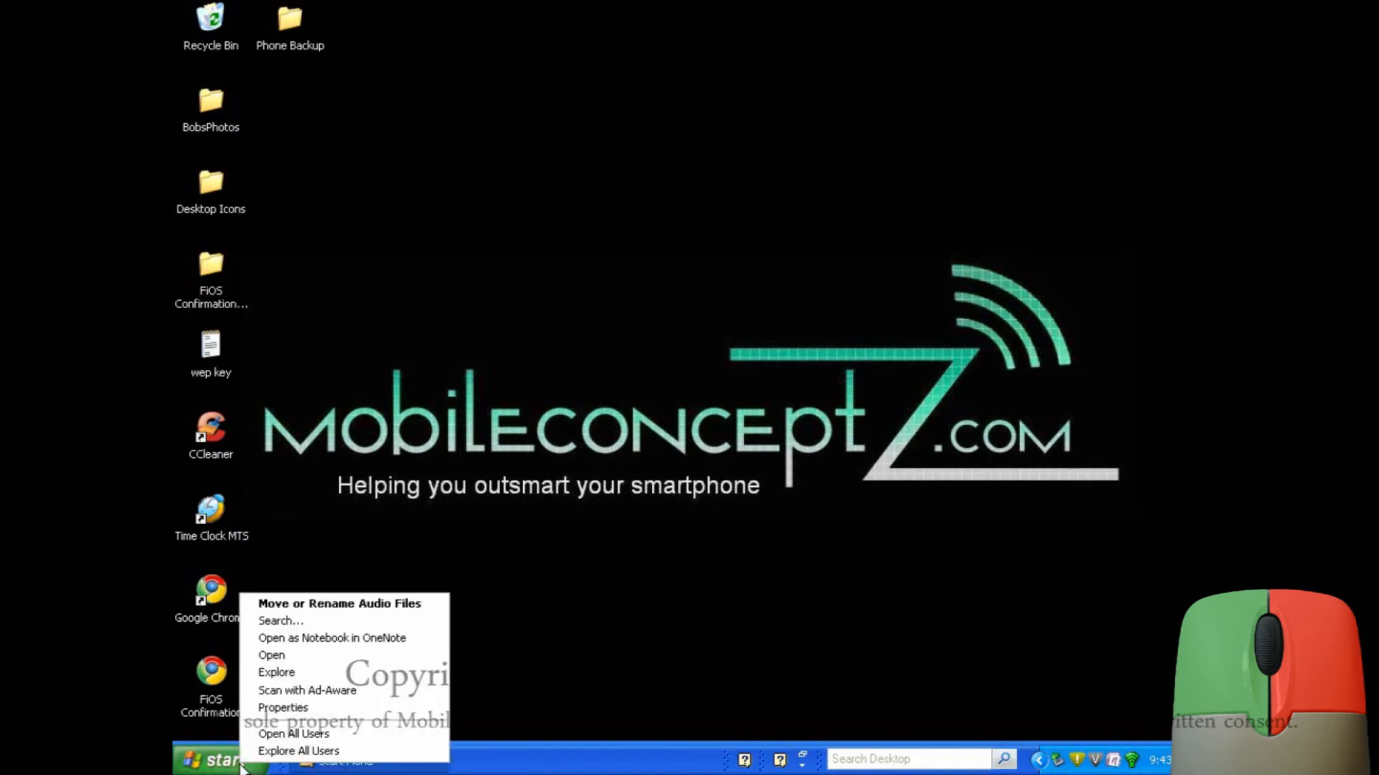
mouse_move(296, 750)
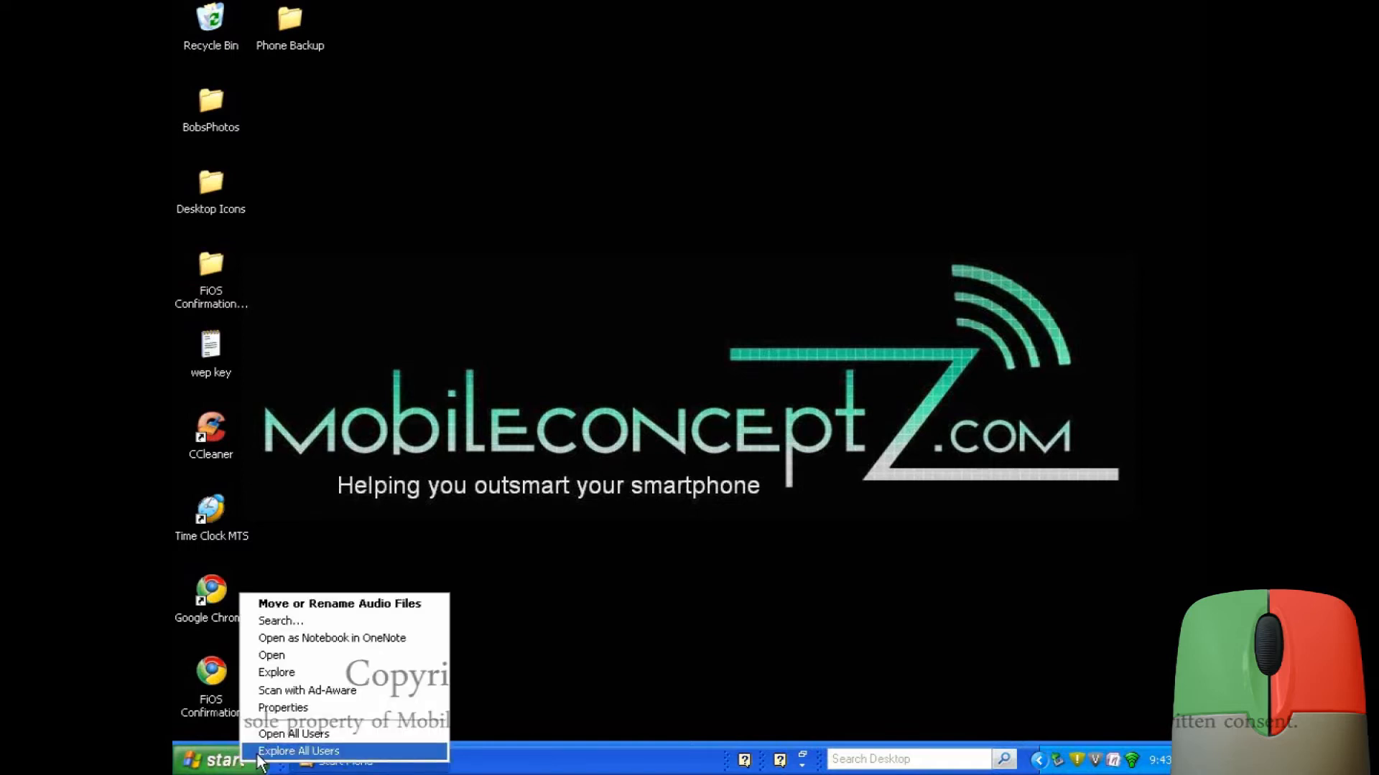
- Explore All Users from Start, select Removable Disk (F:) in the folder tree and maximize the window
left_click(300, 751)
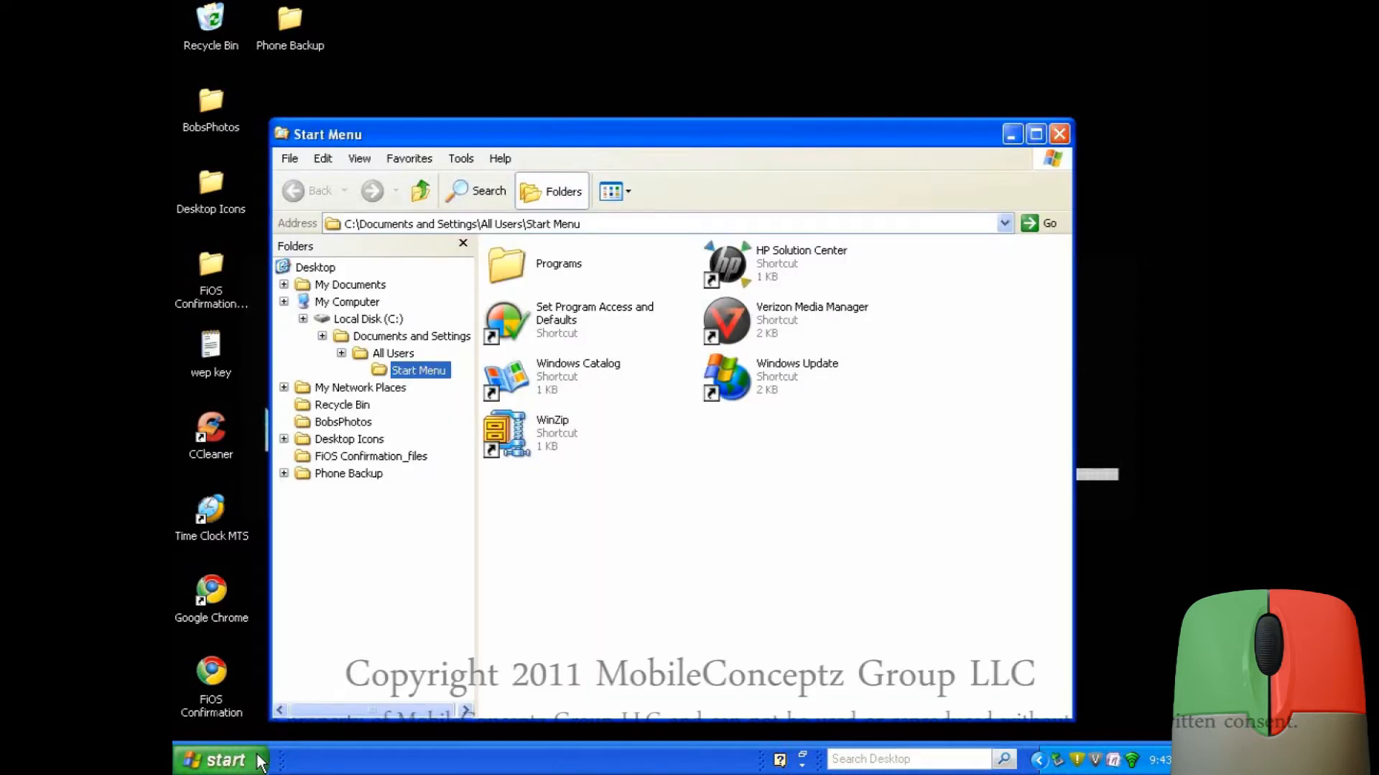
left_click(322, 337)
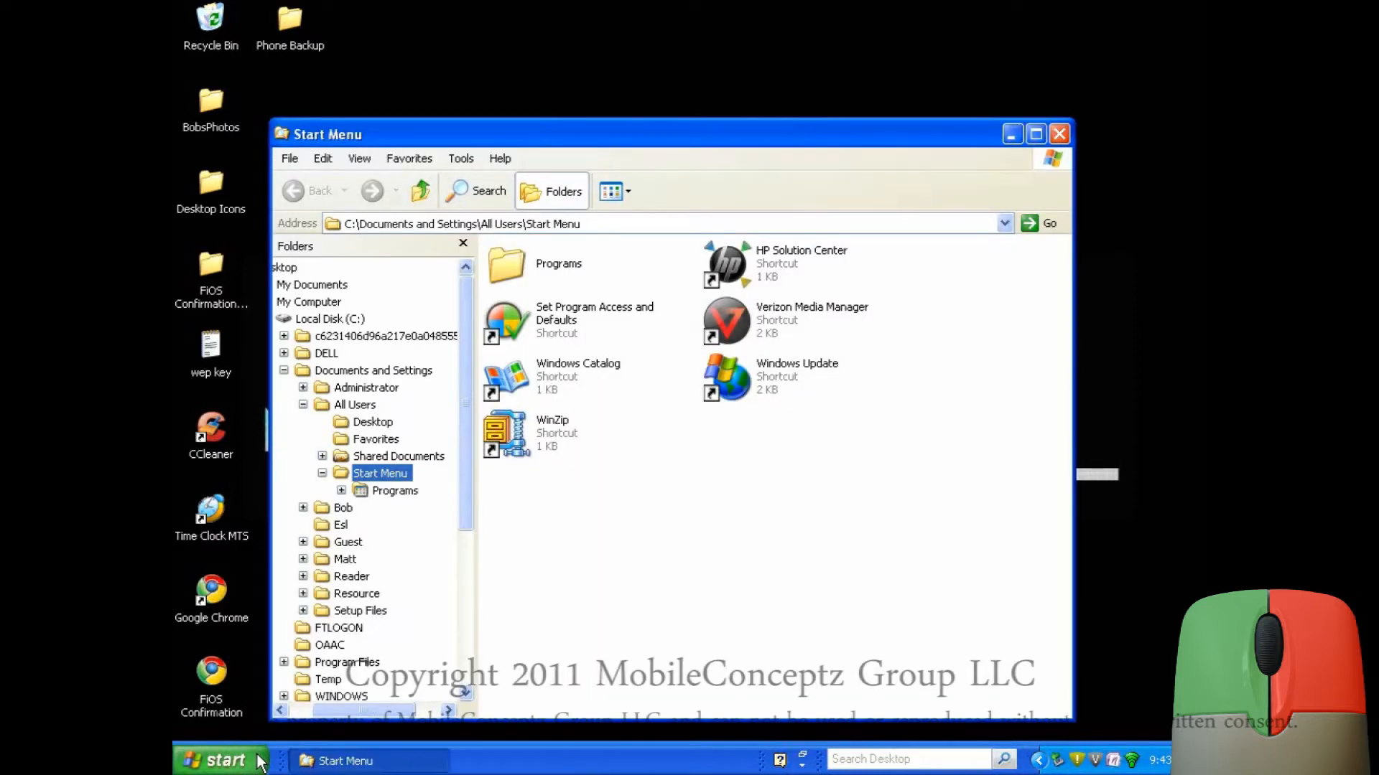
mouse_move(468, 508)
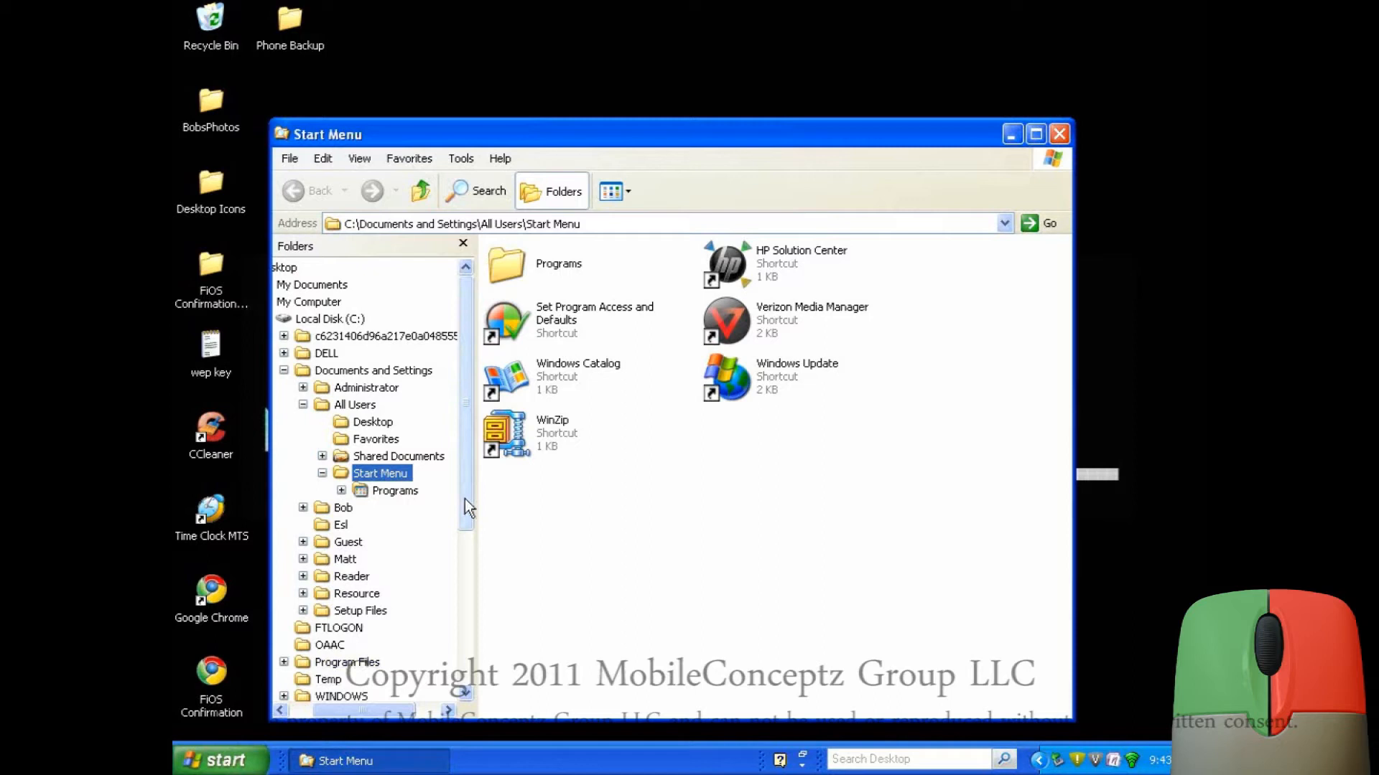
scroll("down", 3)
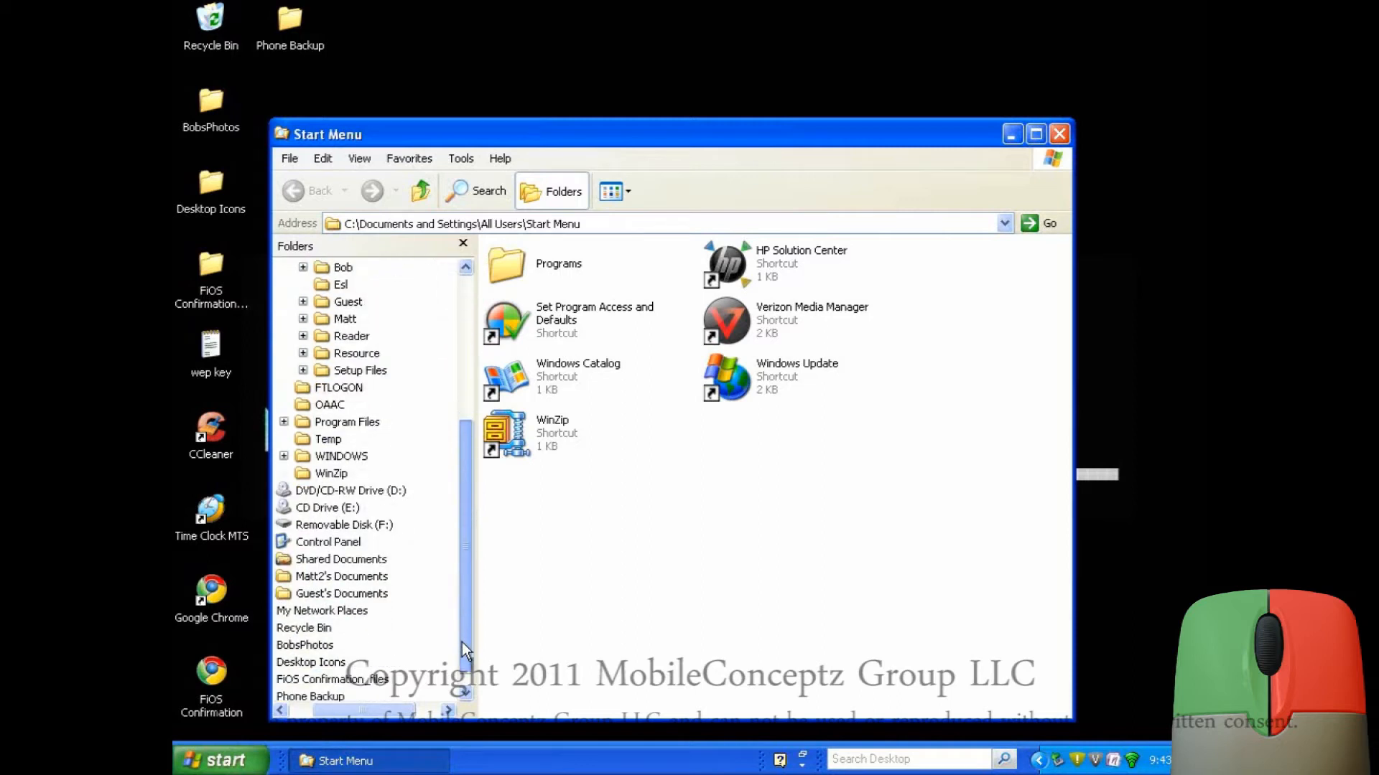
scroll("down", 3)
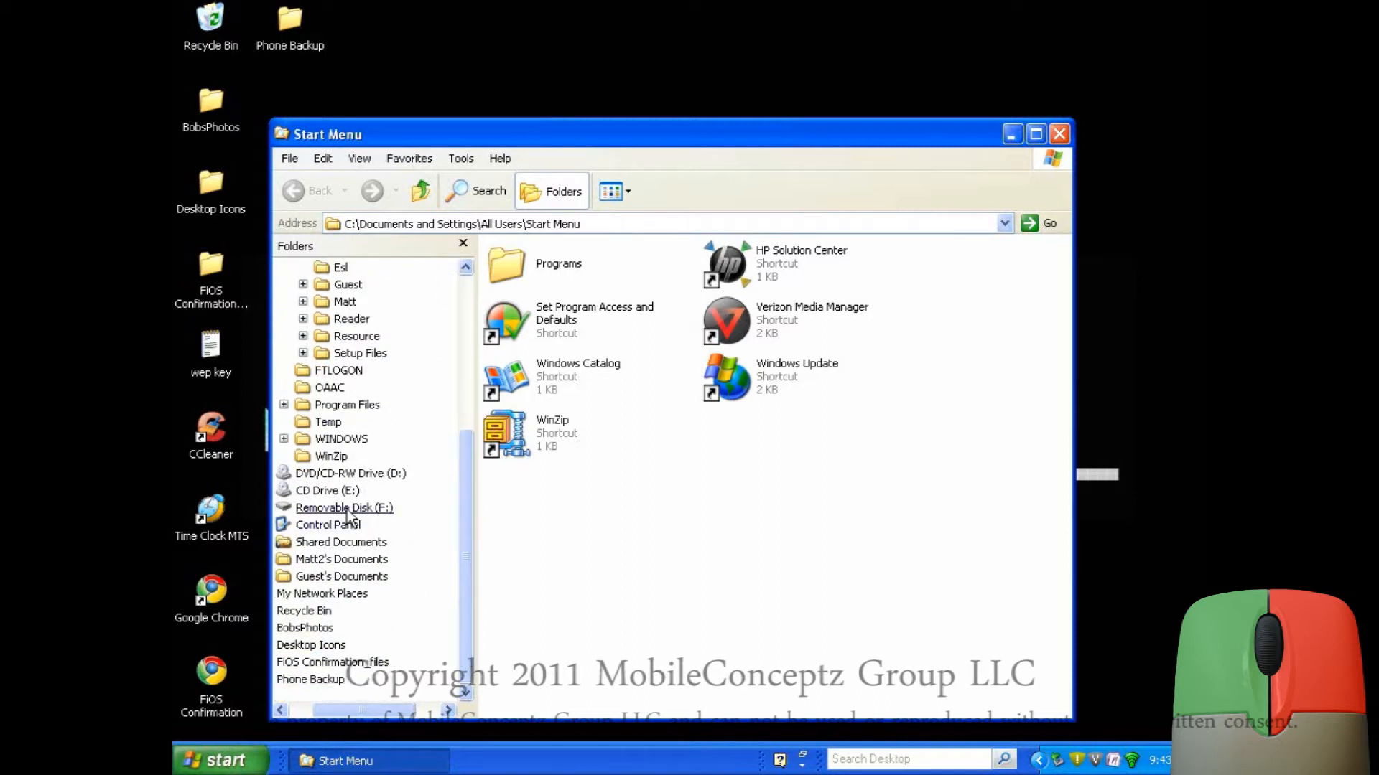
left_click(345, 509)
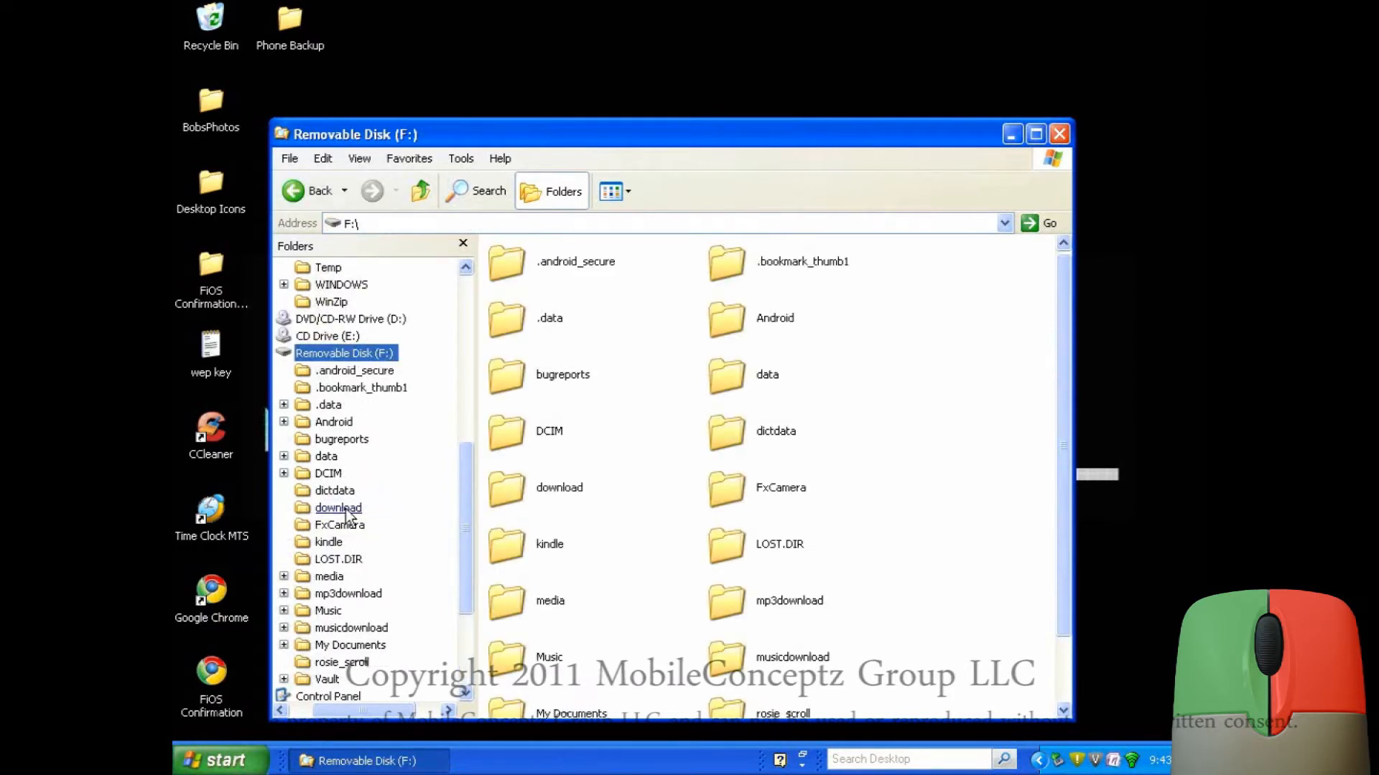
mouse_move(1042, 151)
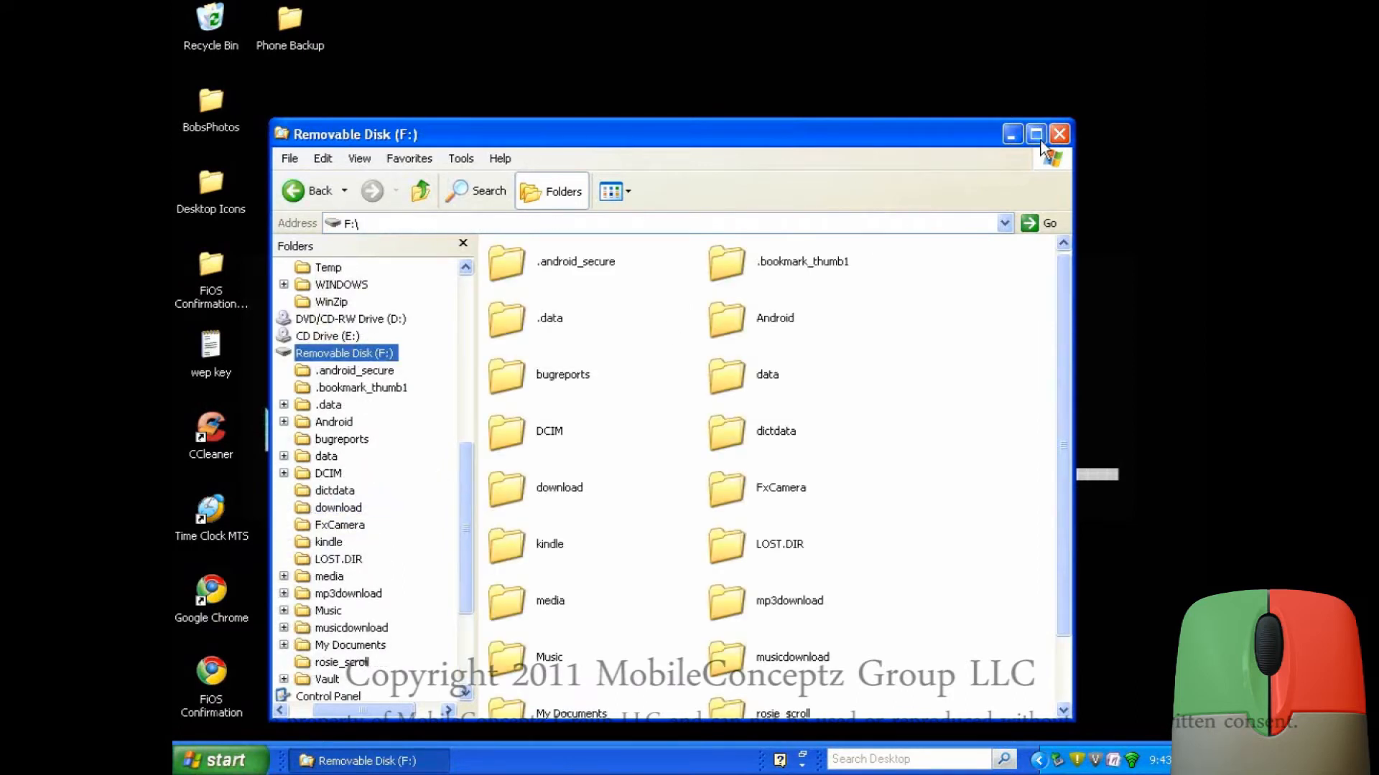
left_click(1034, 134)
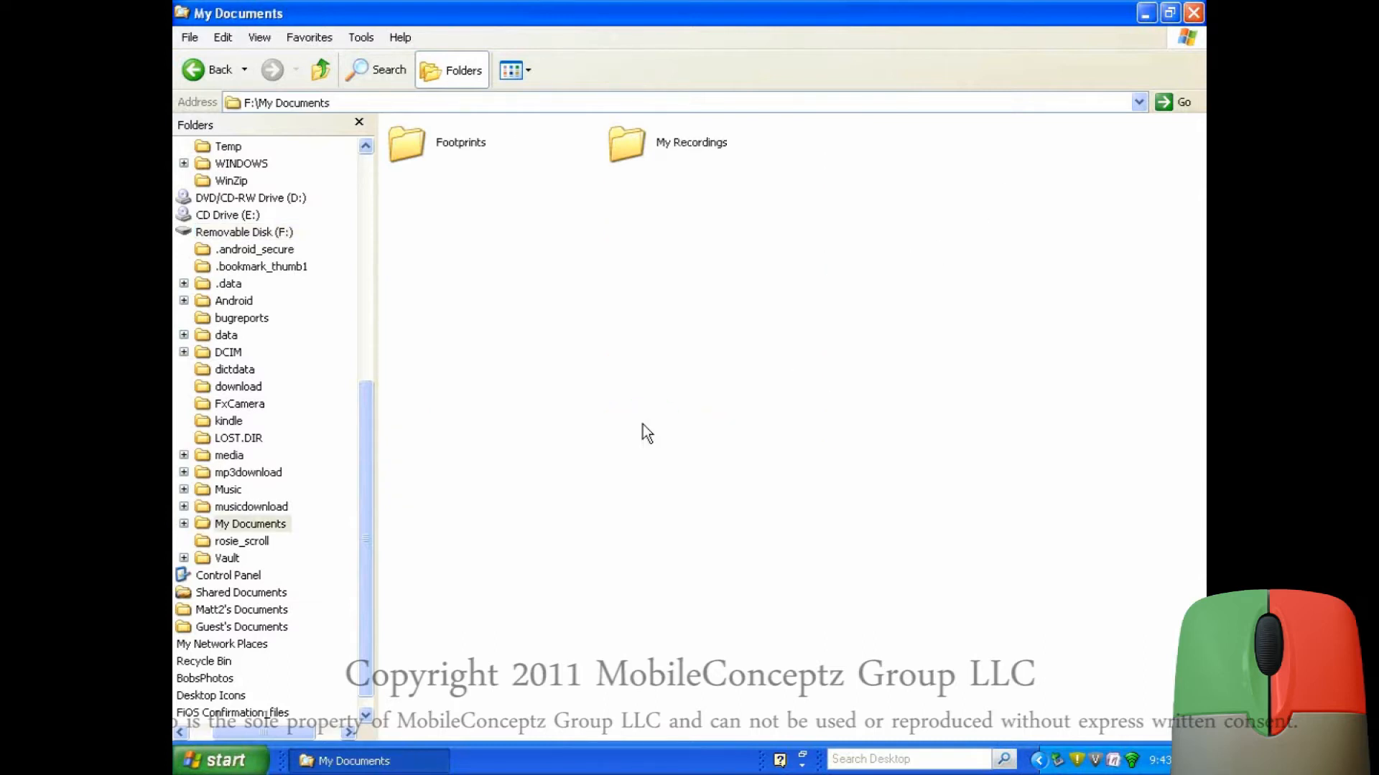
mouse_move(640, 339)
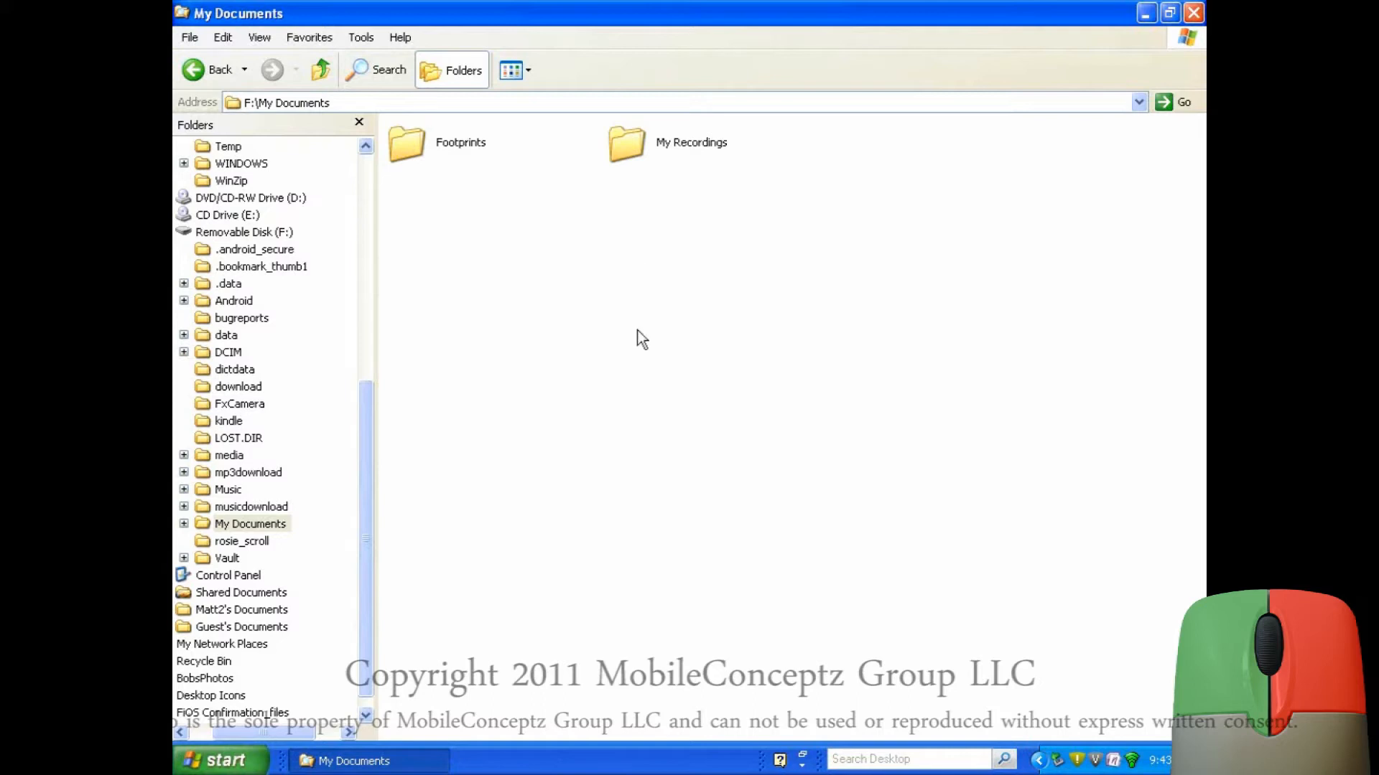
- Enter My Recordings and shrink its window to the right to expose the desktop
double_click(626, 143)
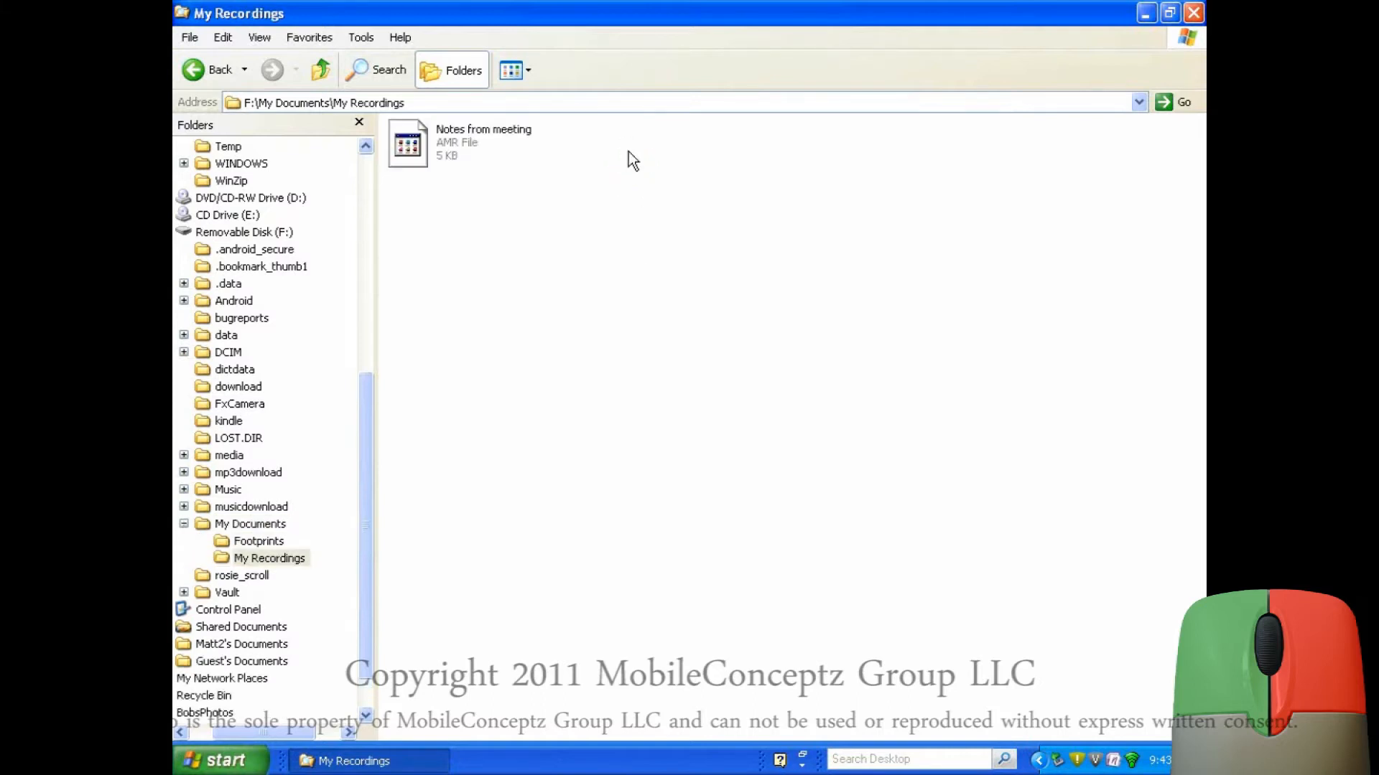
mouse_move(1168, 27)
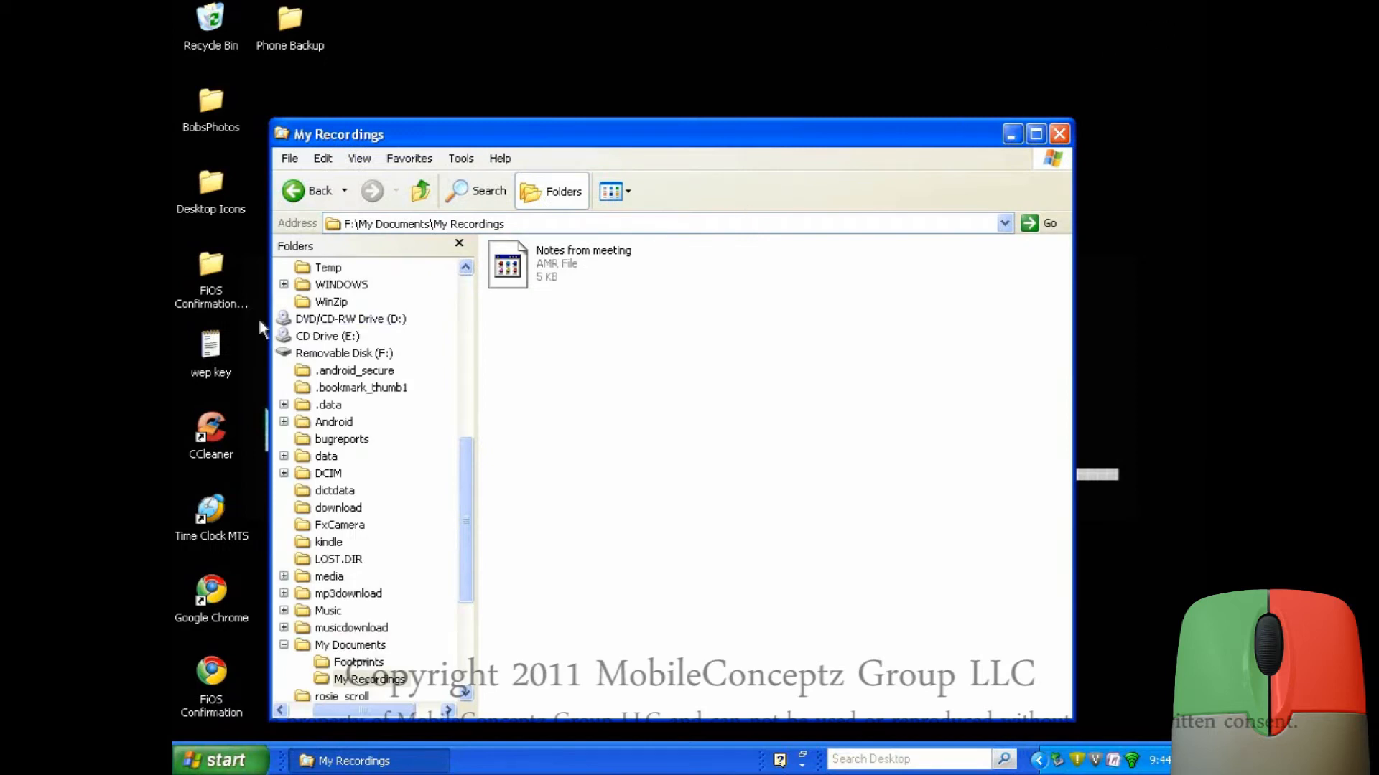
left_click_drag(334, 133, 616, 134)
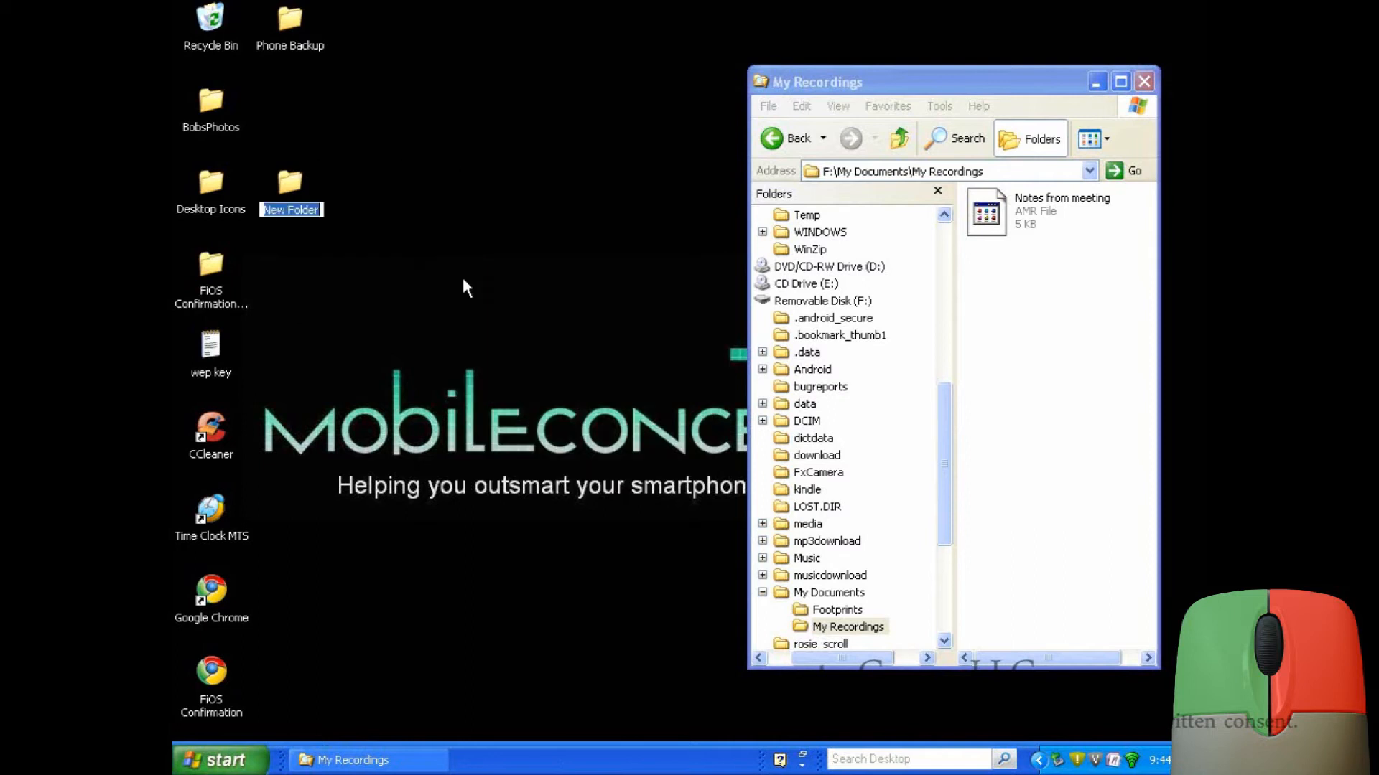
- Name the new desktop folder 'Backup Today's Date' and open it
type("Backup")
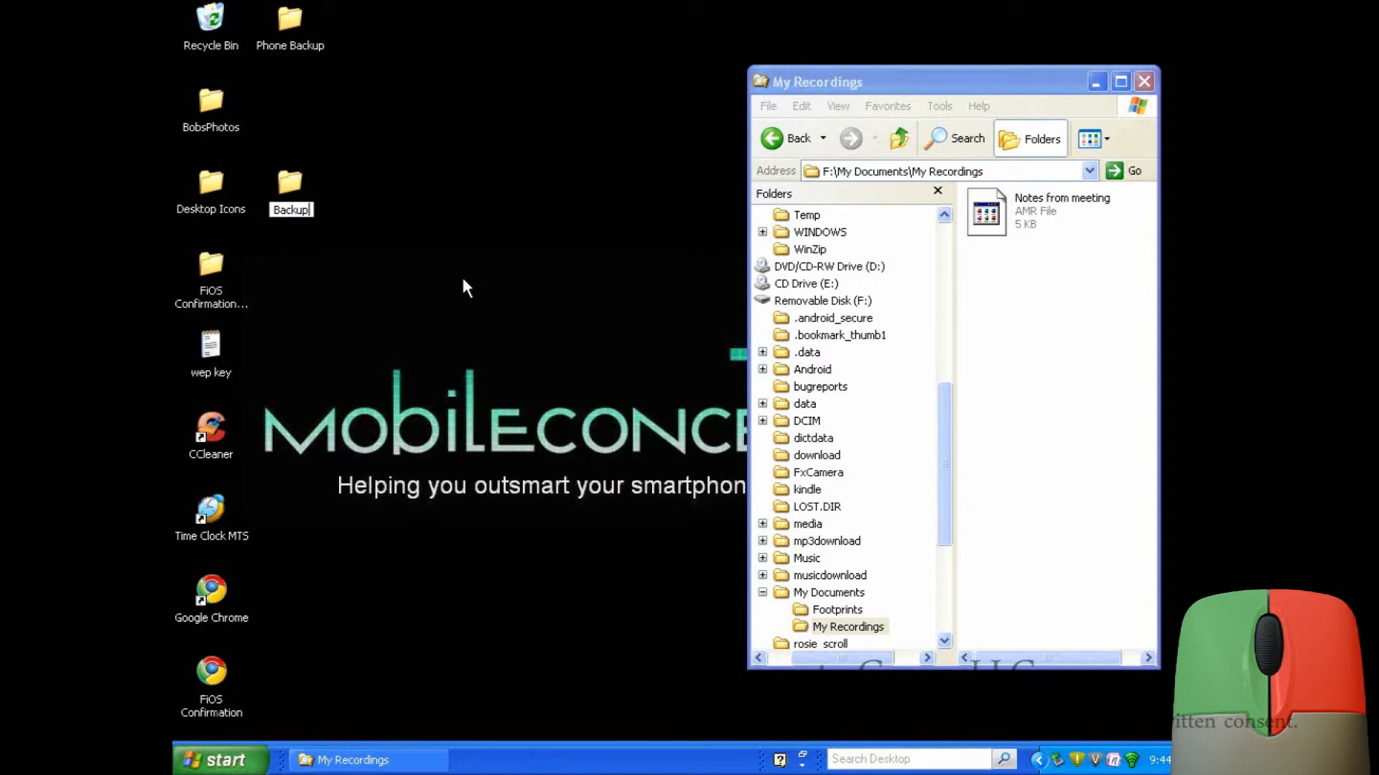
type("Today's Date")
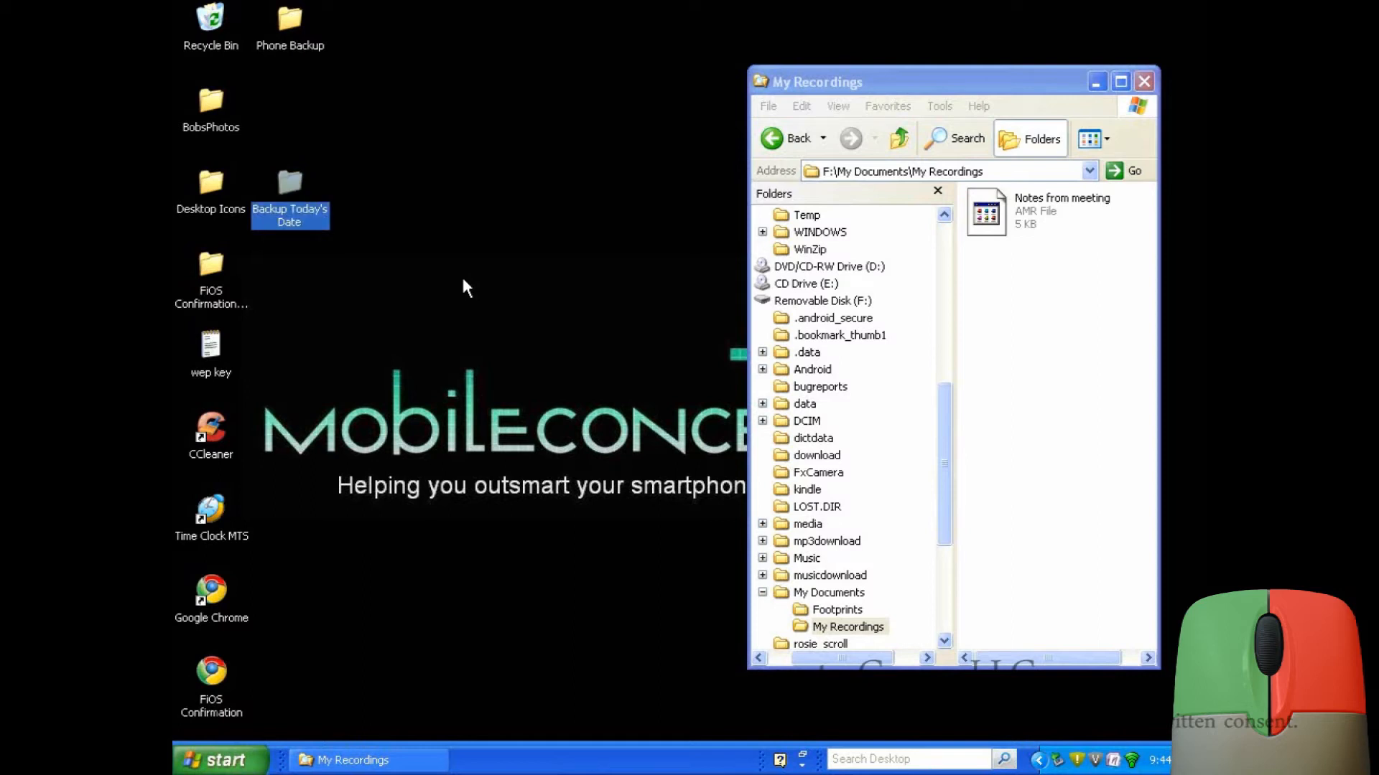
mouse_move(293, 208)
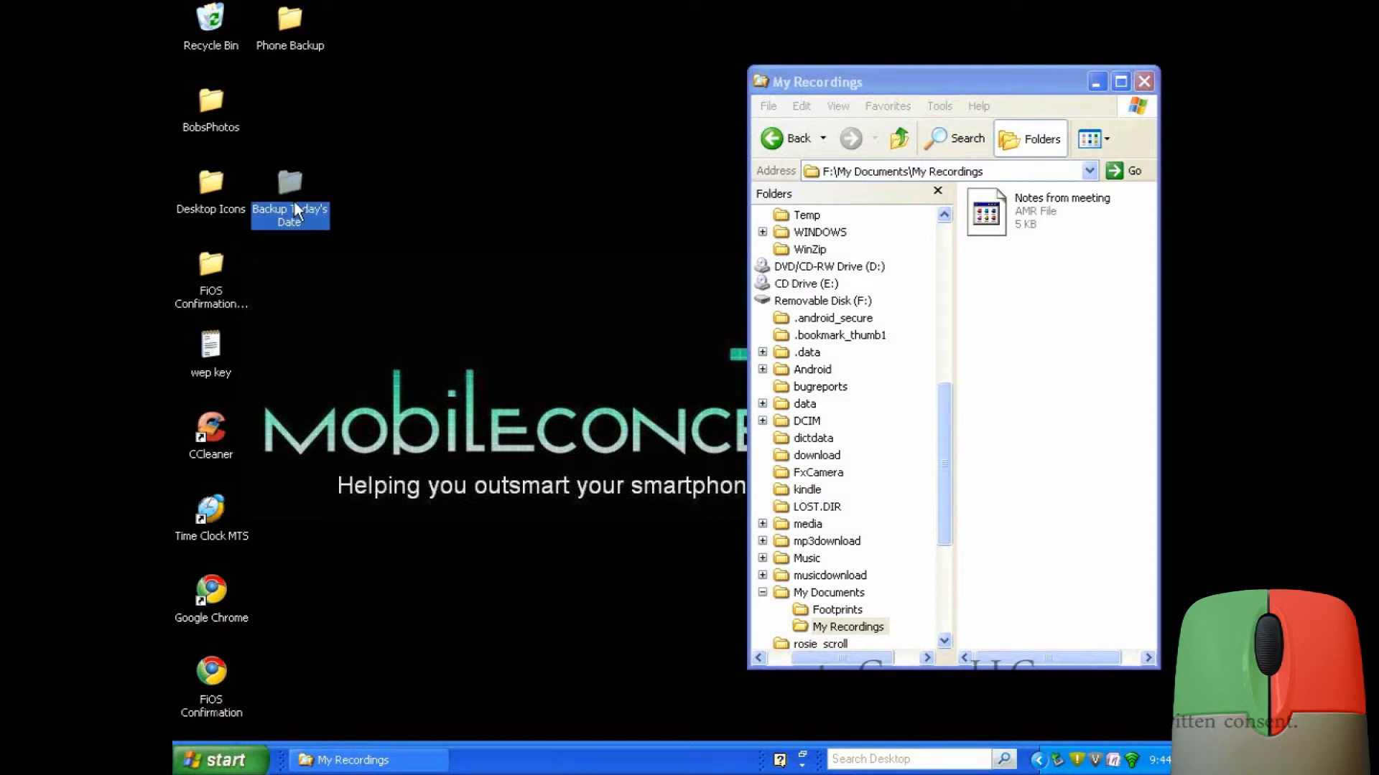
double_click(290, 182)
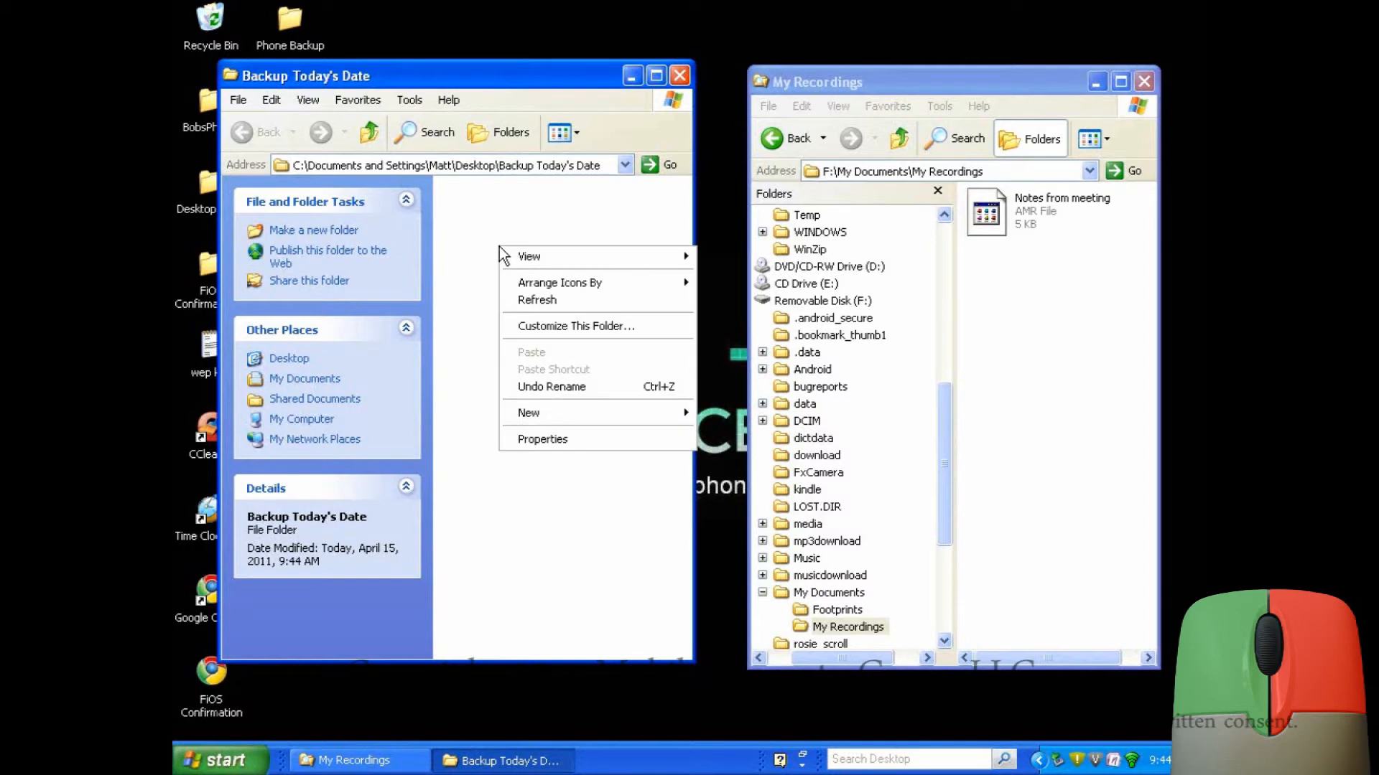
mouse_move(528, 413)
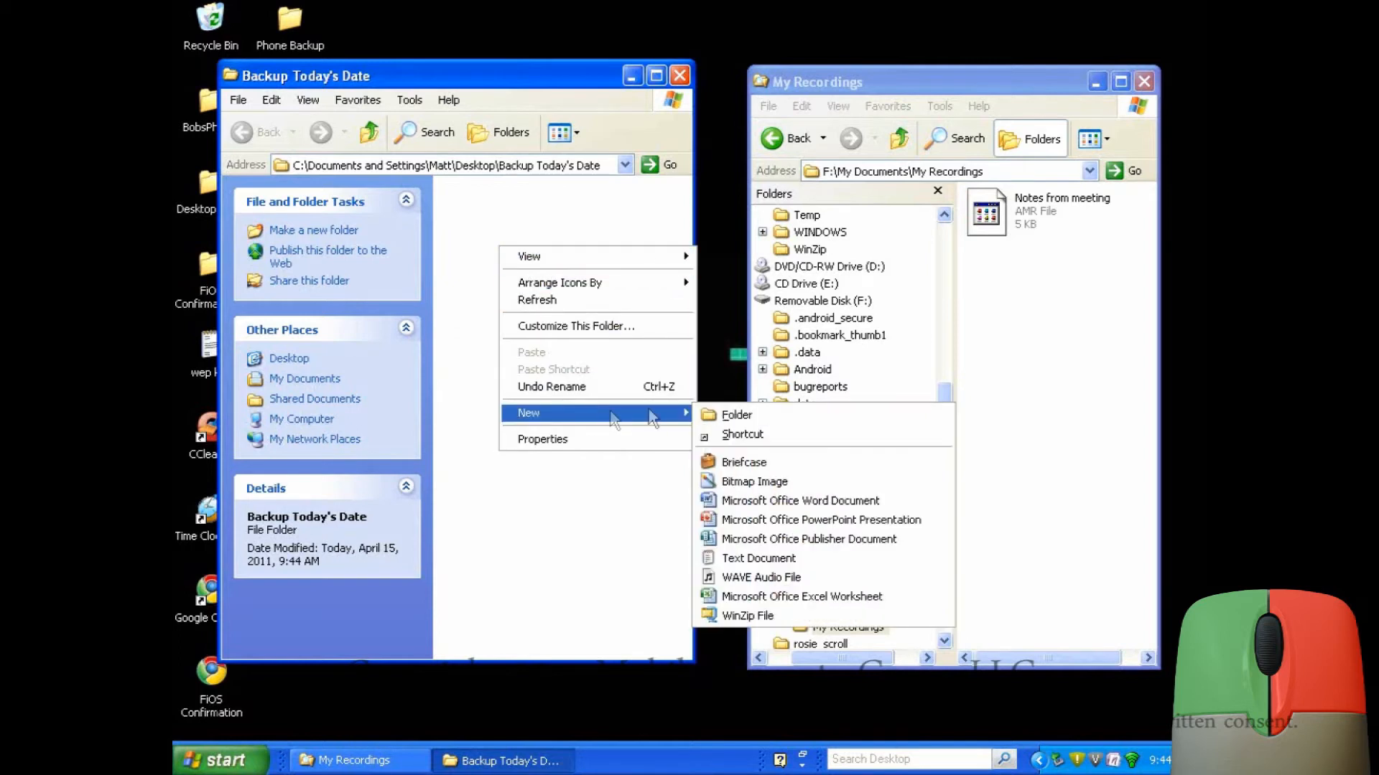
- Create a 'Voice Notes' folder inside Backup Today's Date and open it
left_click(736, 414)
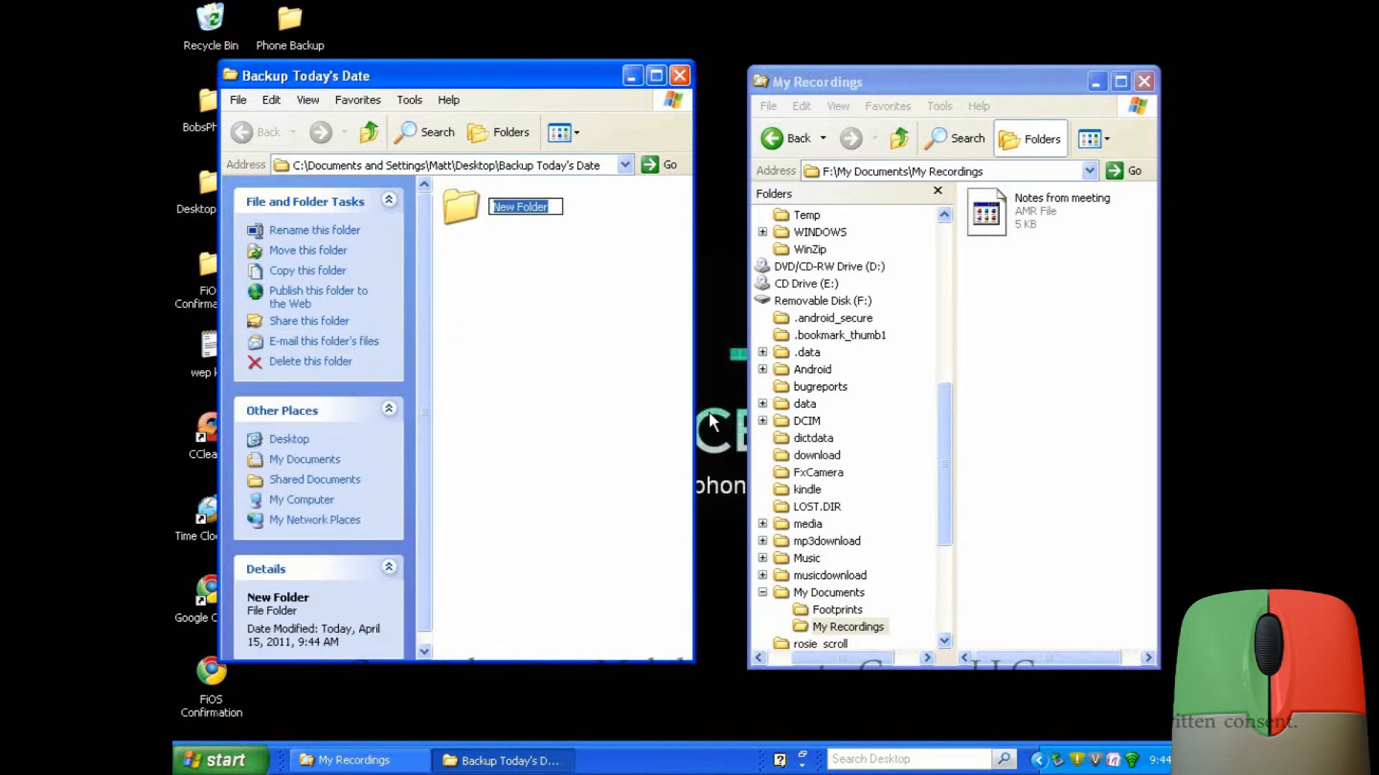
type("Voice")
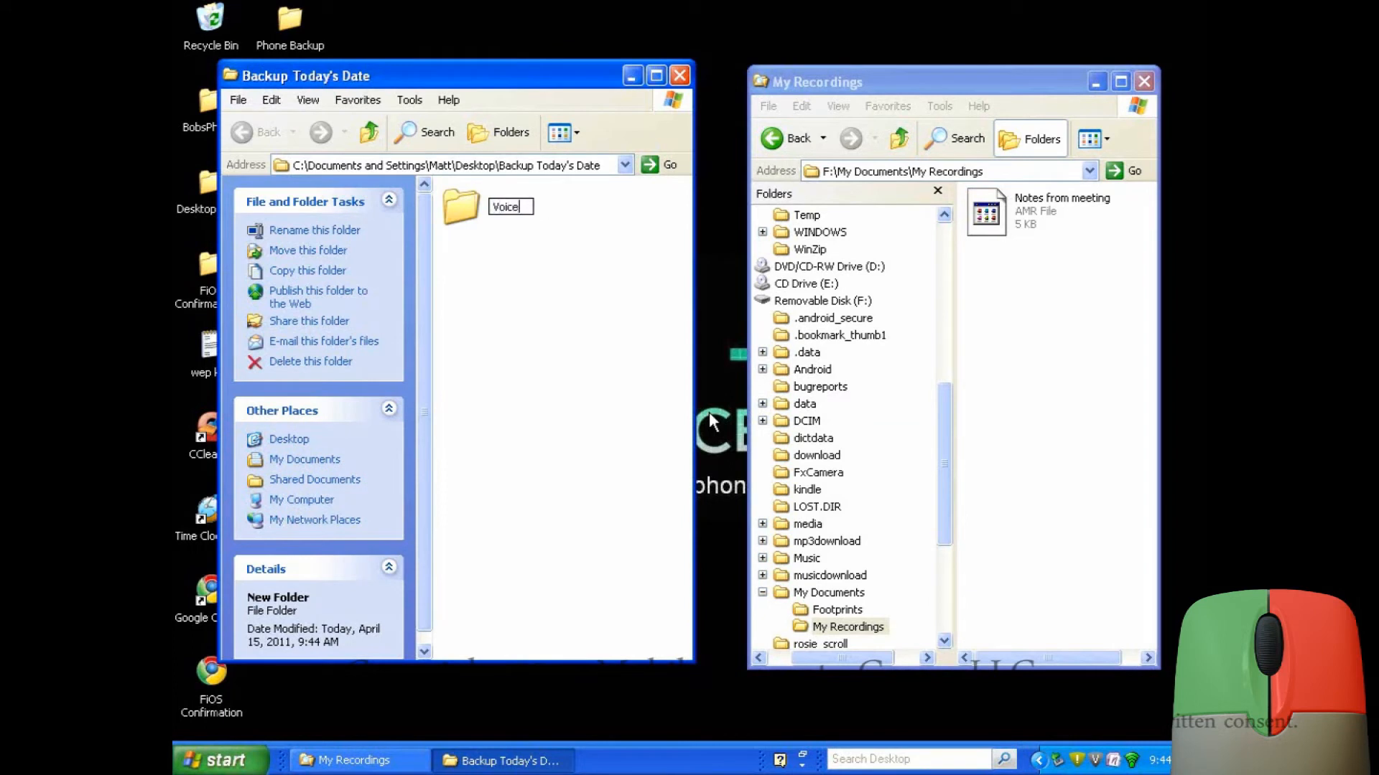
key("Enter")
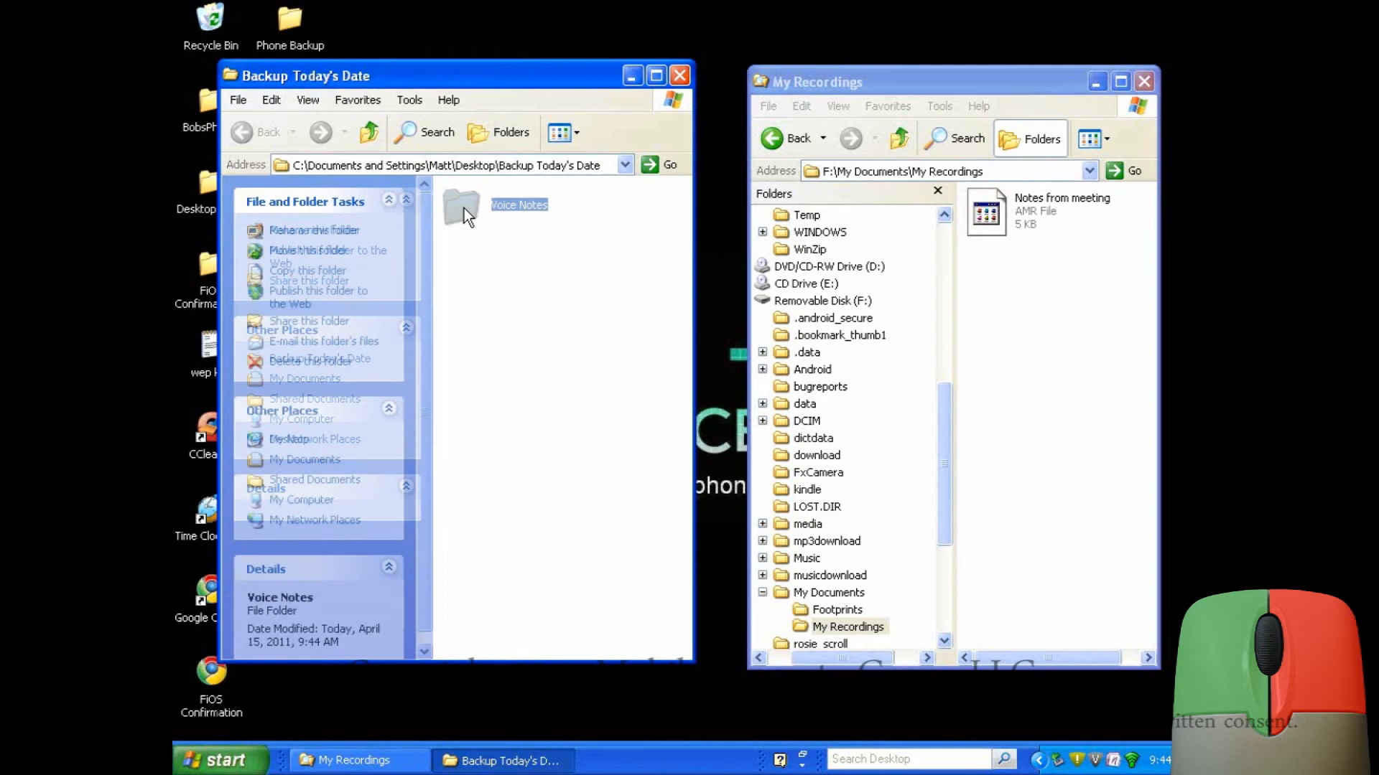
double_click(466, 208)
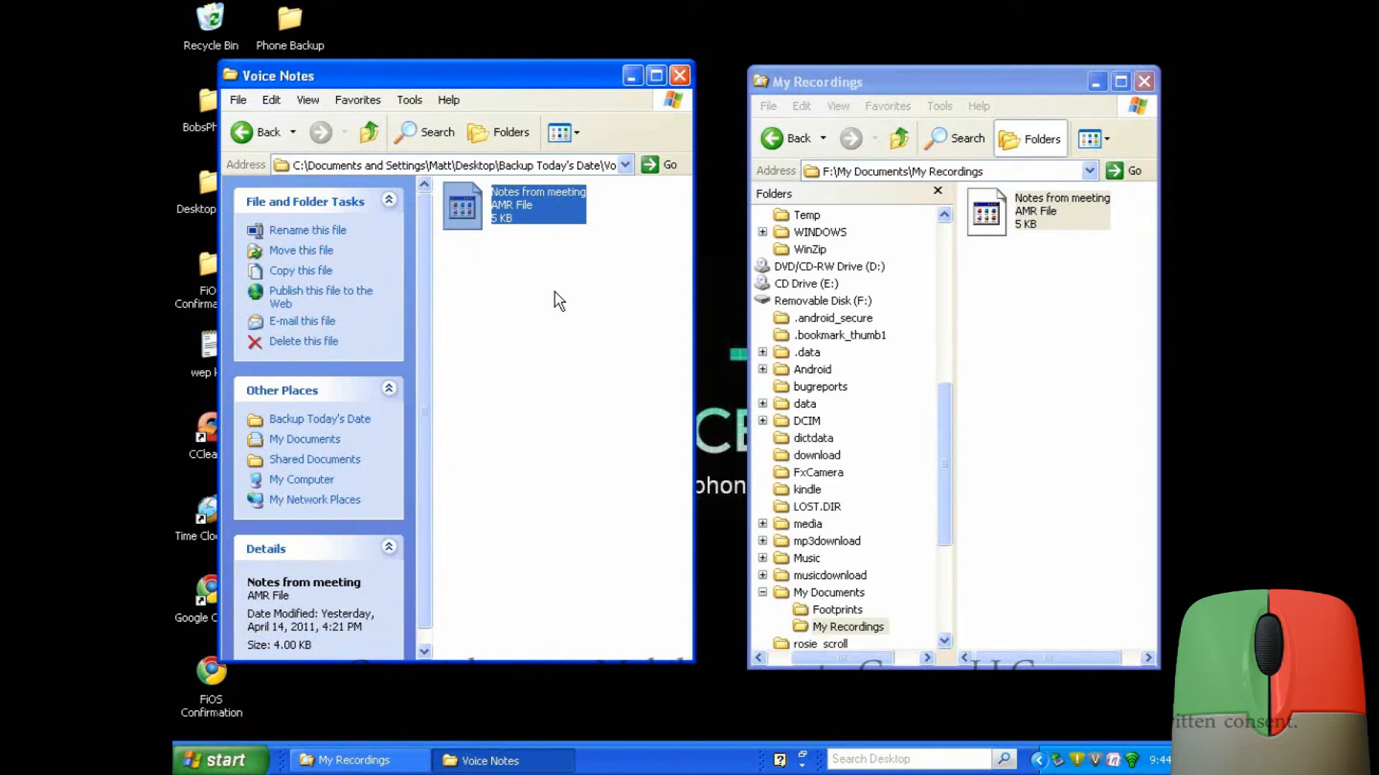
- With Notes from meeting copied into Voice Notes, return the phone window to Removable Disk (F:)
left_click(787, 138)
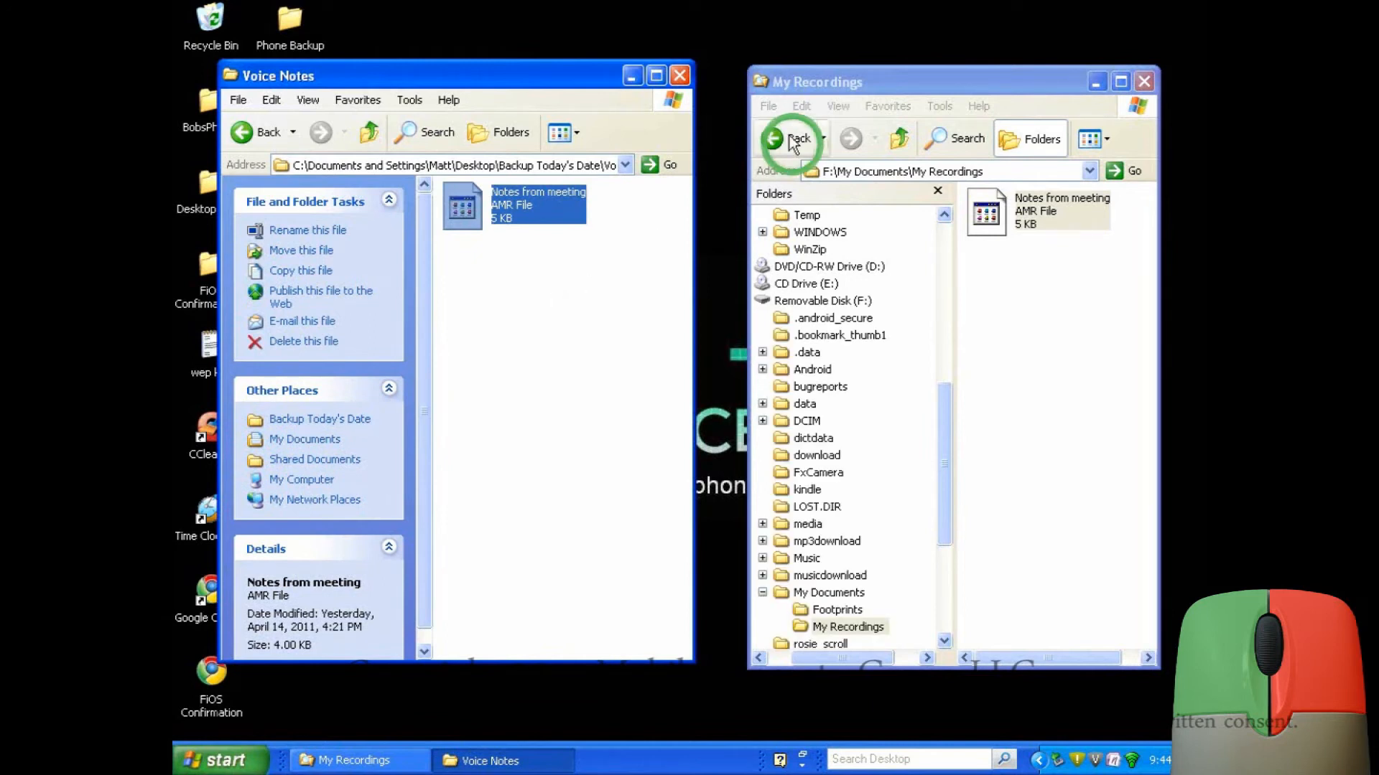
left_click(783, 139)
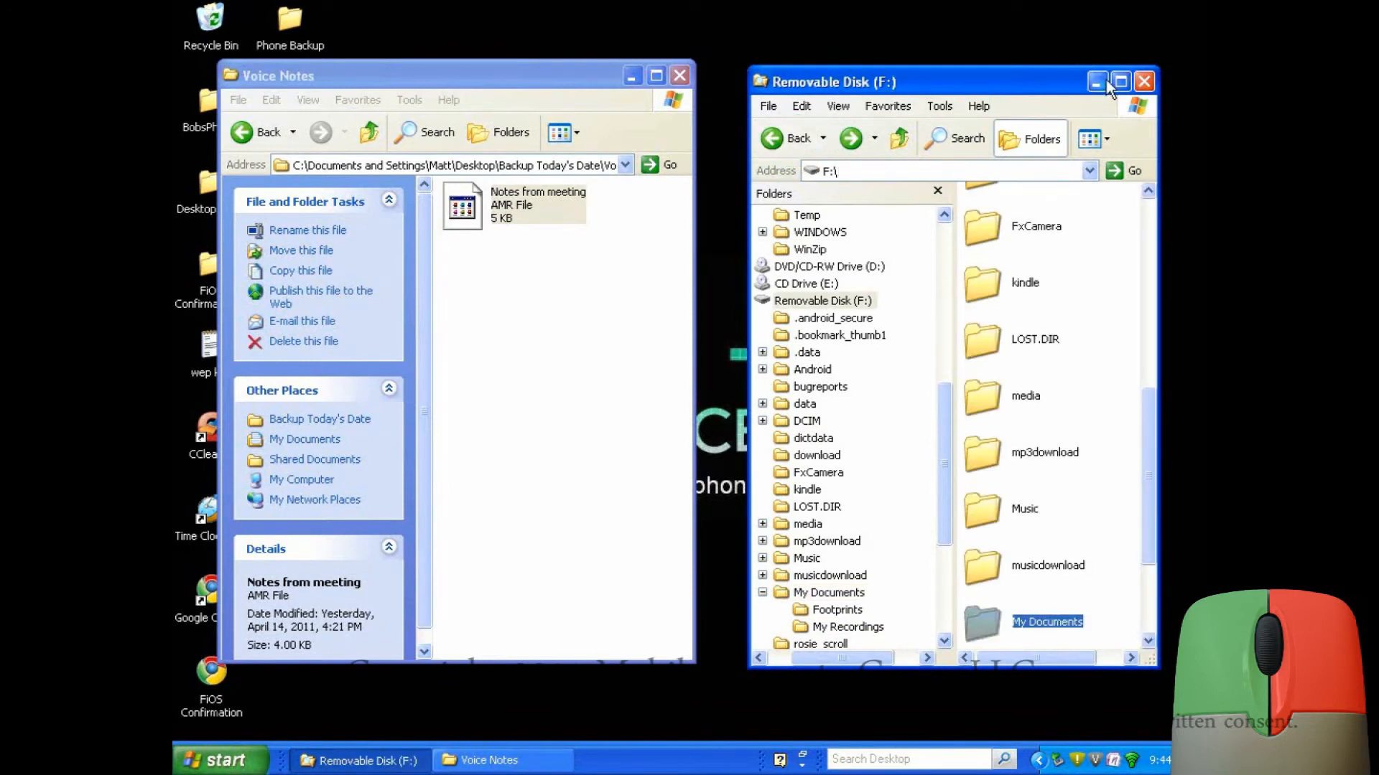
- Maximize the phone window and navigate into F:\data\colornote\backup
left_click(1120, 81)
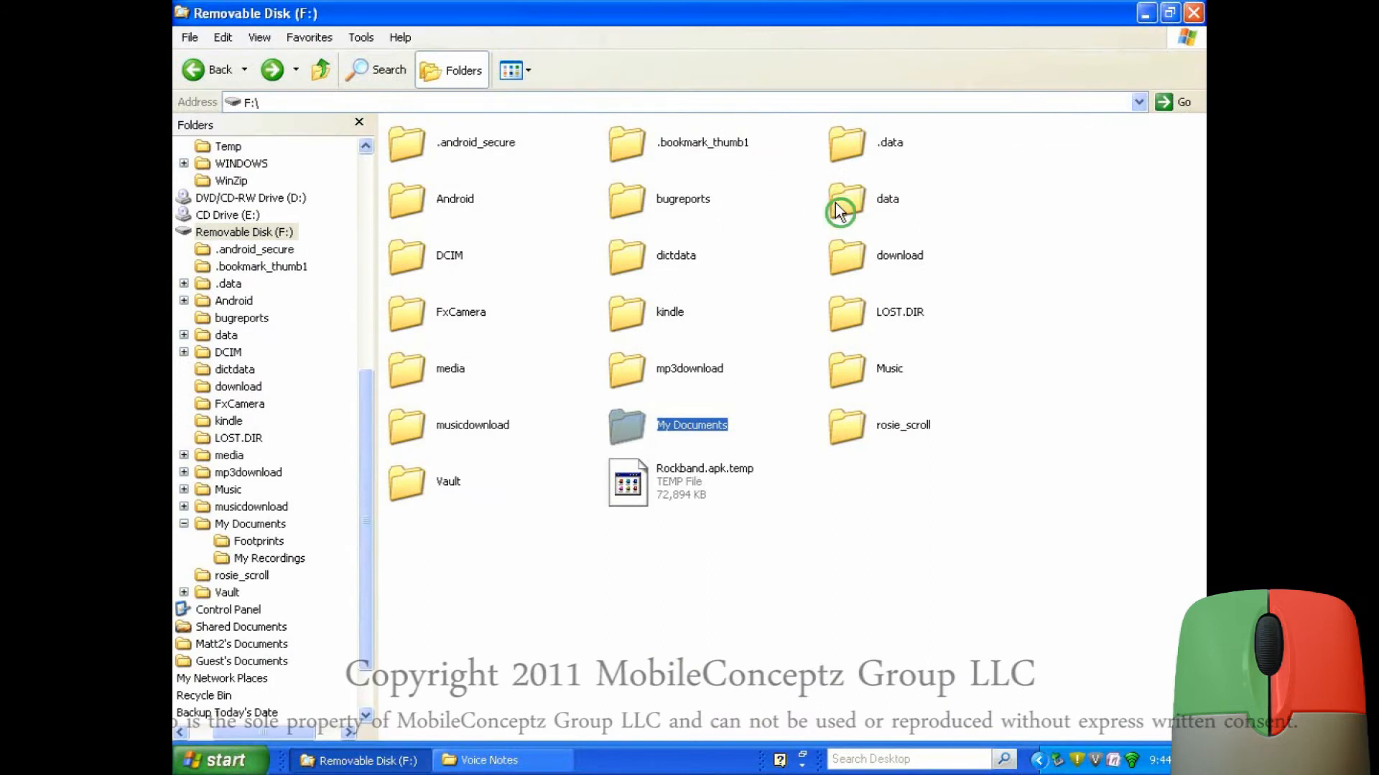
double_click(841, 201)
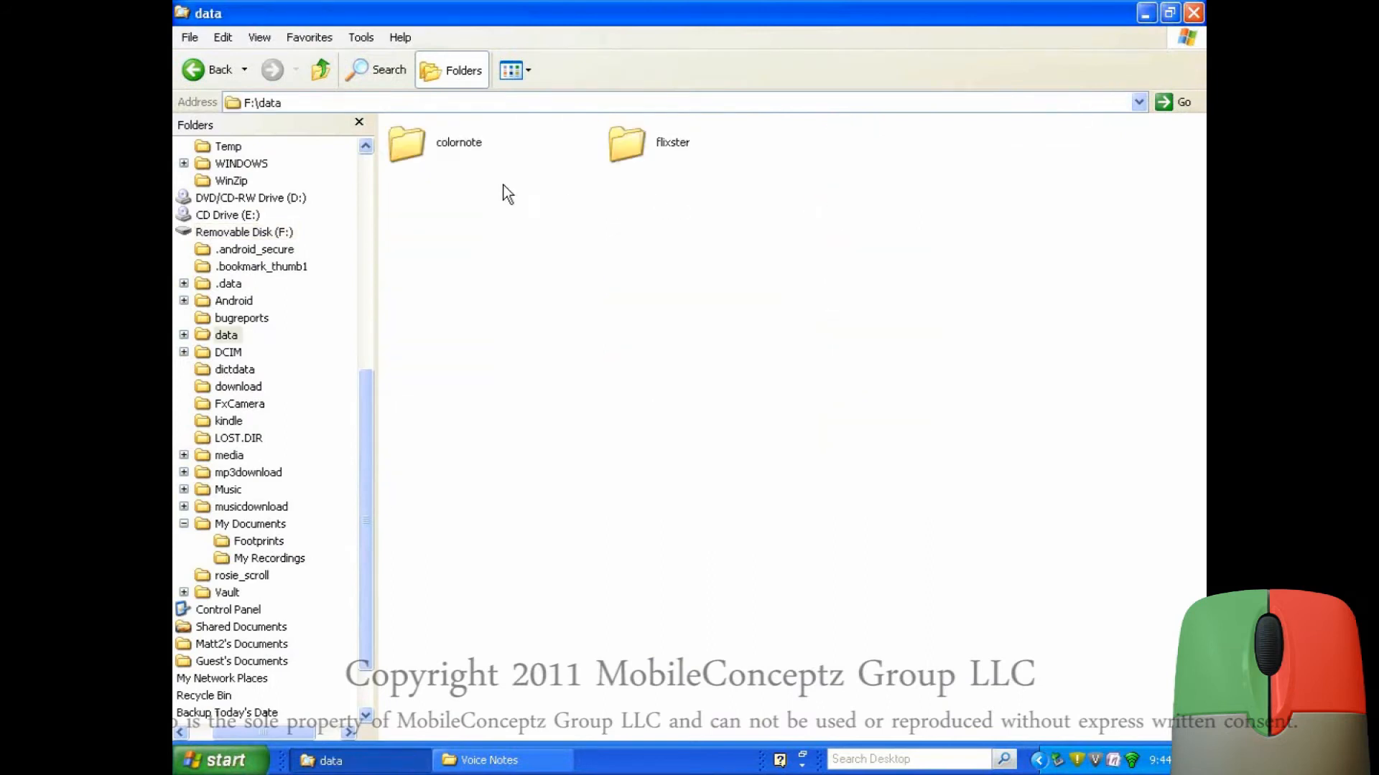
double_click(406, 143)
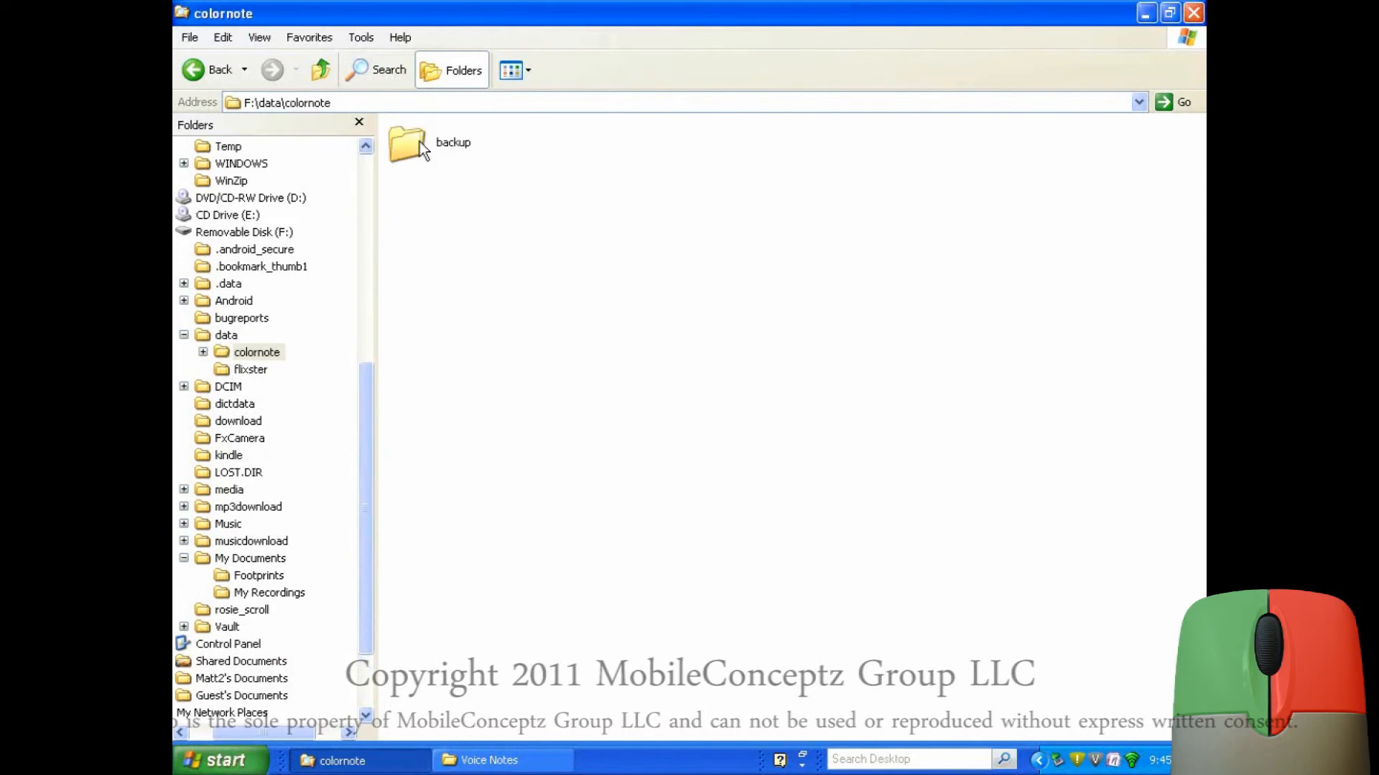
double_click(411, 146)
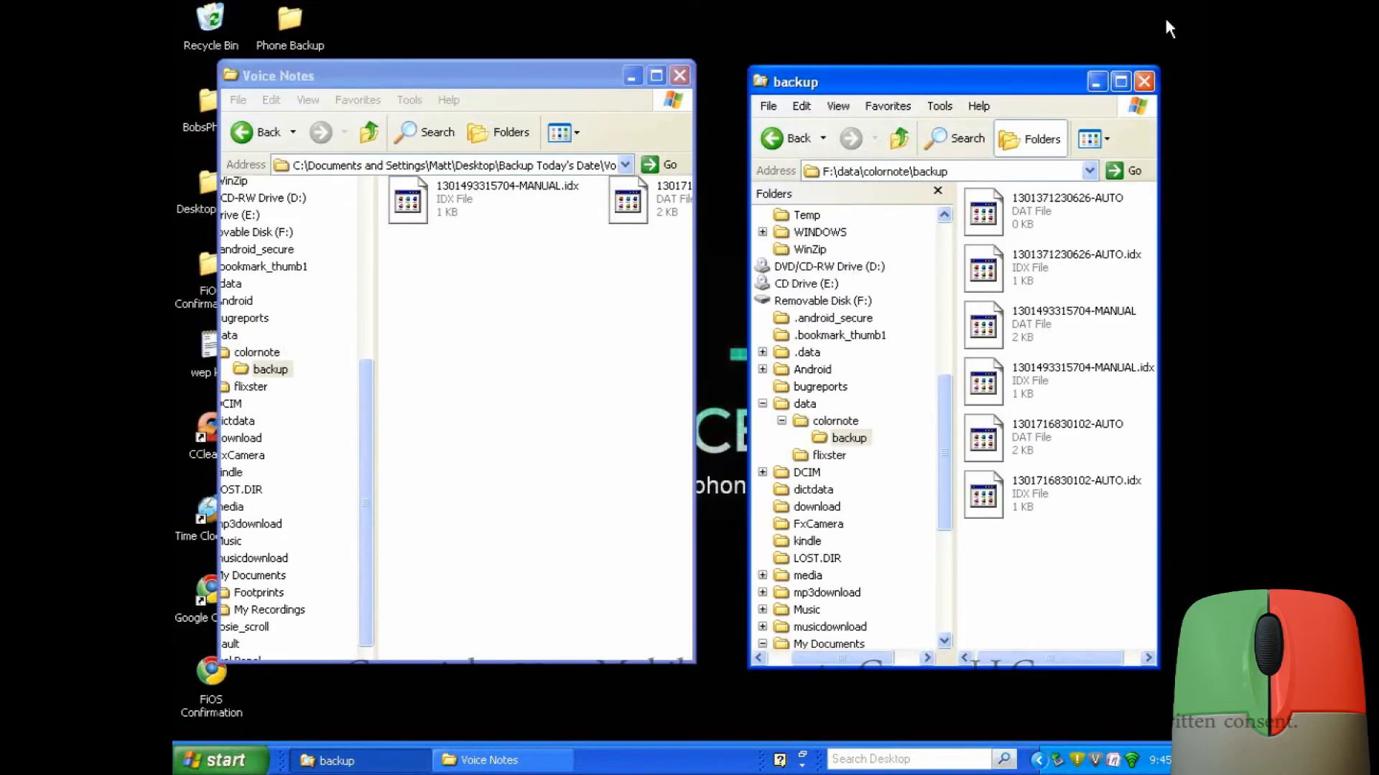
- Create a 'Class Notes' folder in Backup Today's Date for the six ColorNote backup files, then step the phone window back to colornote
left_click(249, 132)
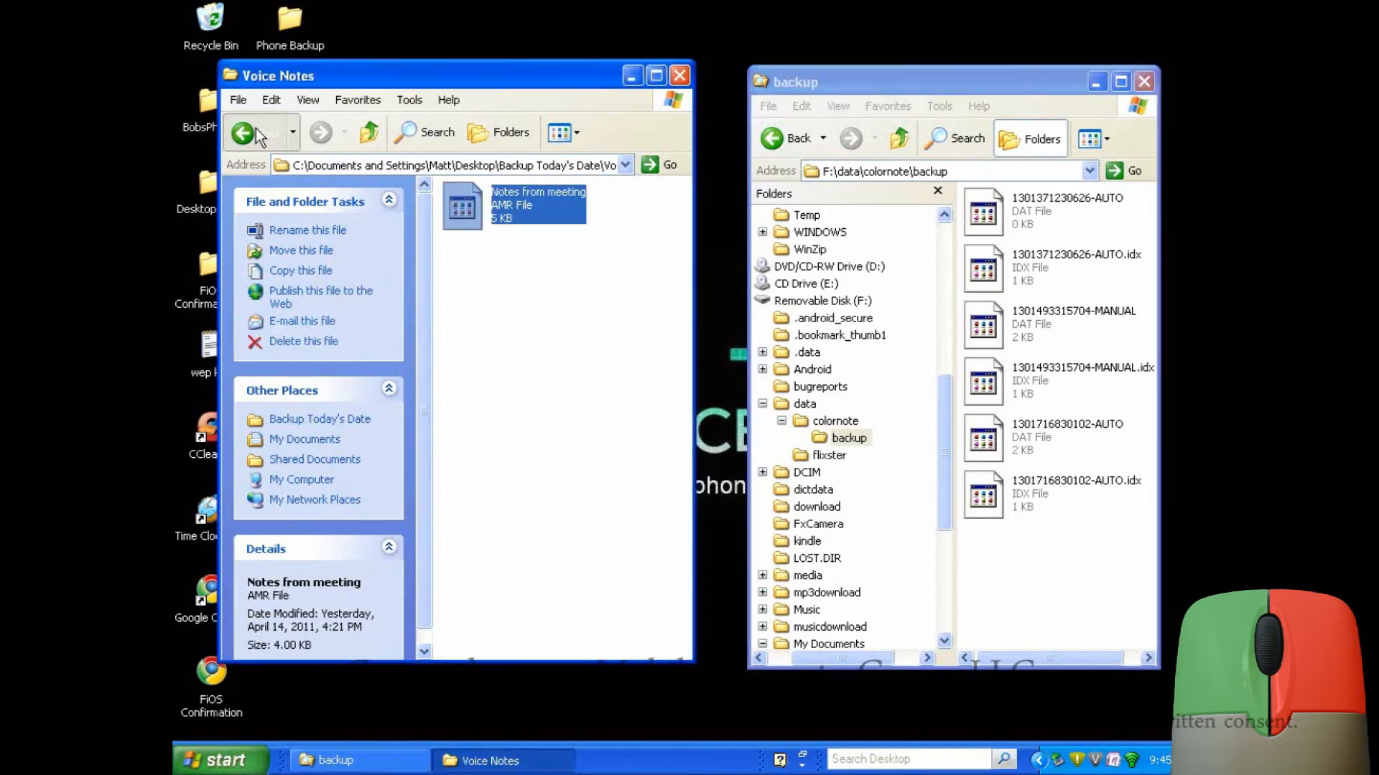
left_click(245, 132)
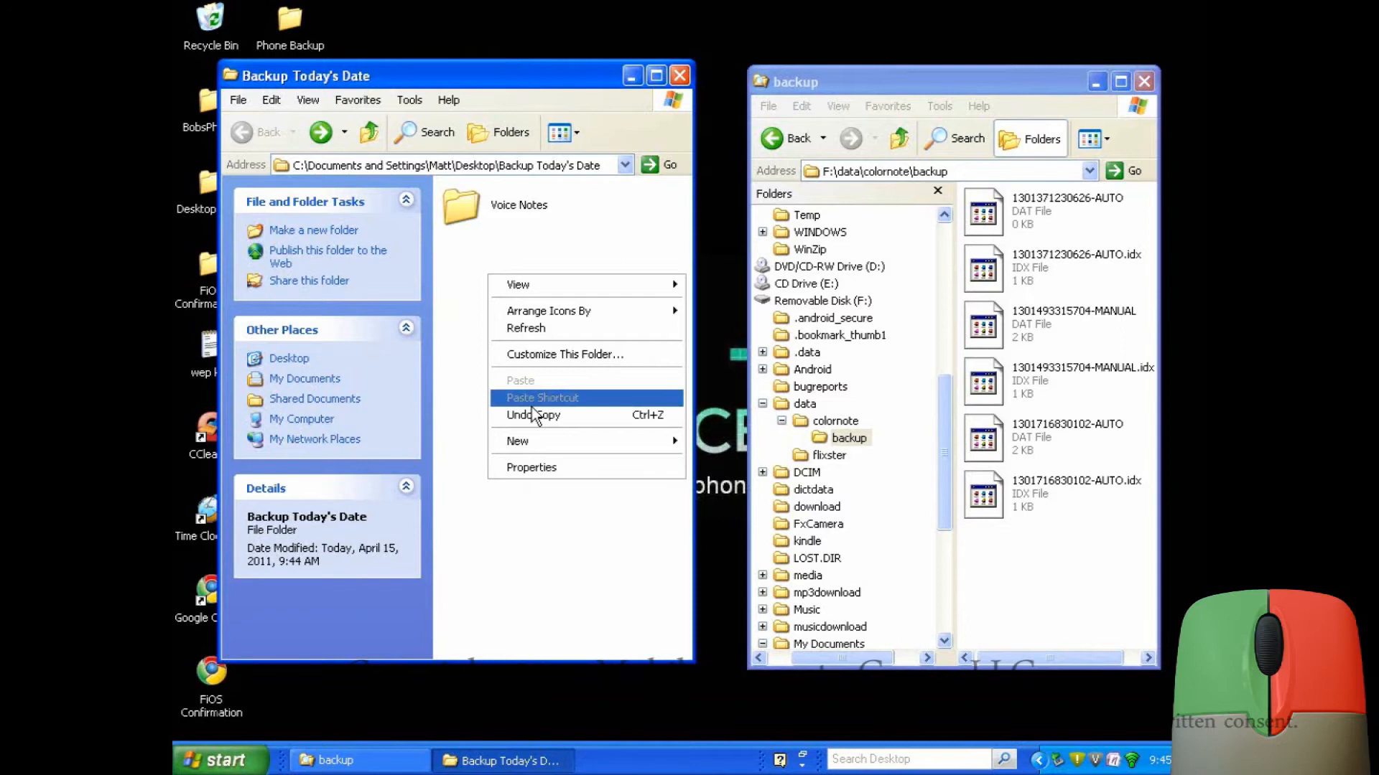
left_click(517, 441)
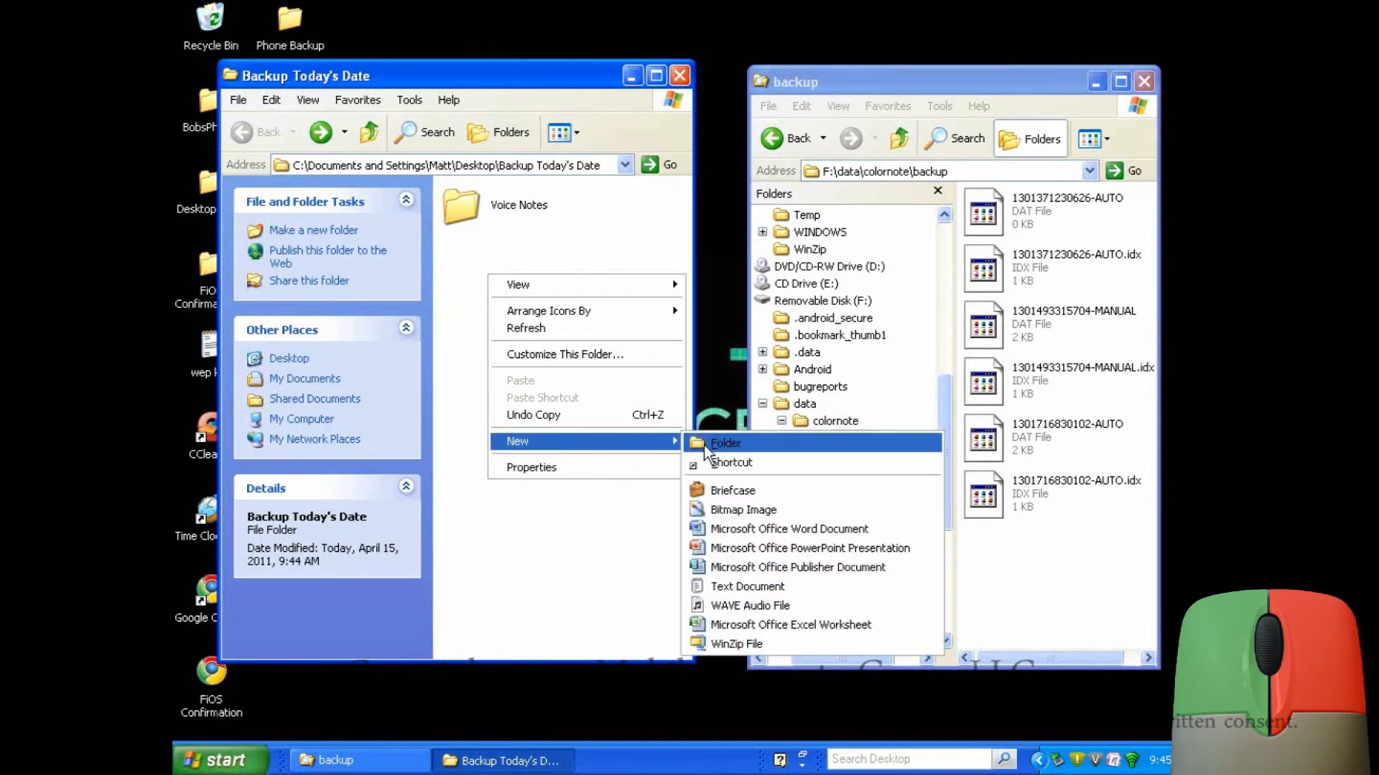
left_click(726, 443)
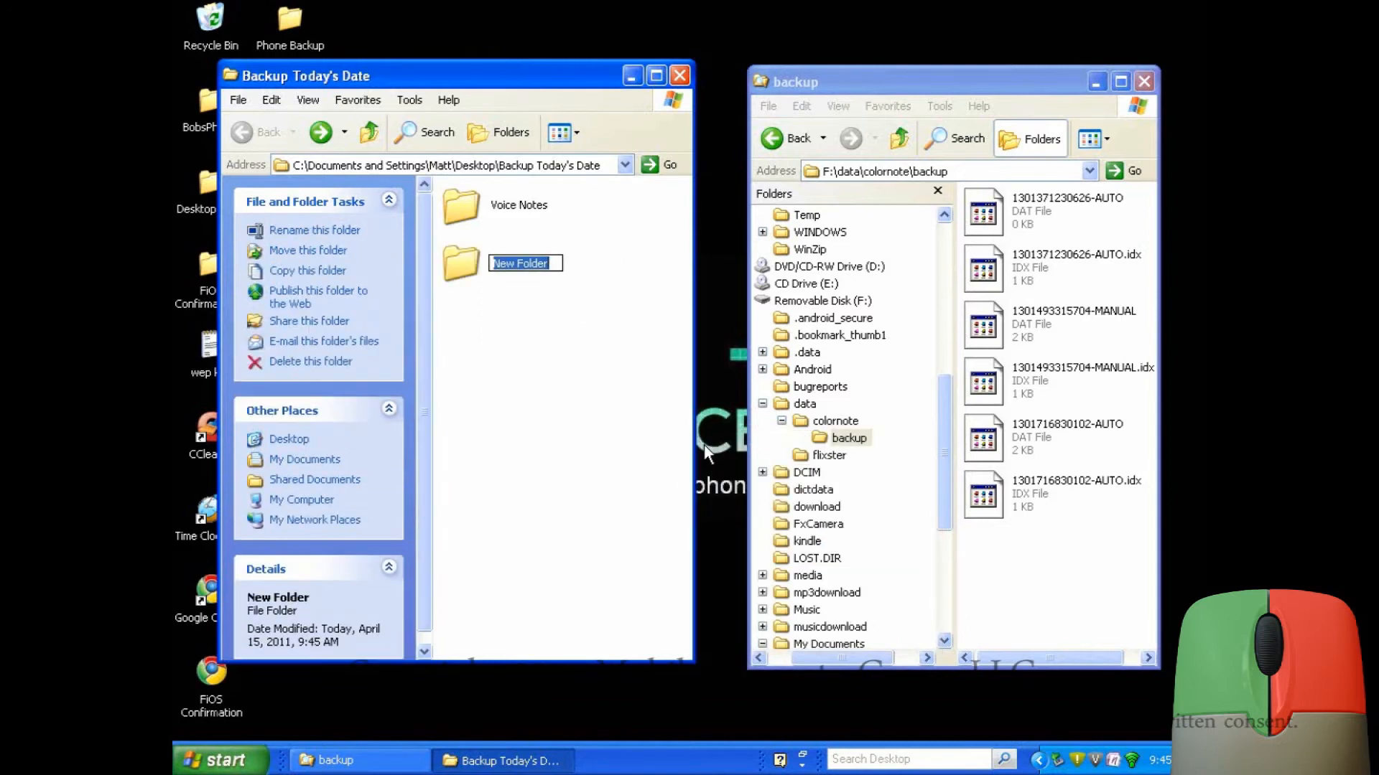
type("Class Notes")
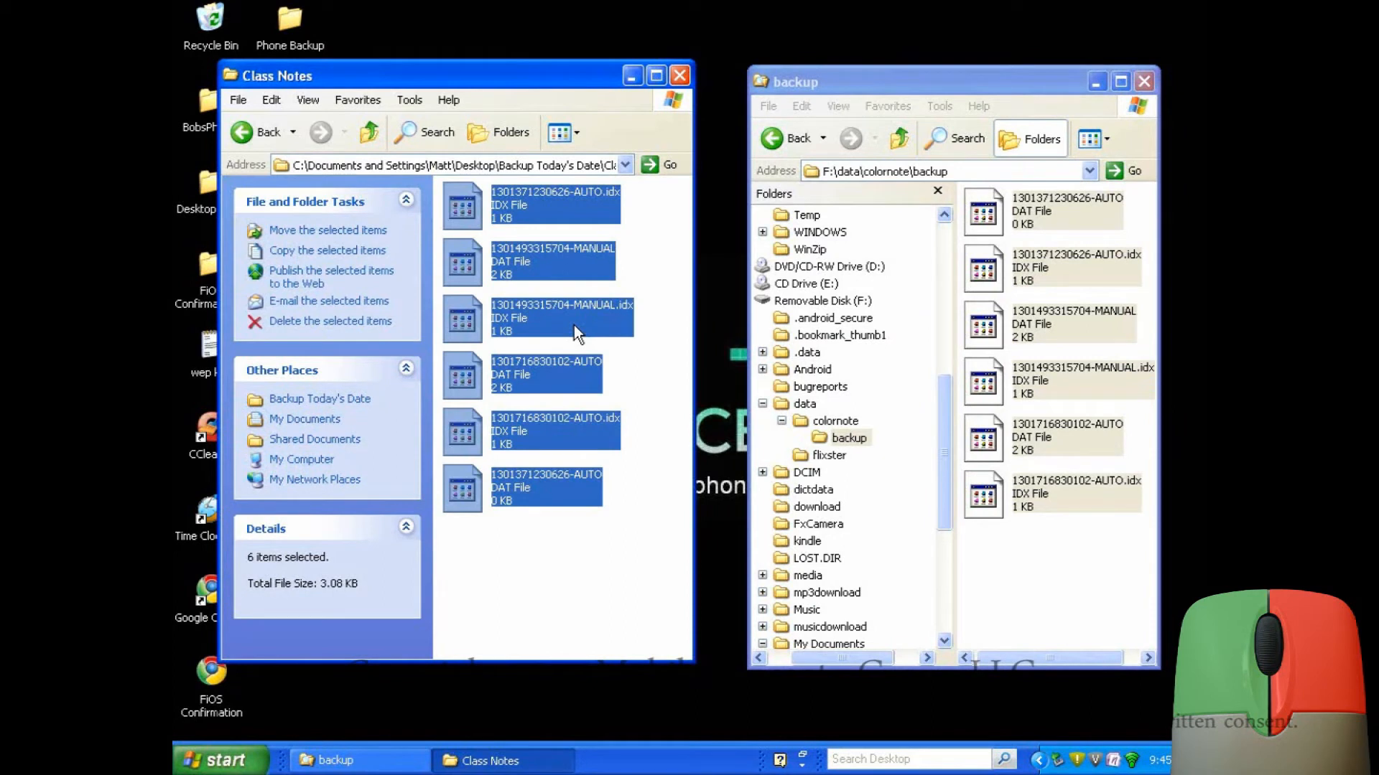
left_click(771, 138)
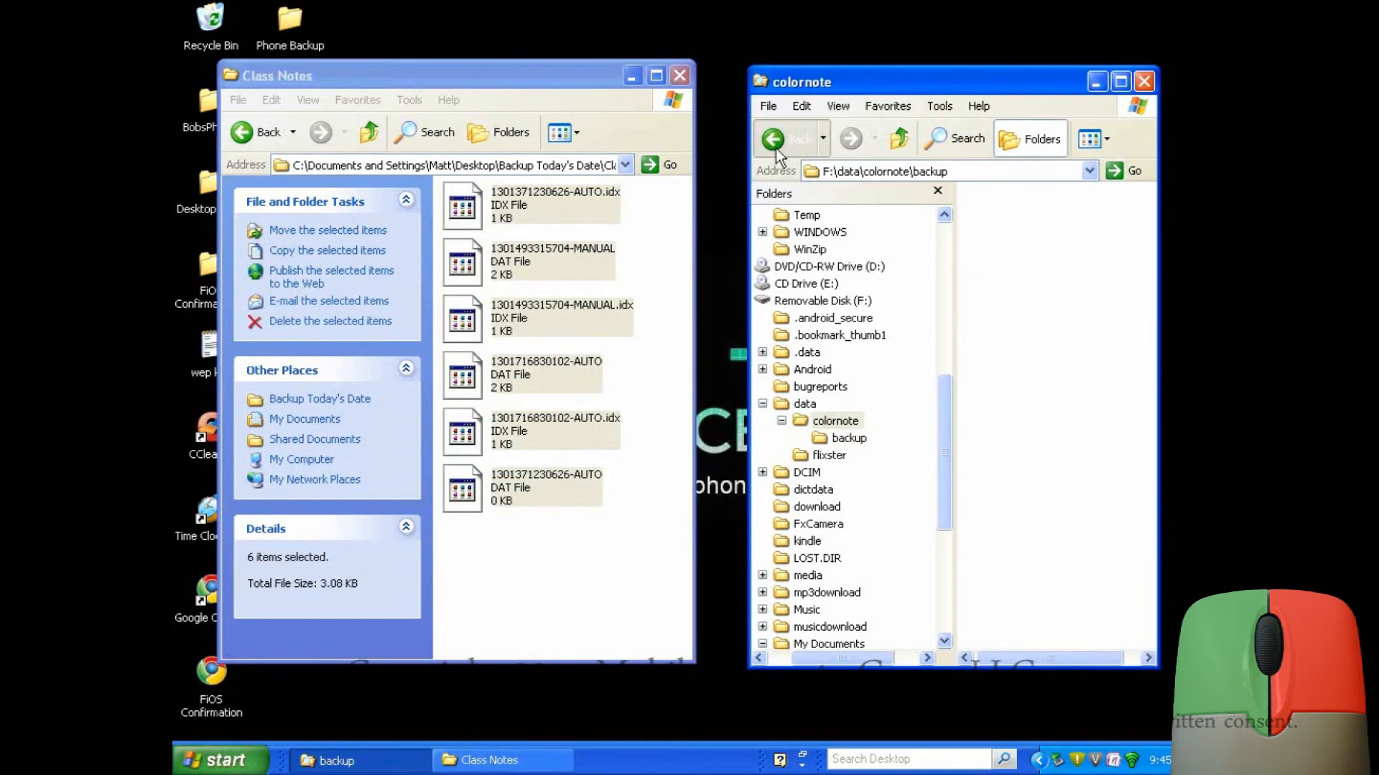
- Go back to the drive's top level, enter DCIM\100MEDIA and show the photos as thumbnails
left_click(773, 137)
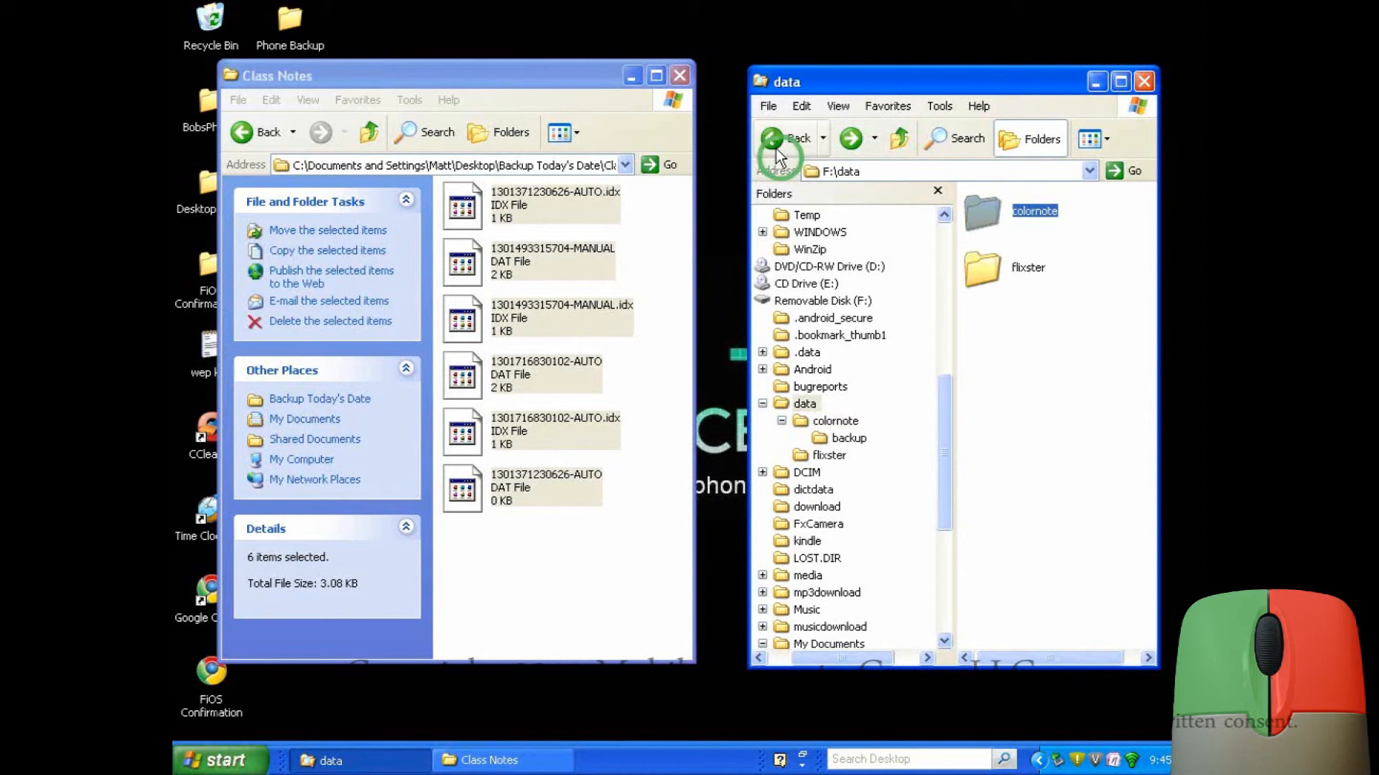
left_click(776, 138)
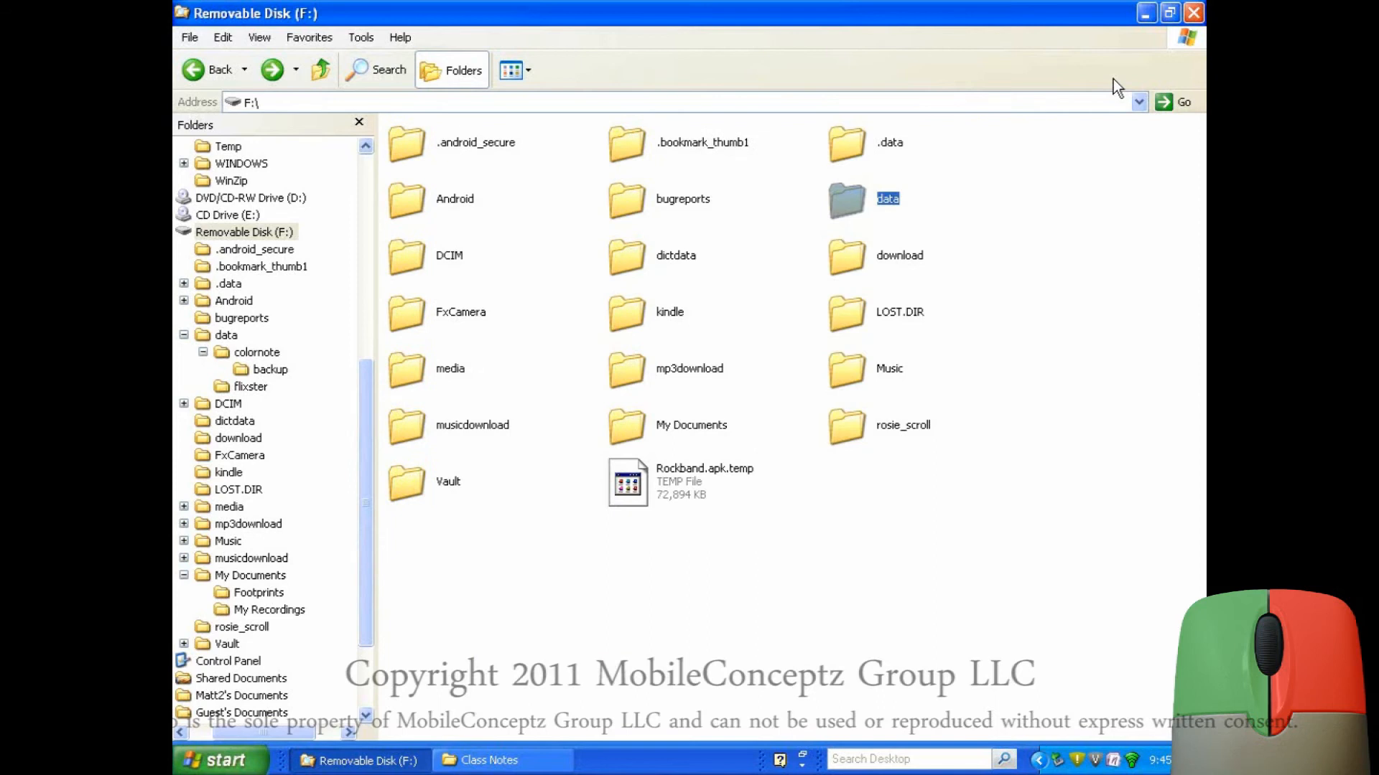
mouse_move(520, 270)
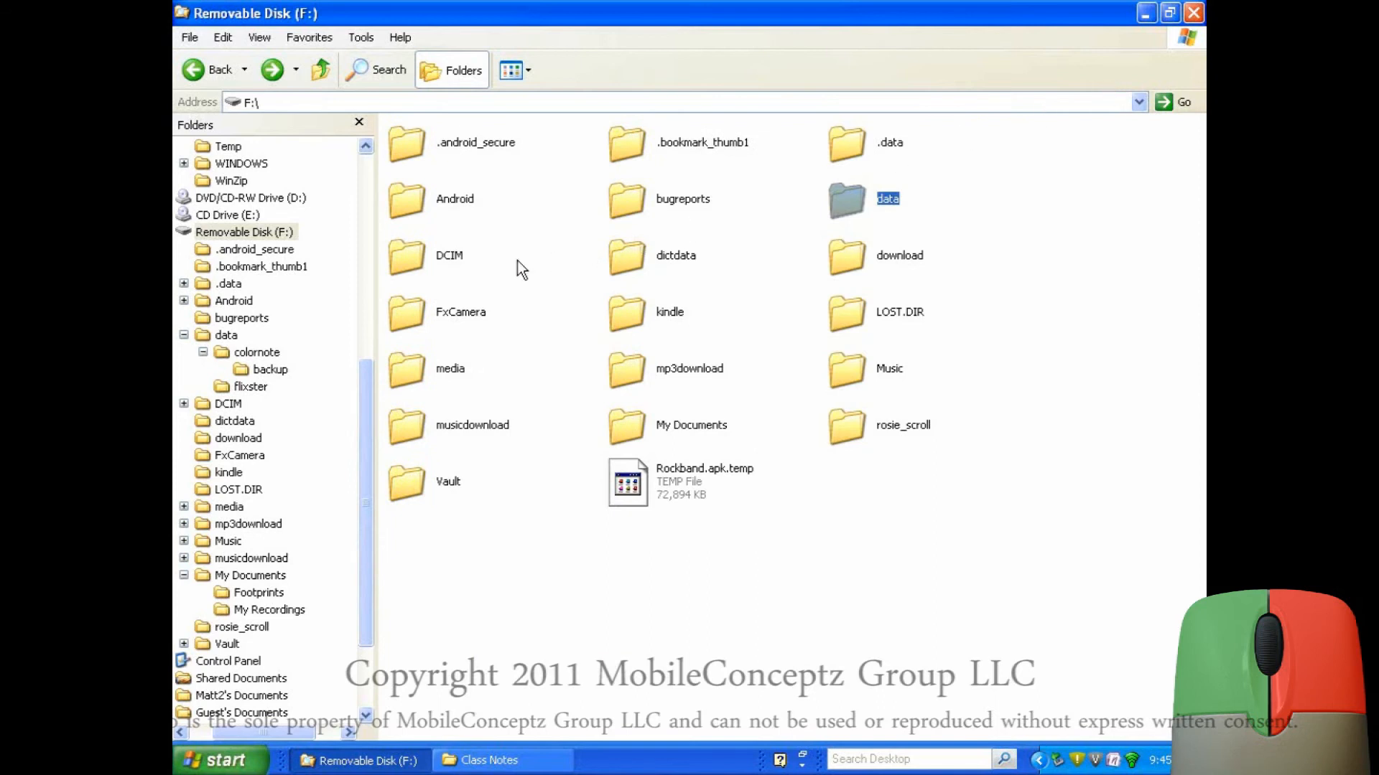
left_click(448, 255)
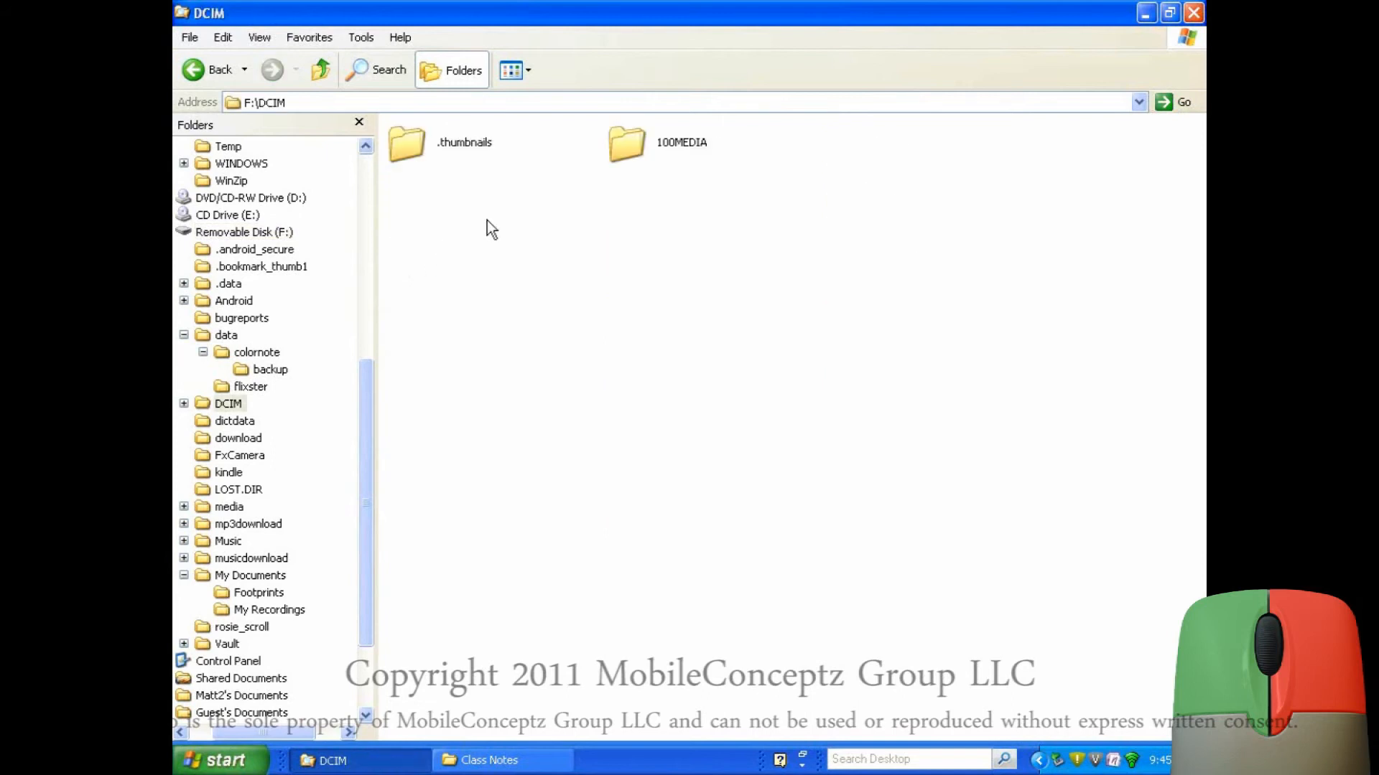
double_click(628, 140)
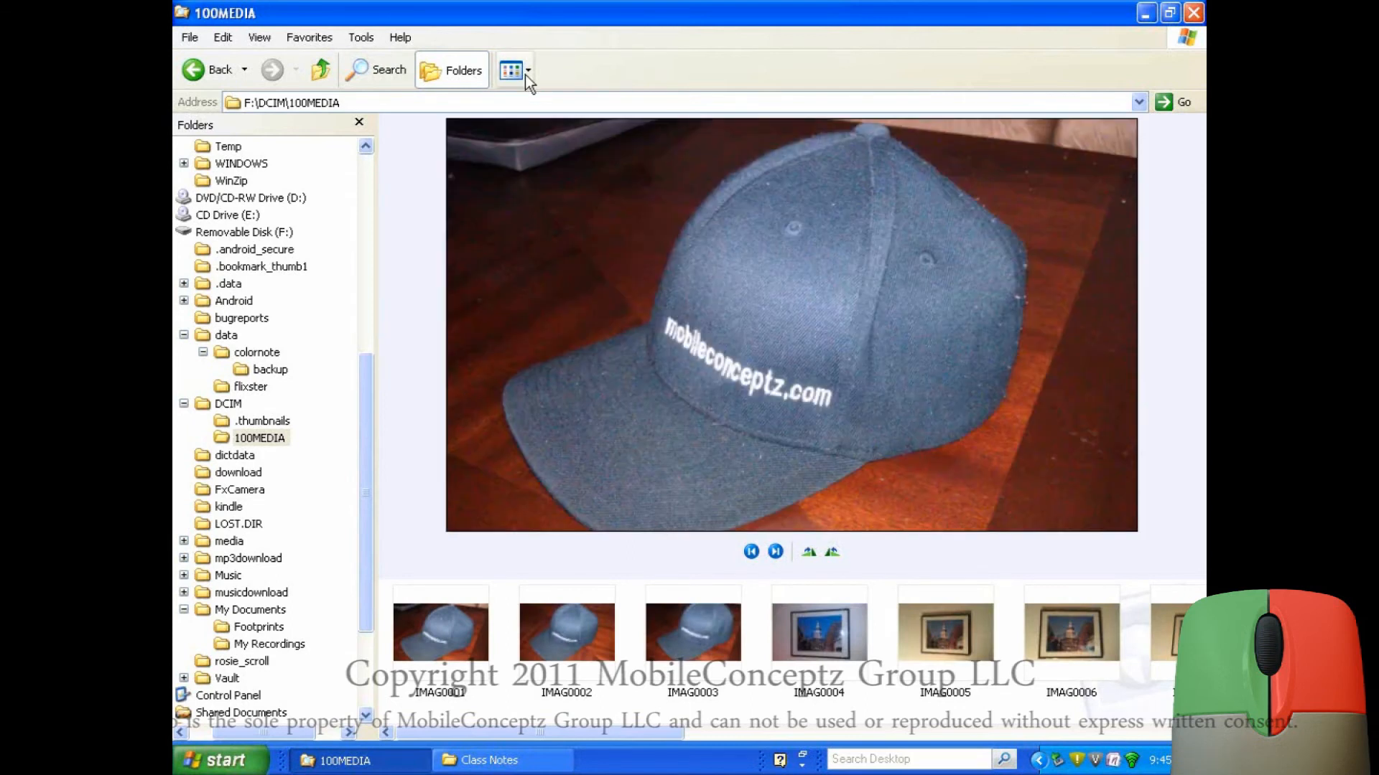
left_click(512, 68)
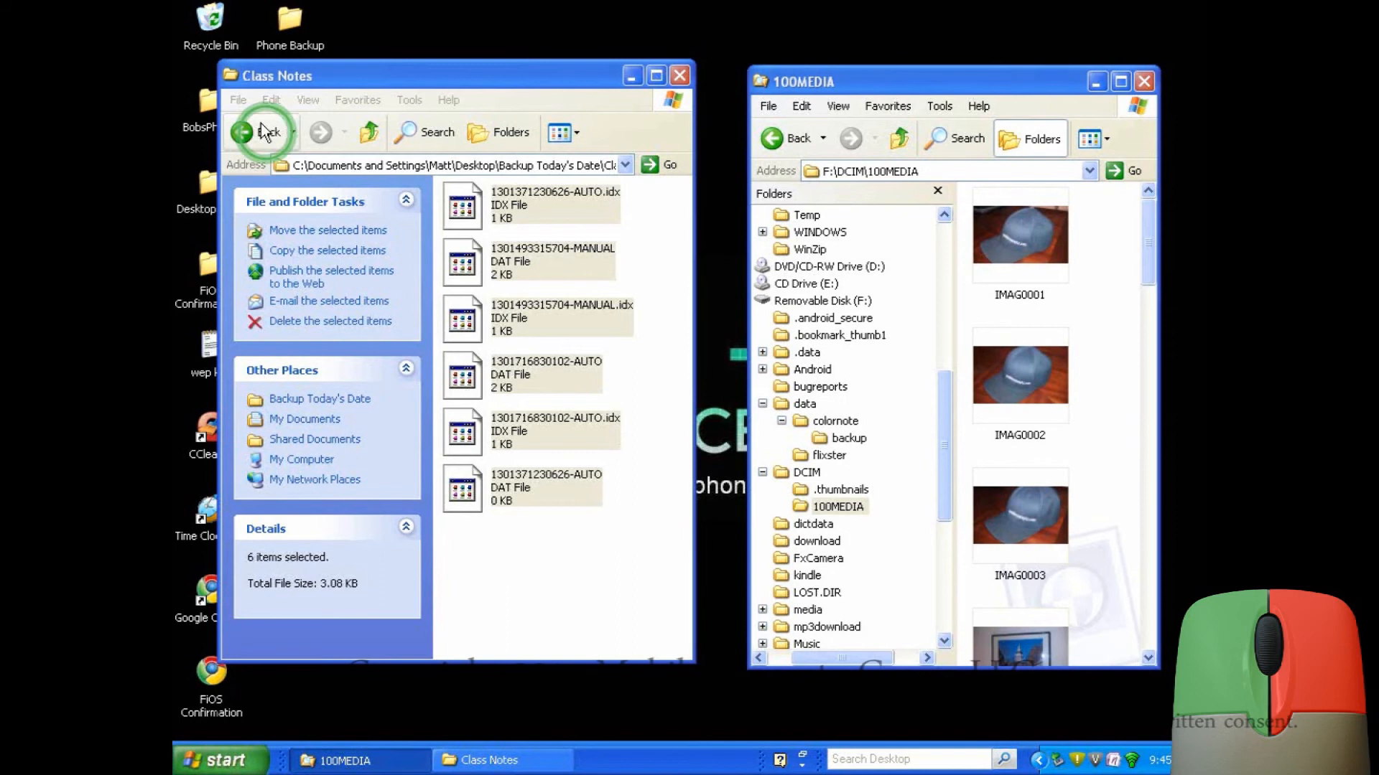
- Create a new folder named 'Pictures & Videos' inside Backup Today's Date
left_click(250, 132)
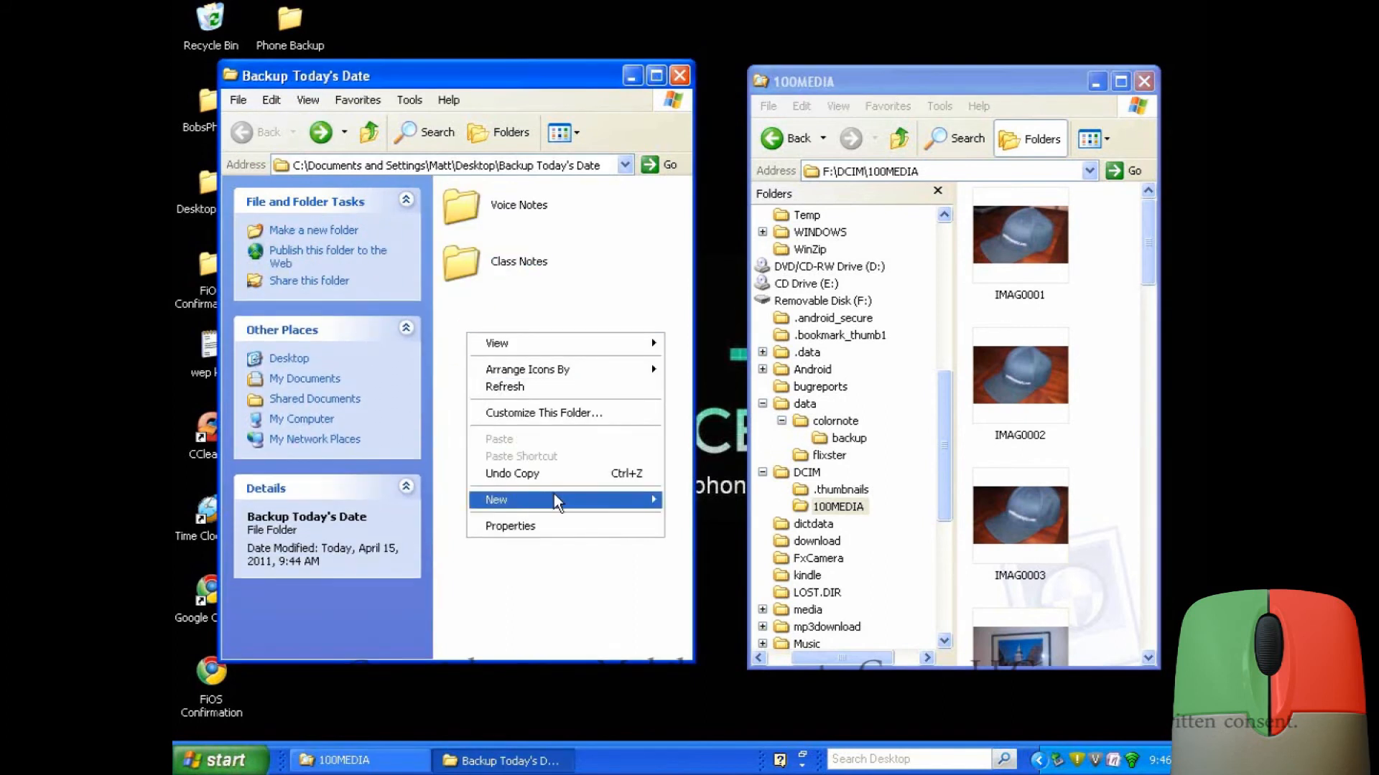
left_click(495, 500)
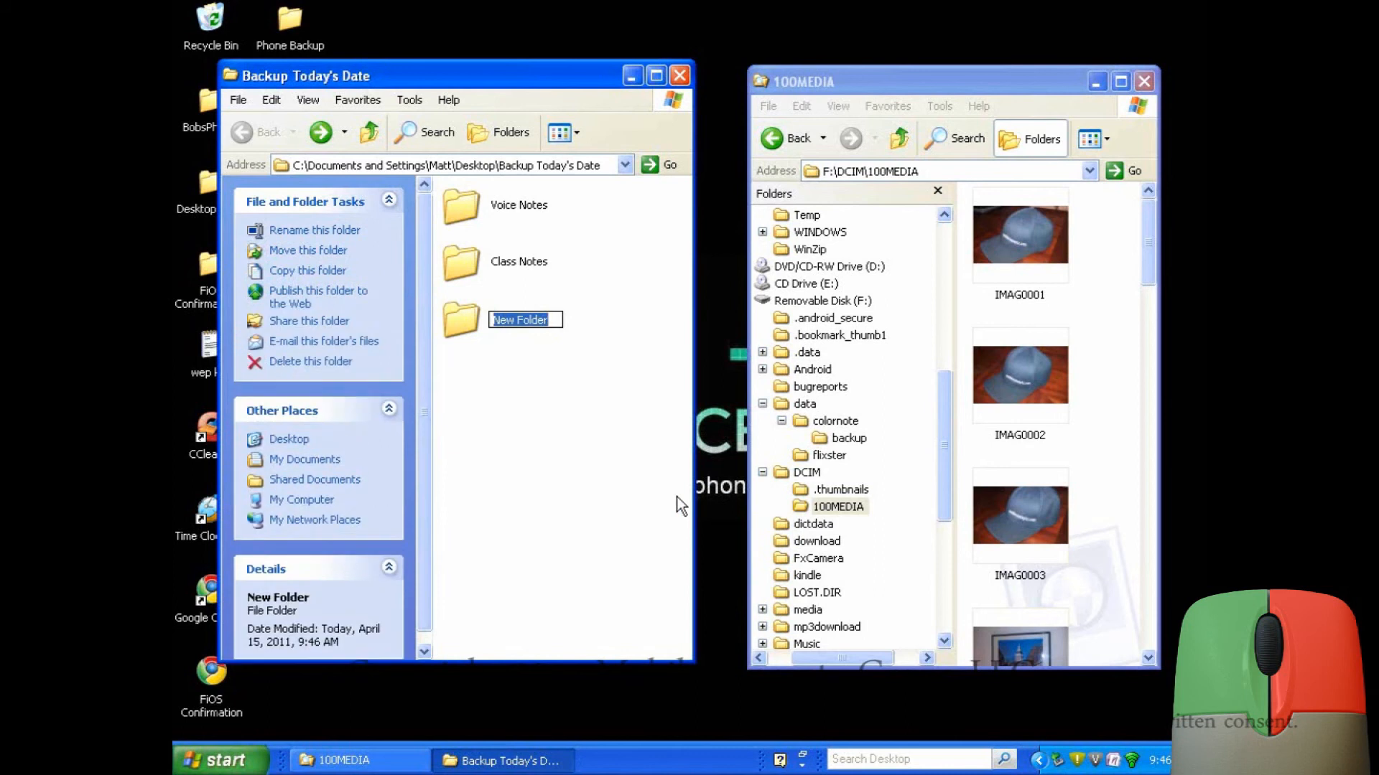
type("Pict")
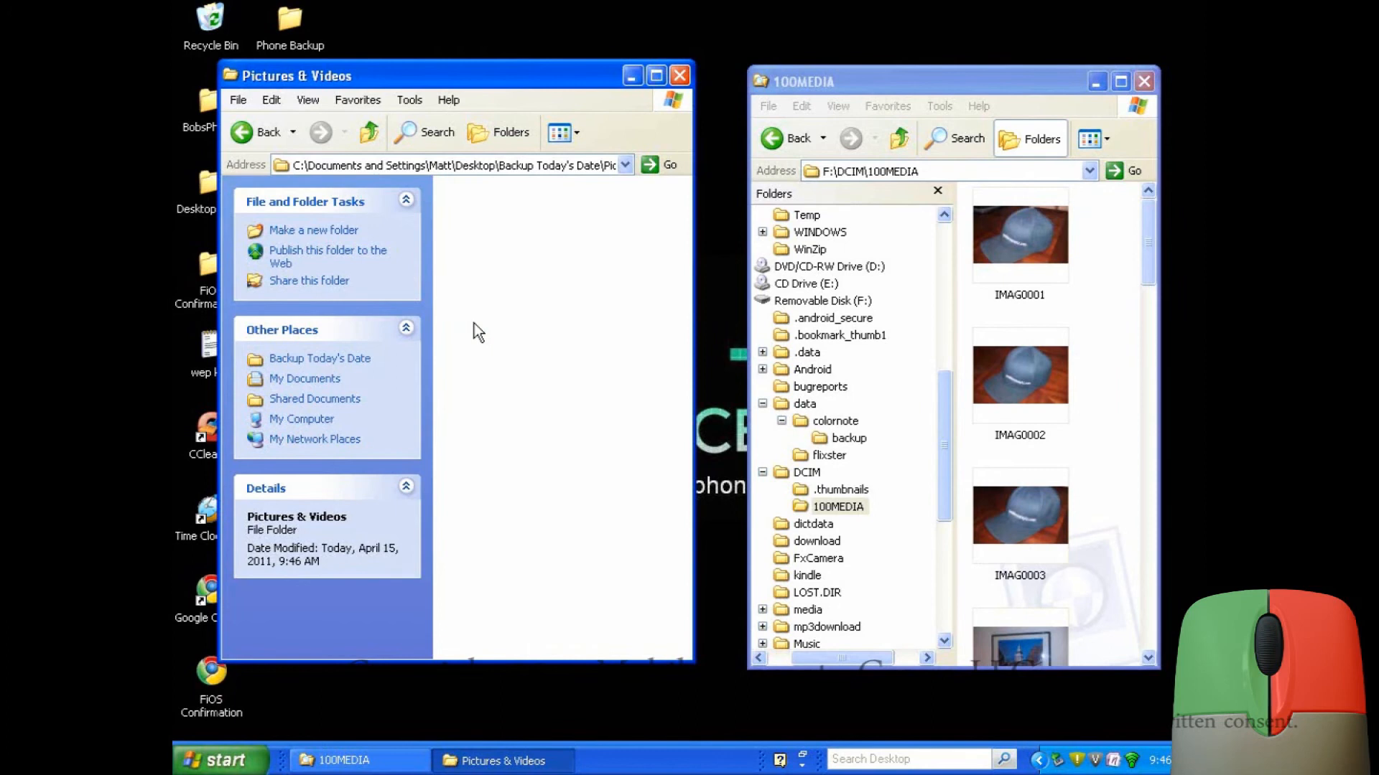
mouse_move(1115, 229)
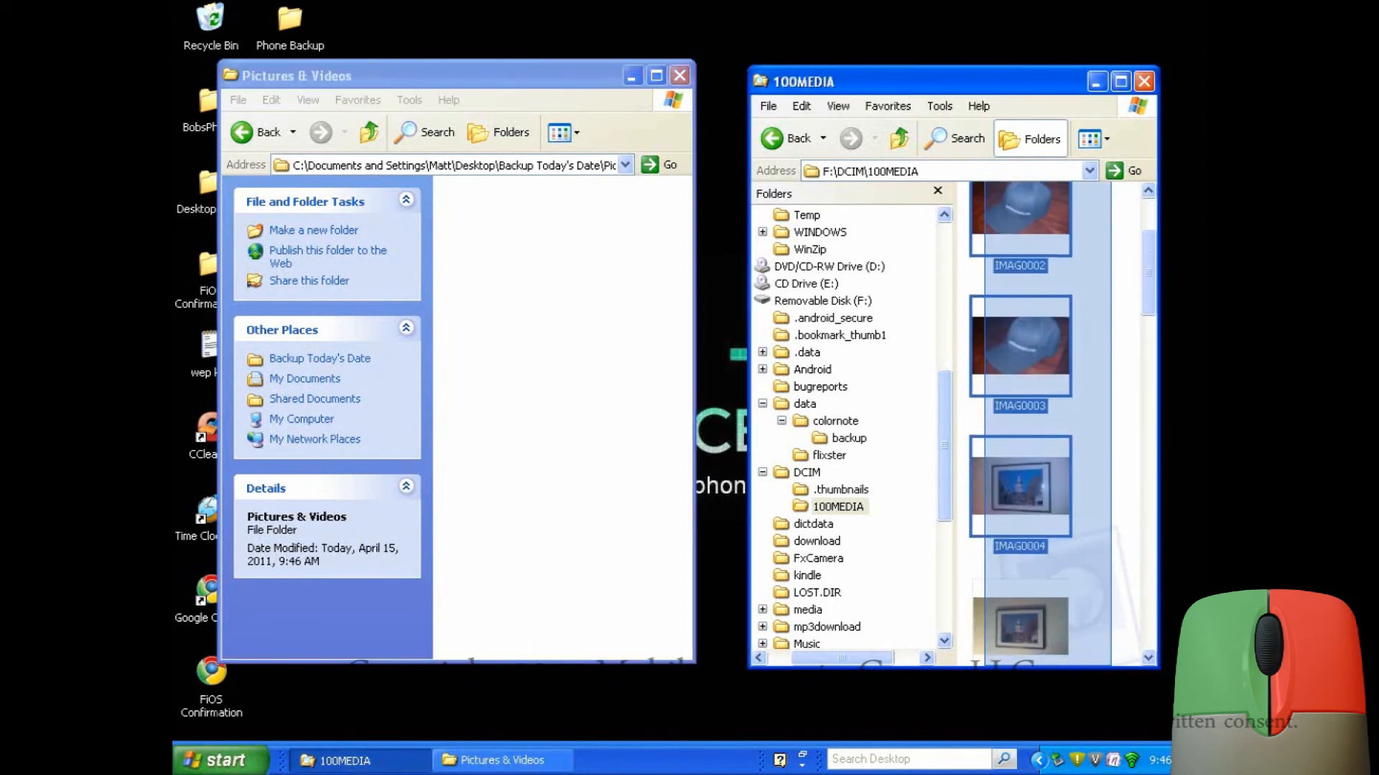
- Copy the phone's 18 photos and videos from 100MEDIA into Pictures & Videos, then close that window
scroll("down", 3)
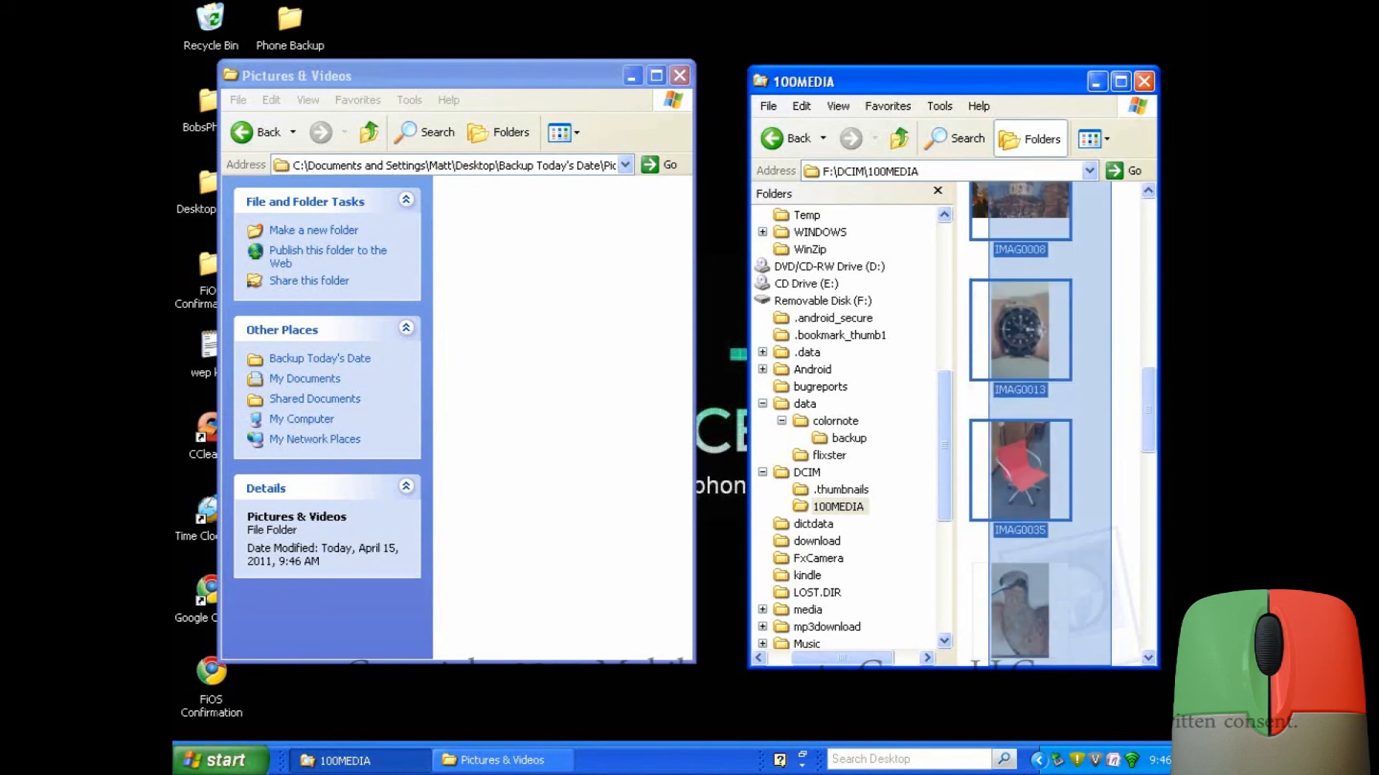
scroll("down", 3)
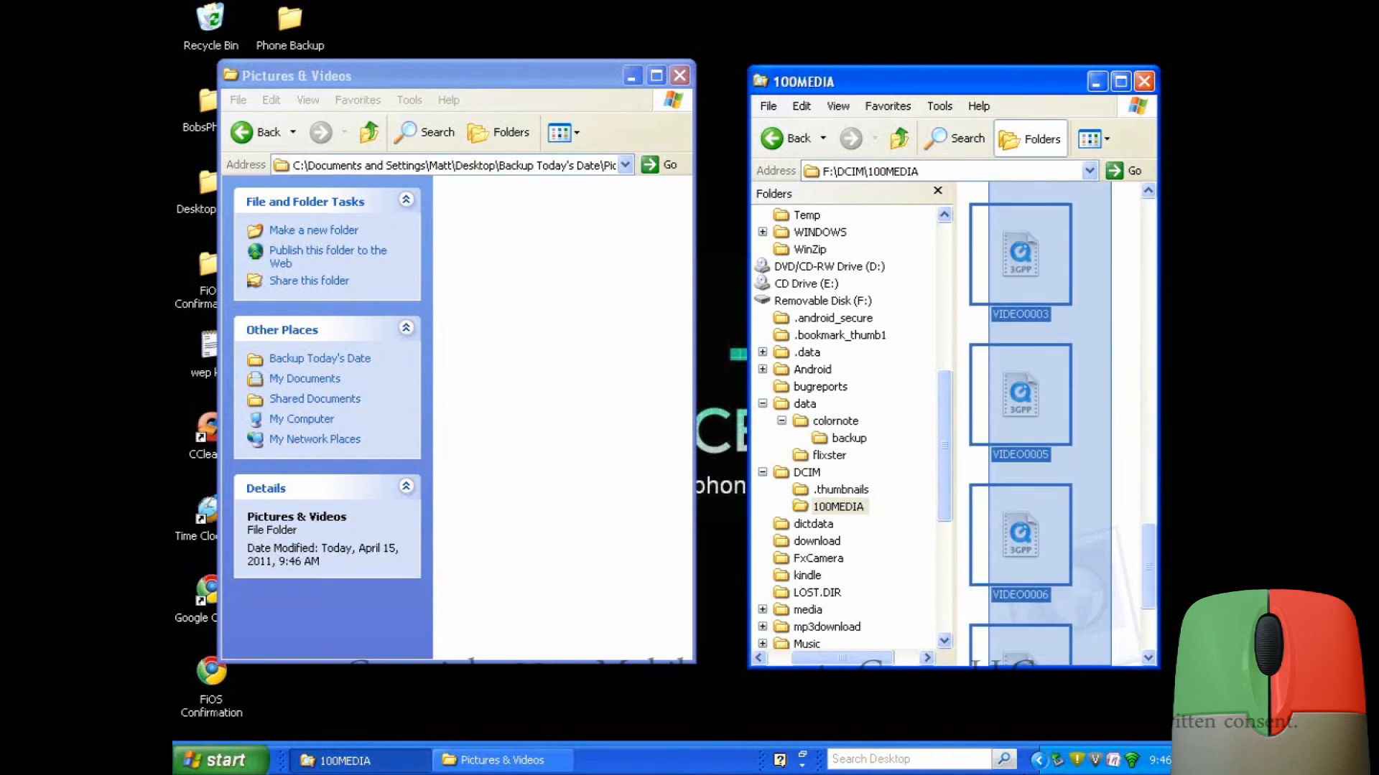
scroll("down", 3)
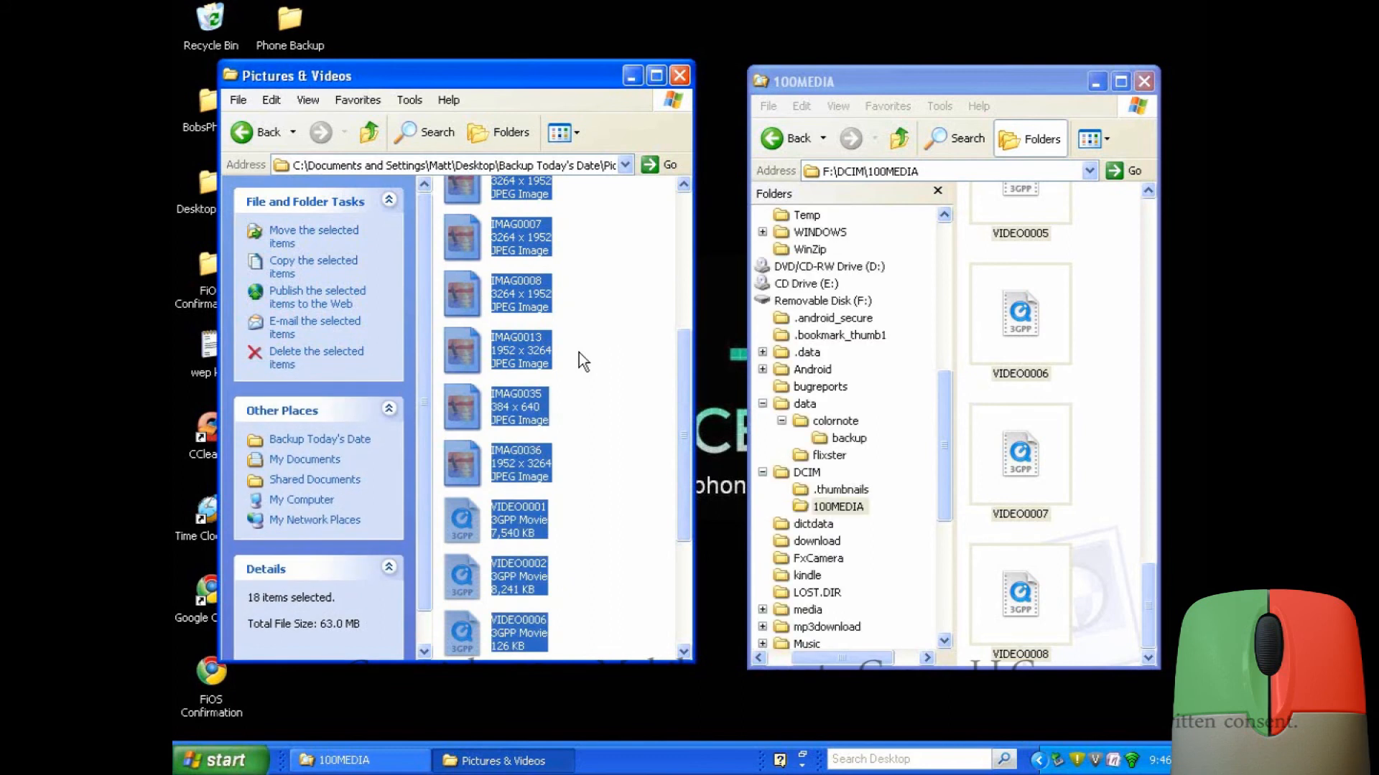
mouse_move(612, 367)
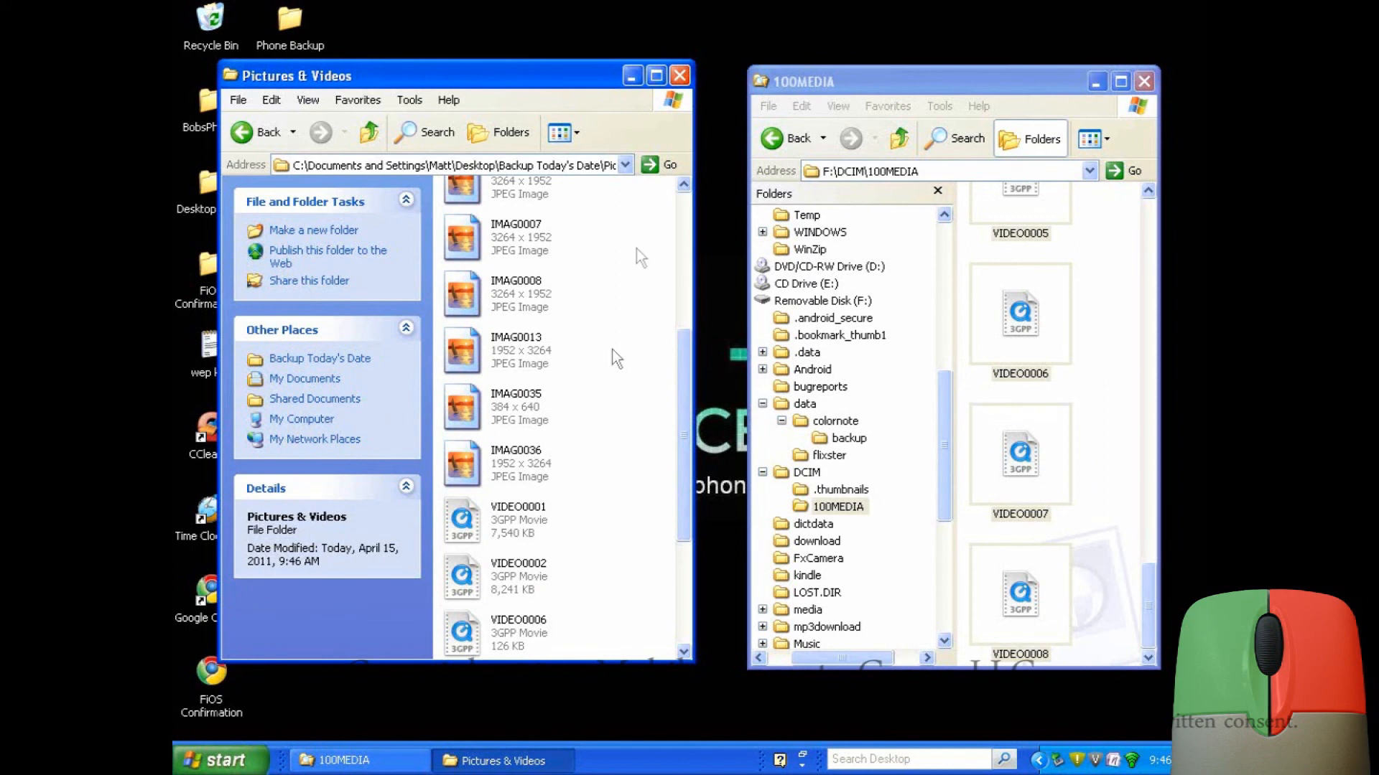
left_click(679, 75)
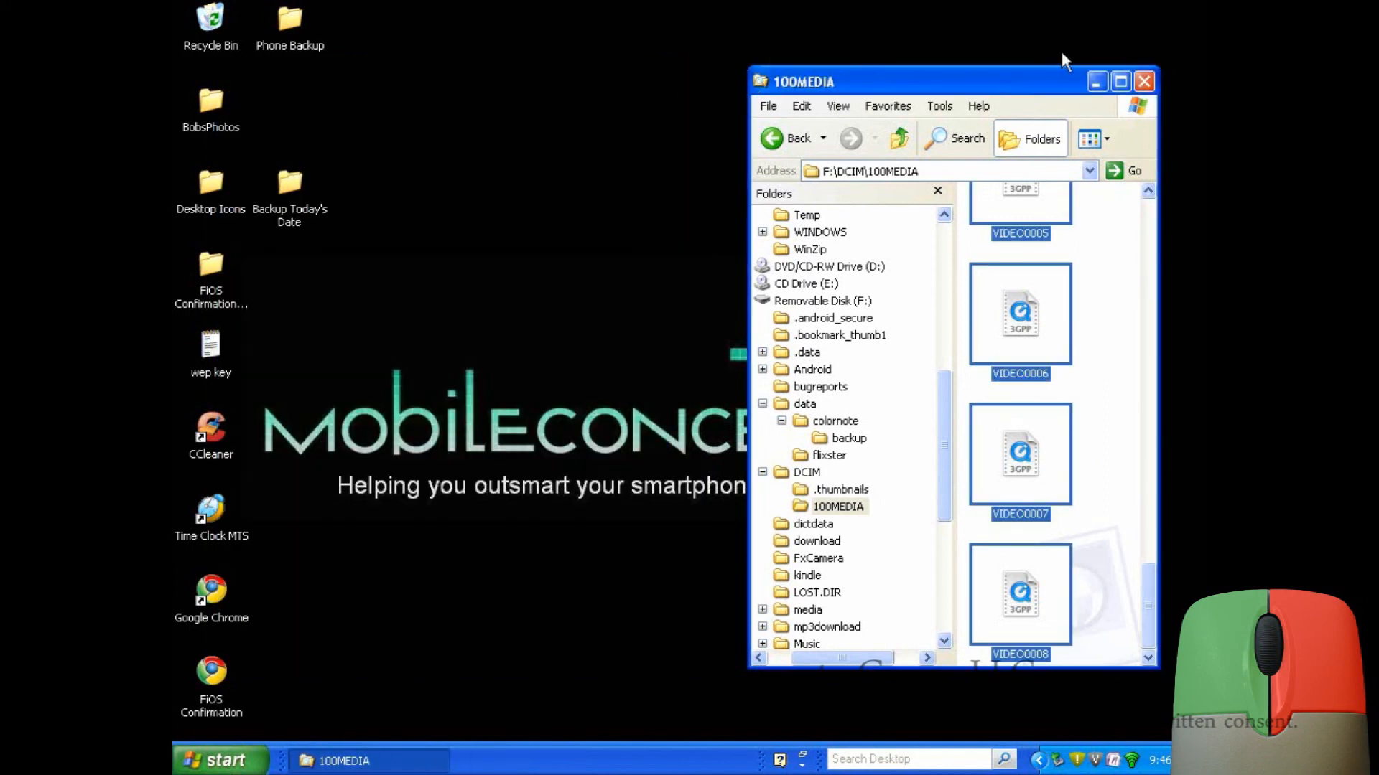
- Close the phone's 100MEDIA folder window
left_click(1143, 80)
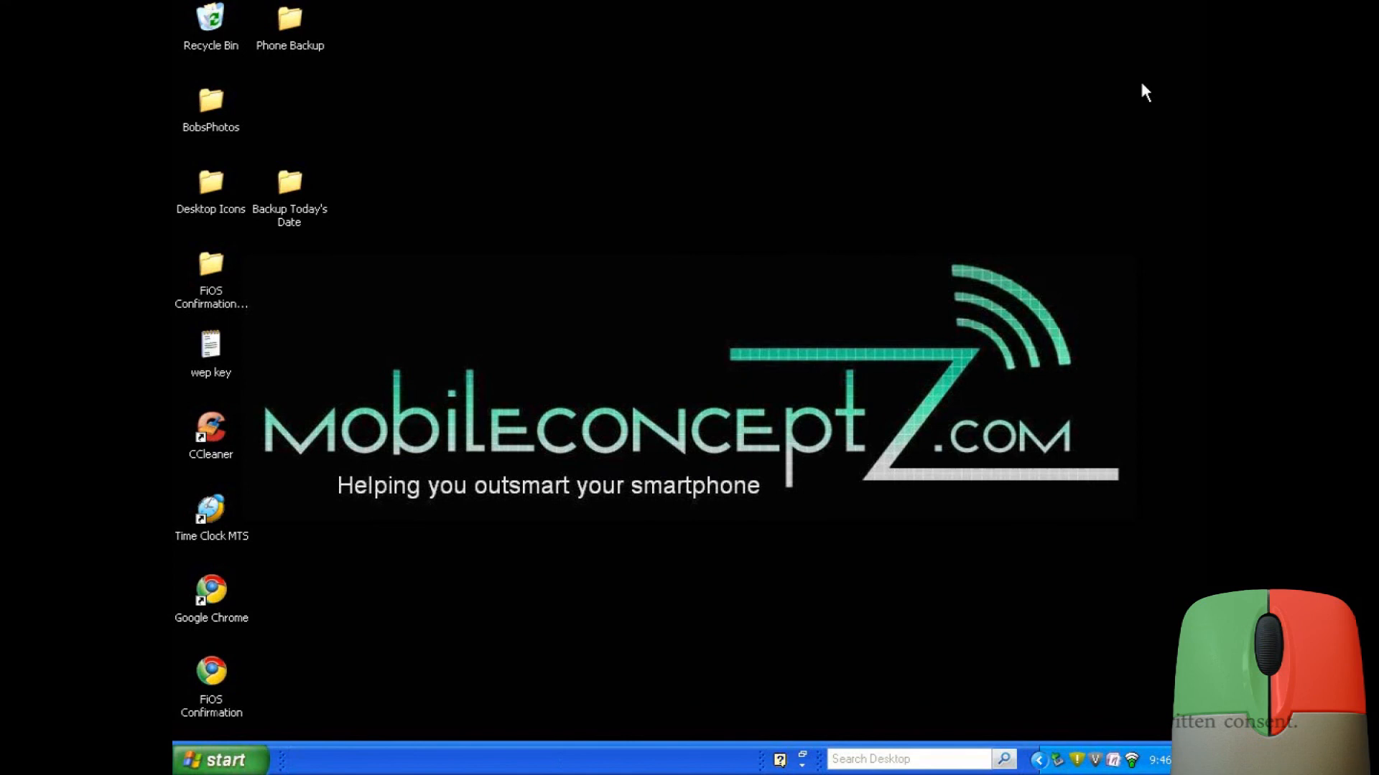
mouse_move(1049, 761)
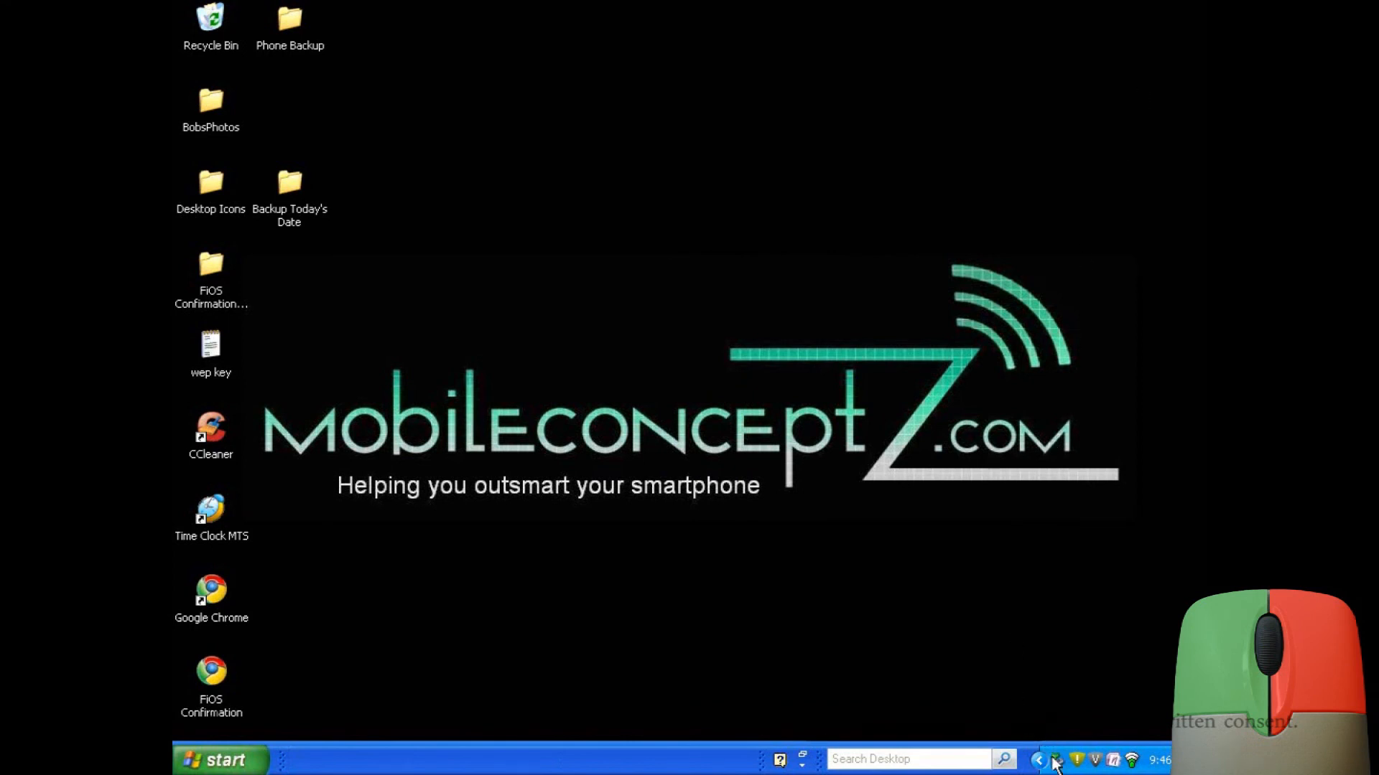
mouse_move(1063, 764)
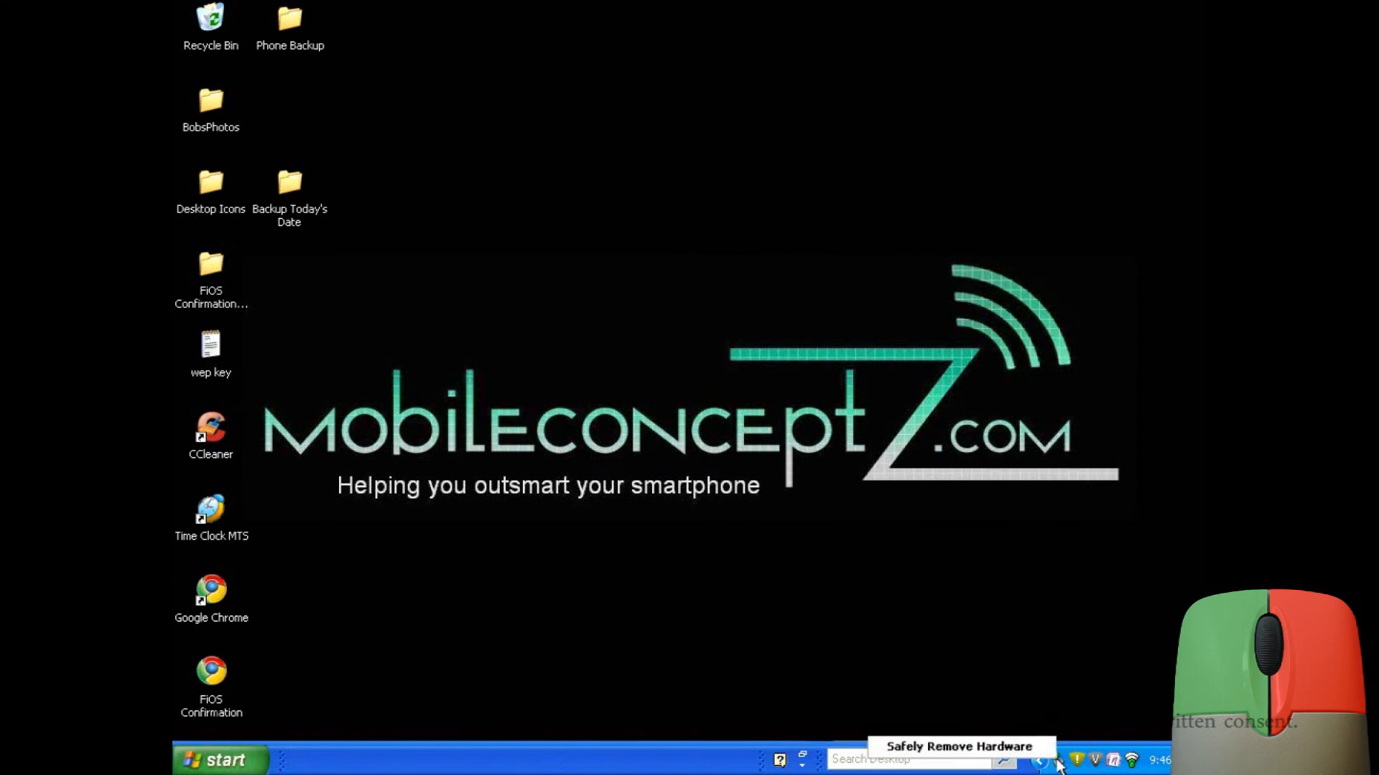
mouse_move(1002, 756)
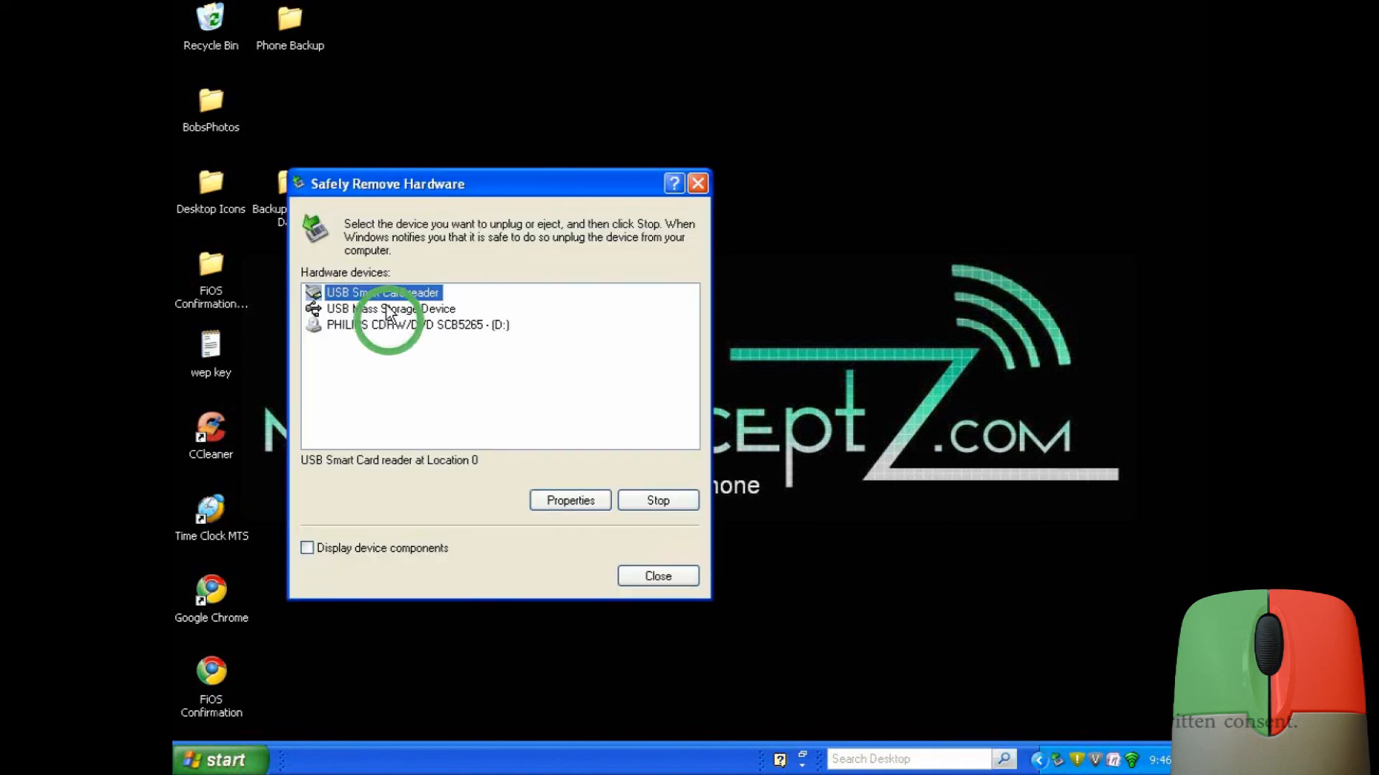
- Stop the HTC Android Phone's USB Mass Storage Device and close the removal window
left_click(658, 500)
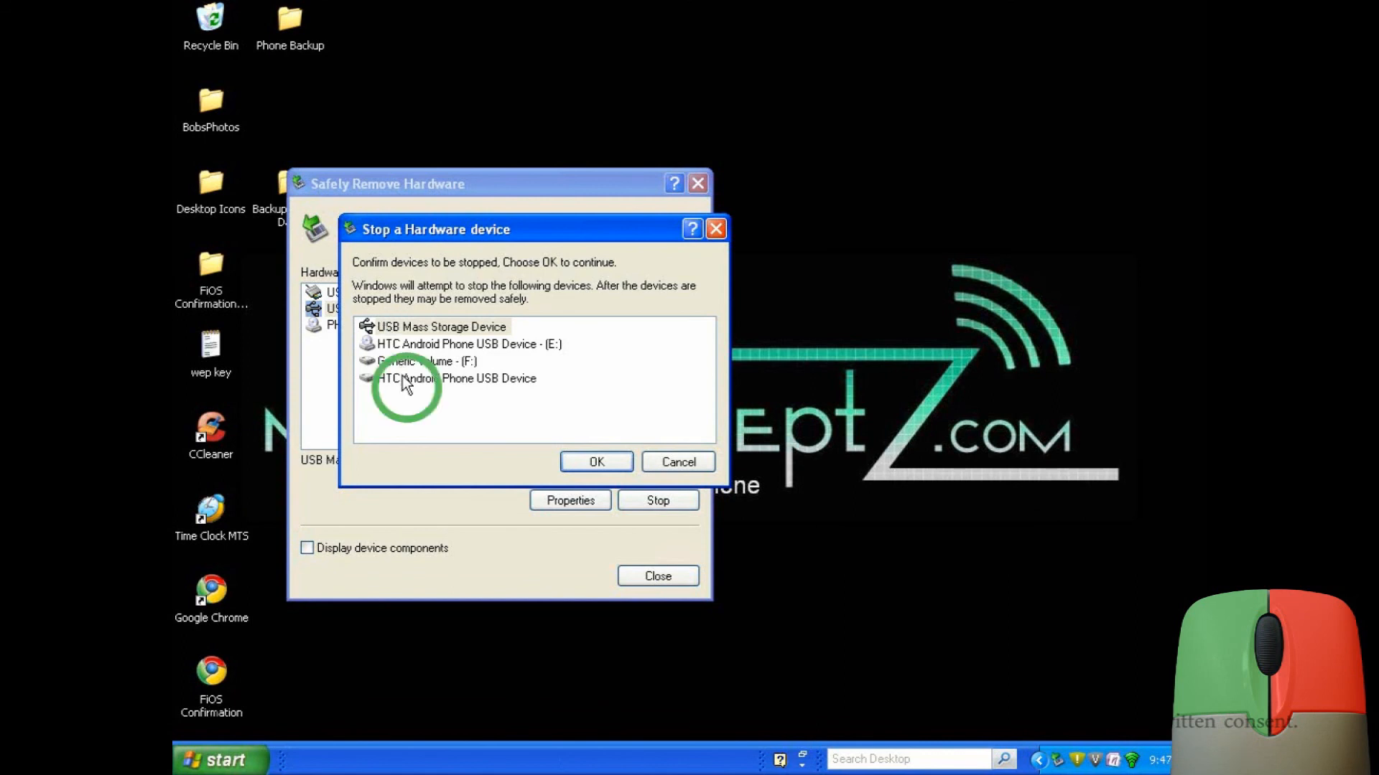
left_click(456, 379)
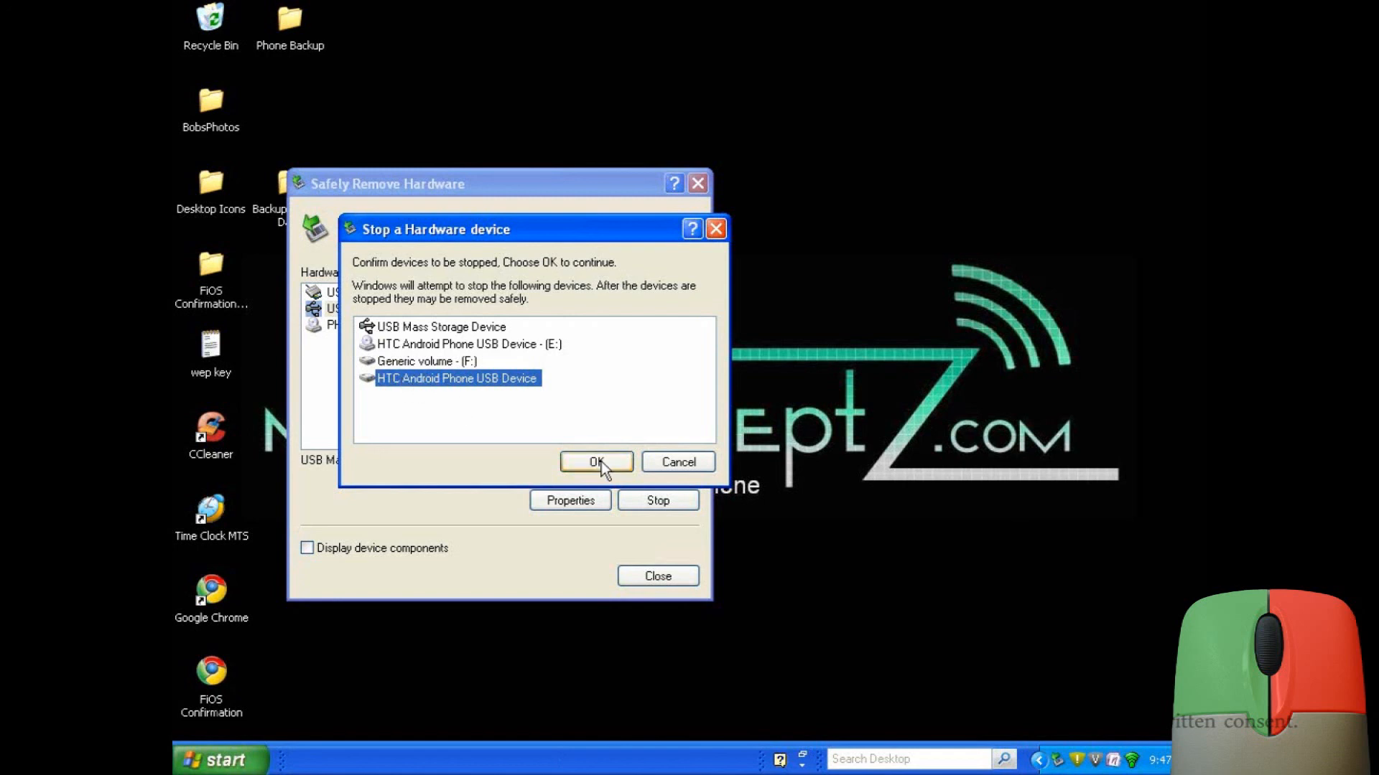
left_click(596, 463)
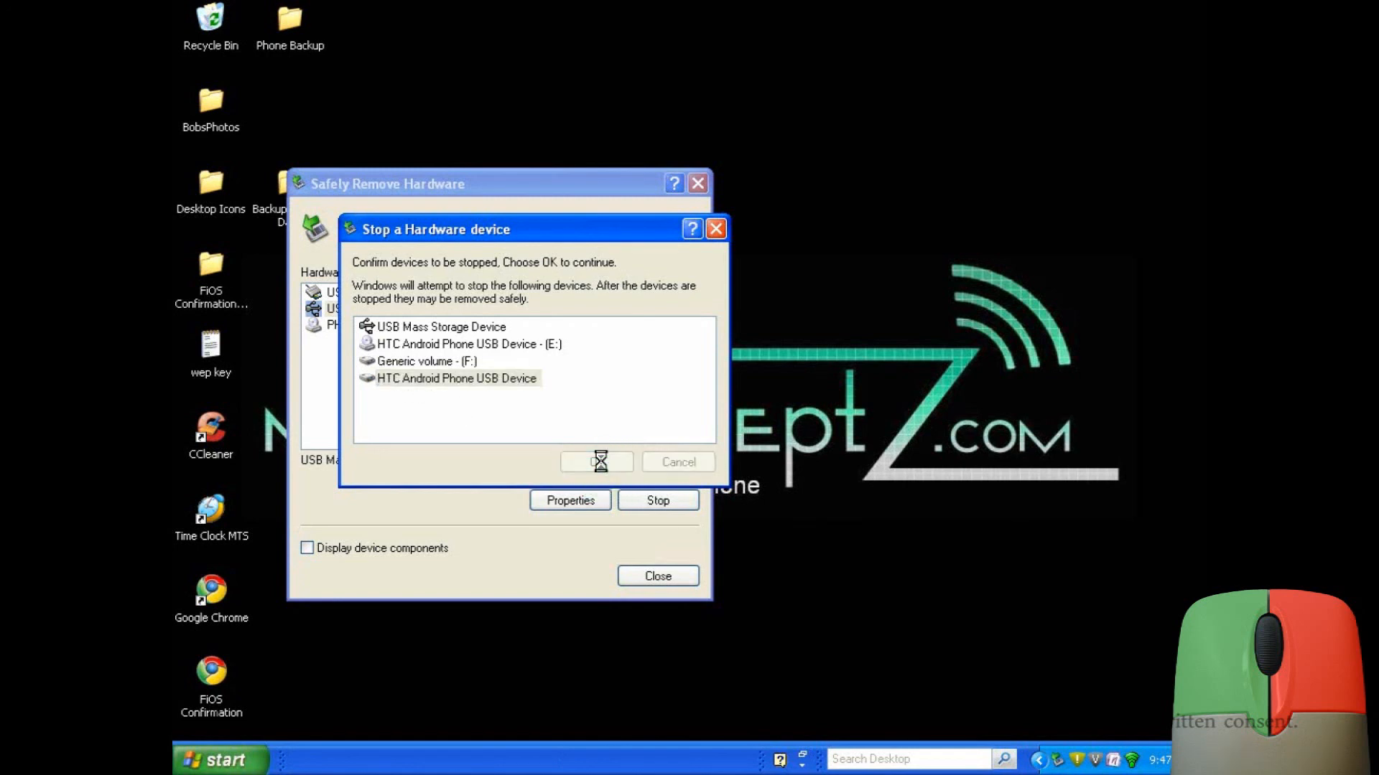
left_click(597, 462)
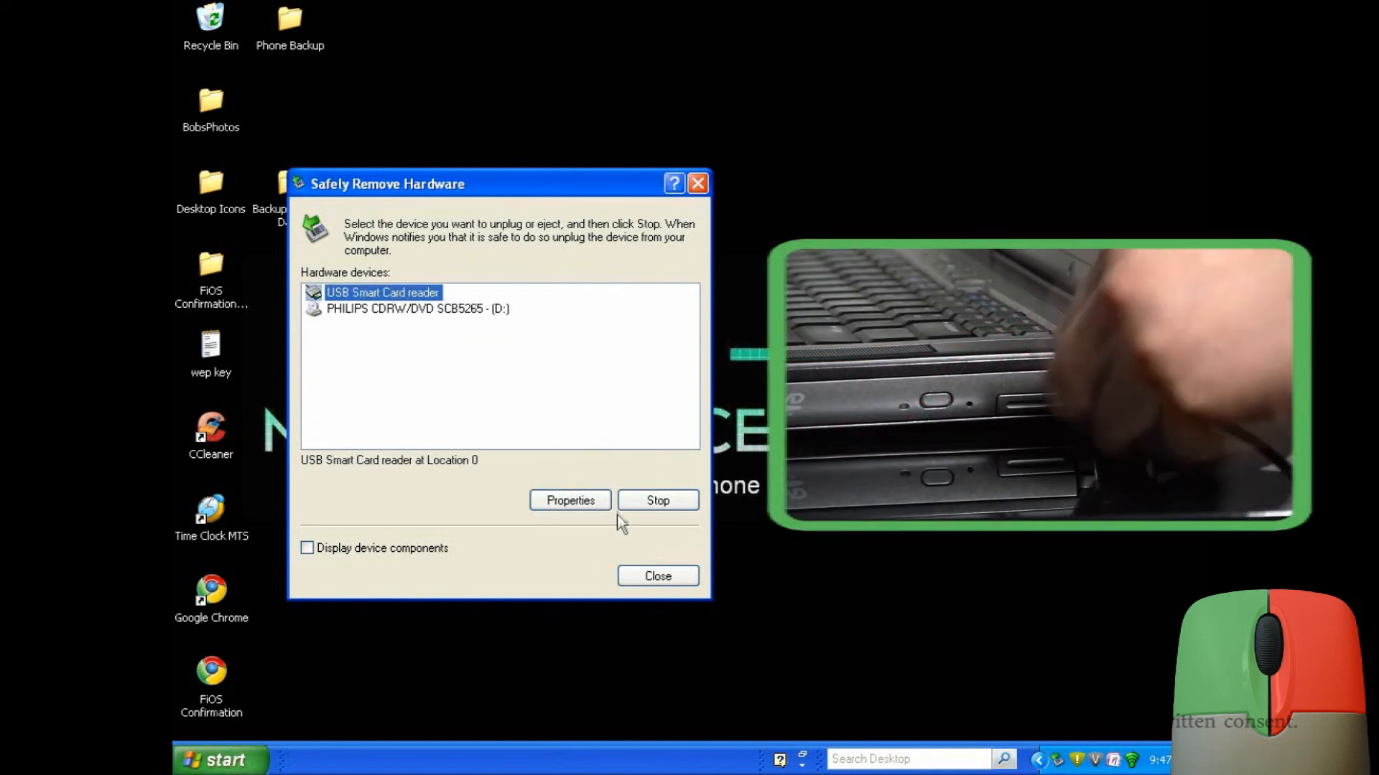
left_click(658, 576)
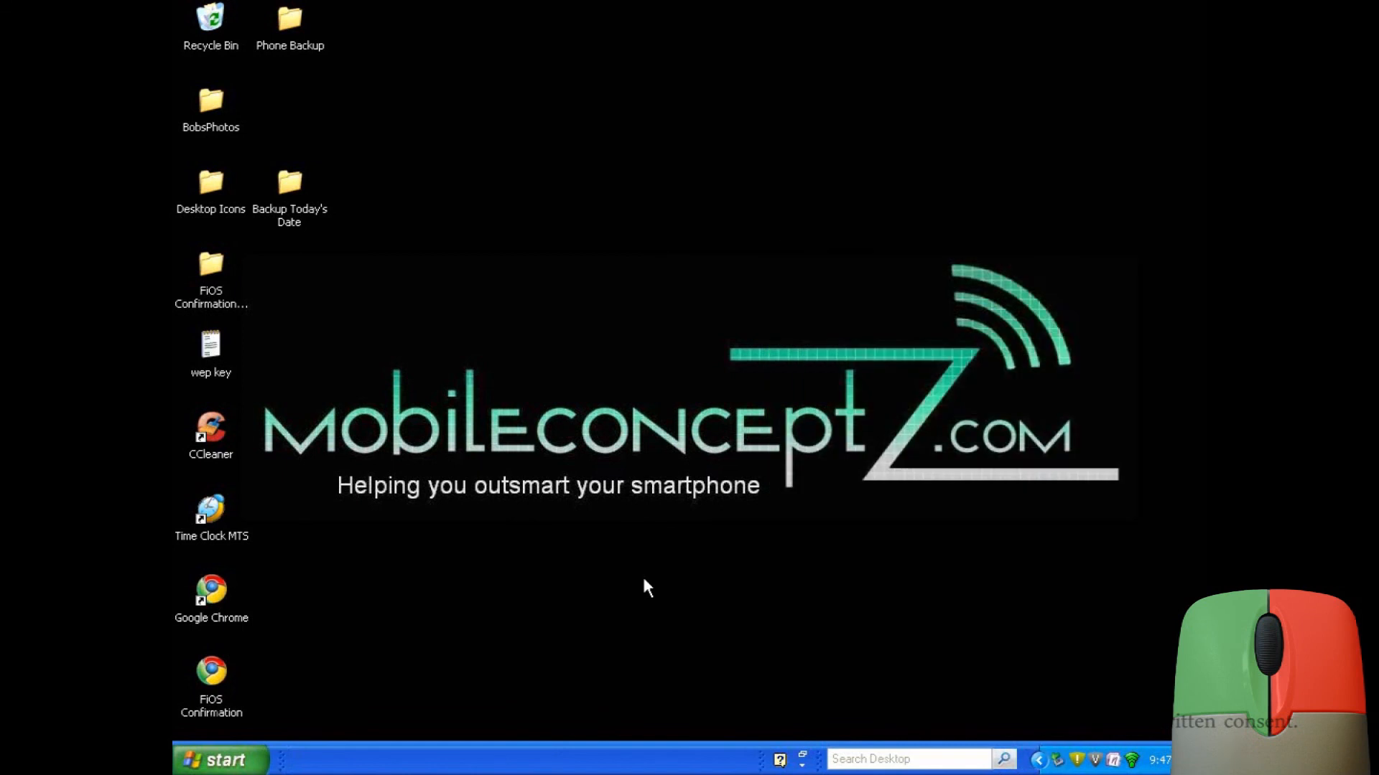
mouse_move(376, 277)
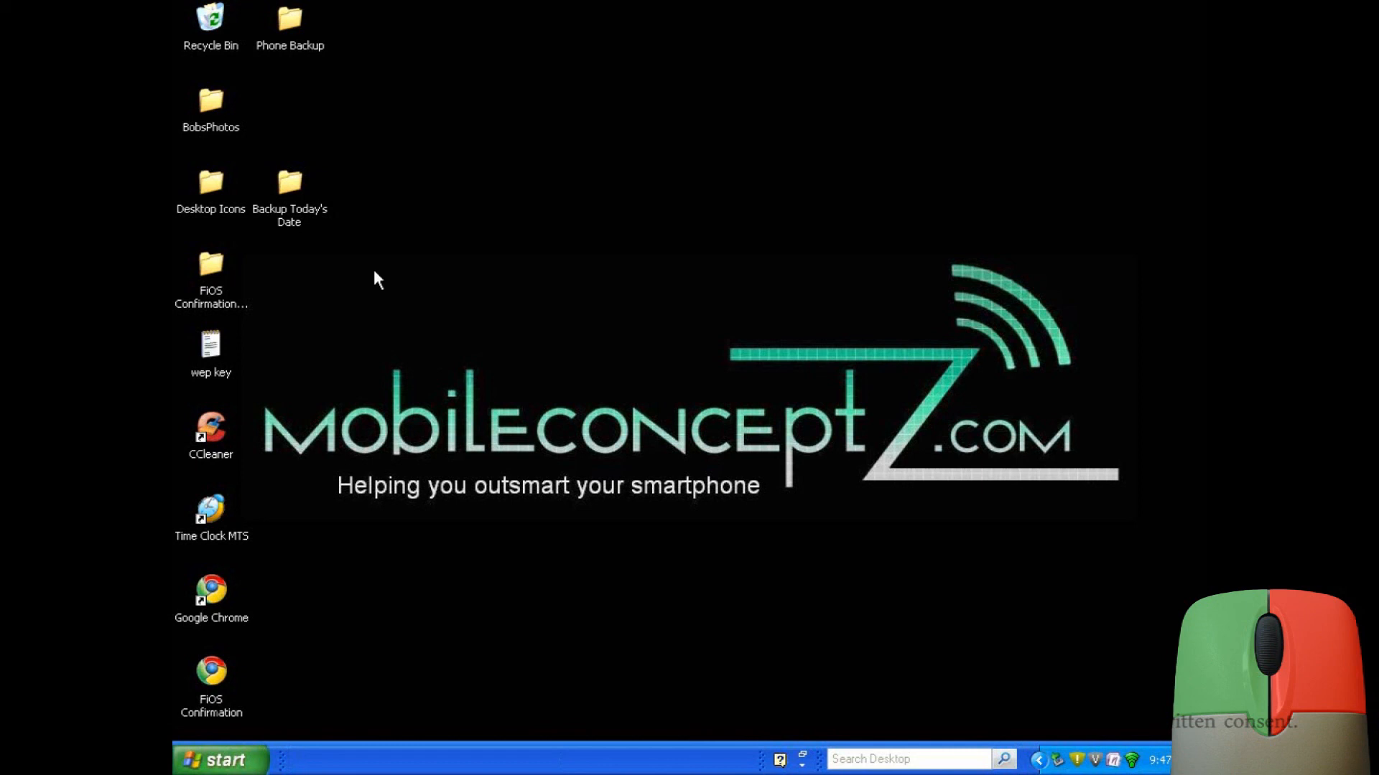
- Reopen the desktop Backup Today's Date folder showing its three backup subfolders
double_click(288, 182)
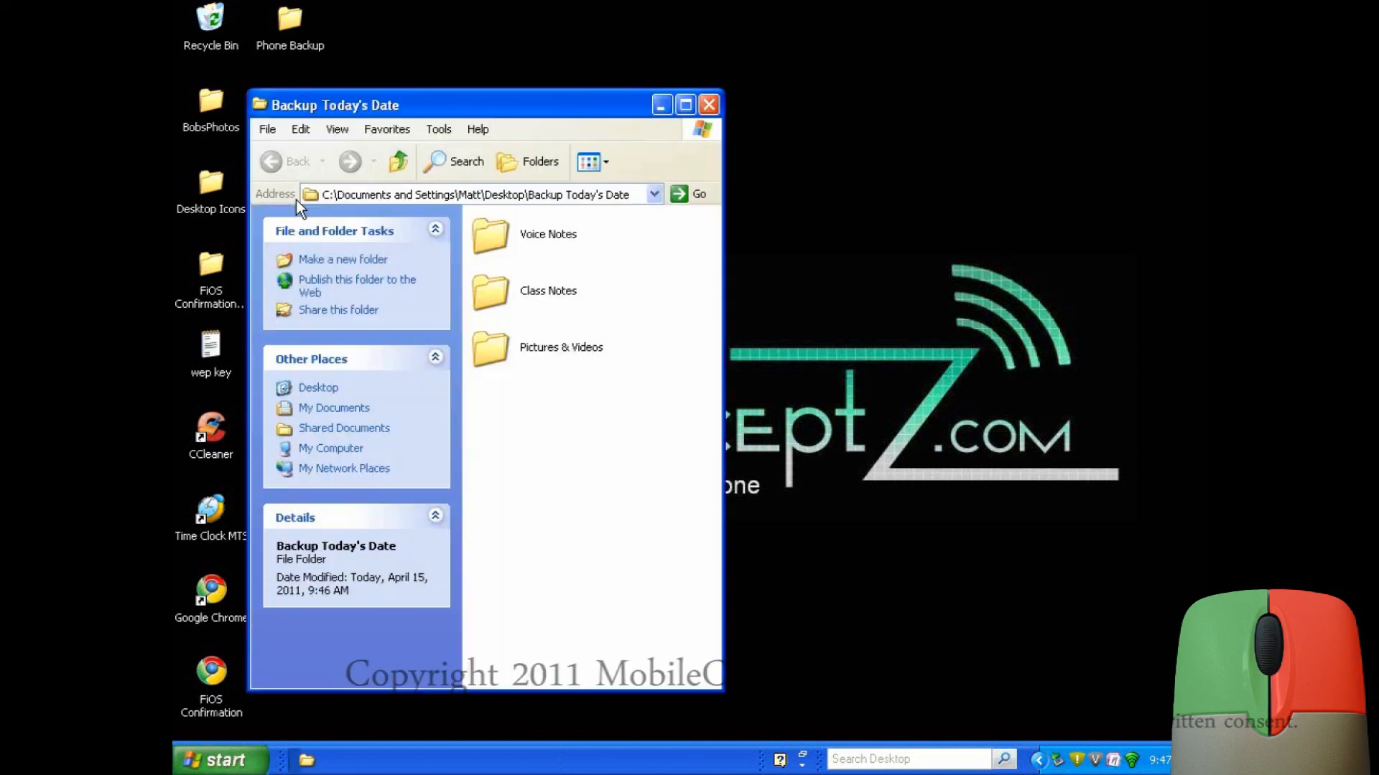